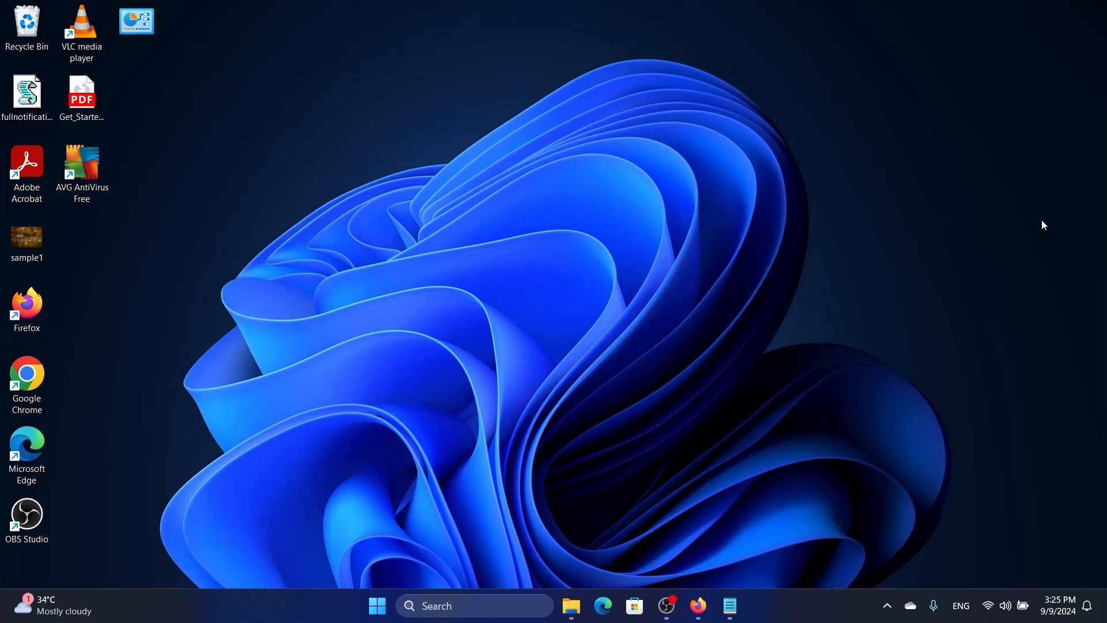
{"action": "mouse_move", "coordinate": [583, 381]}
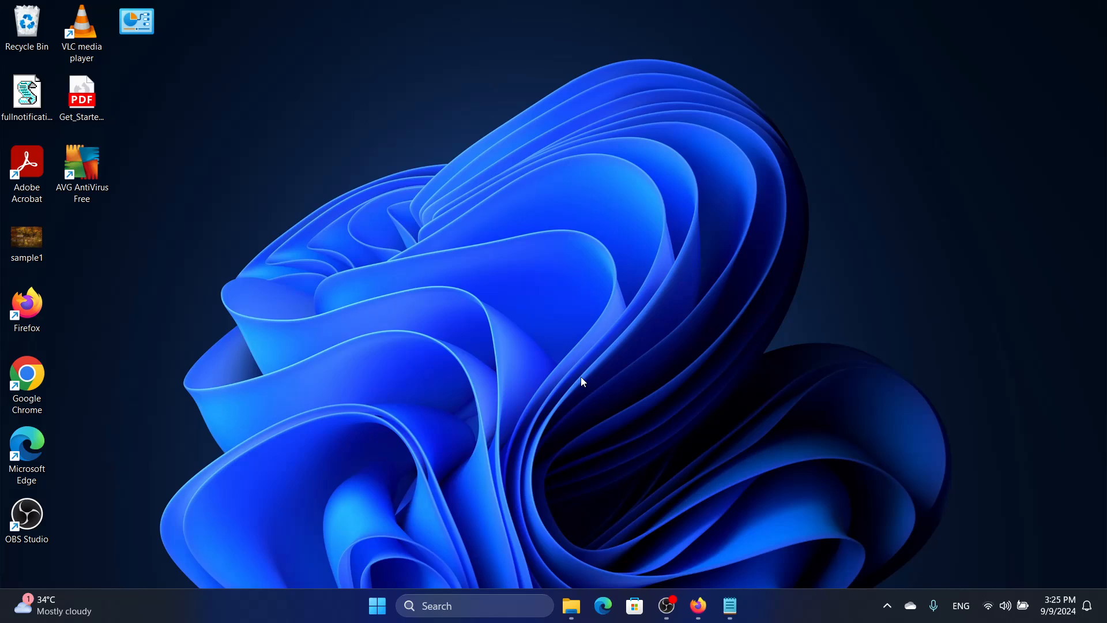
Open the Windows Temp folder through the Run dialog.
{"action": "key", "text": "Win+r"}
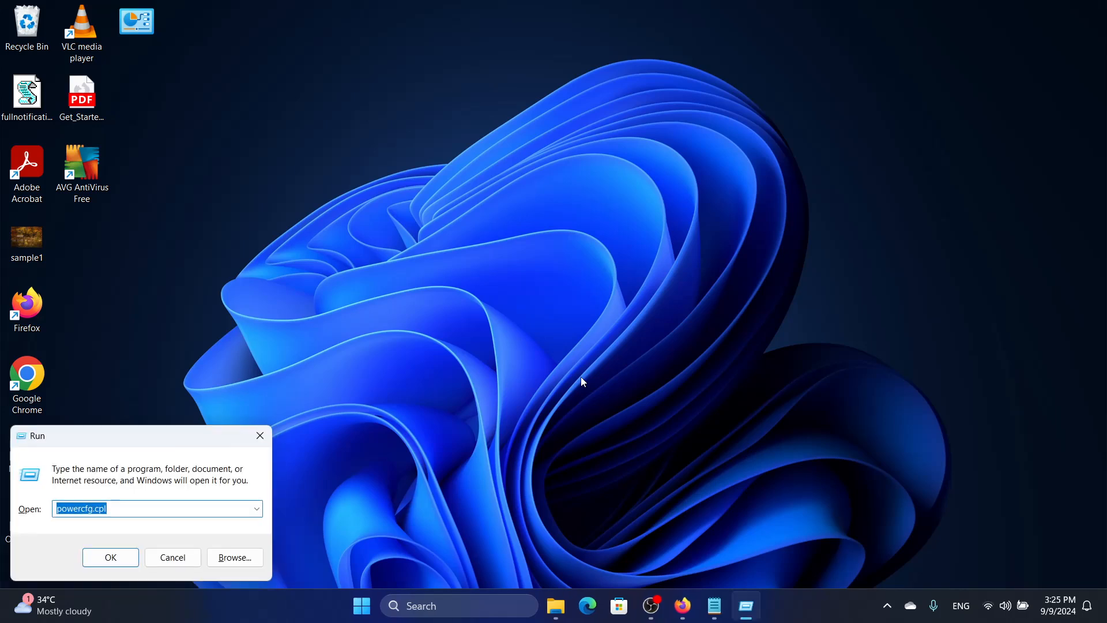
{"action": "type", "text": "t"}
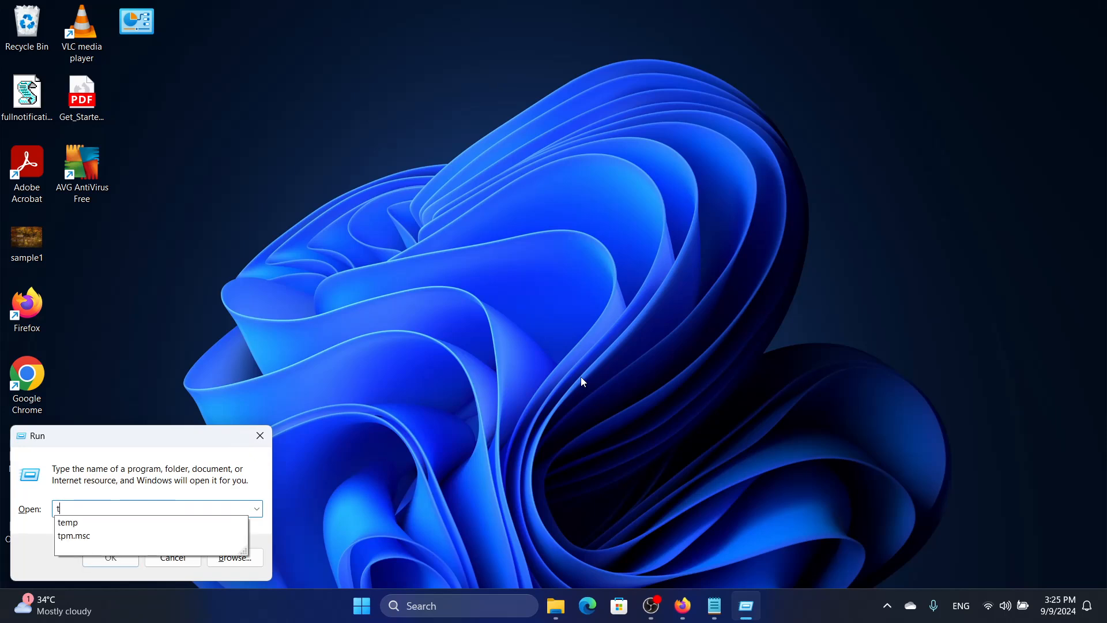
{"action": "left_click", "coordinate": [67, 523]}
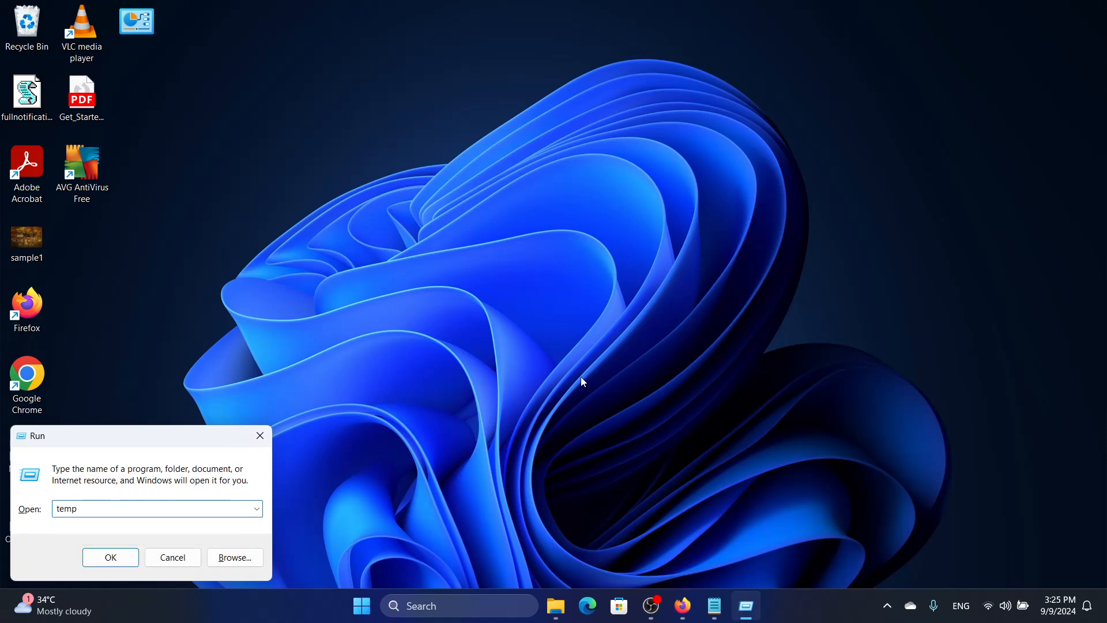
{"action": "left_click", "coordinate": [110, 557]}
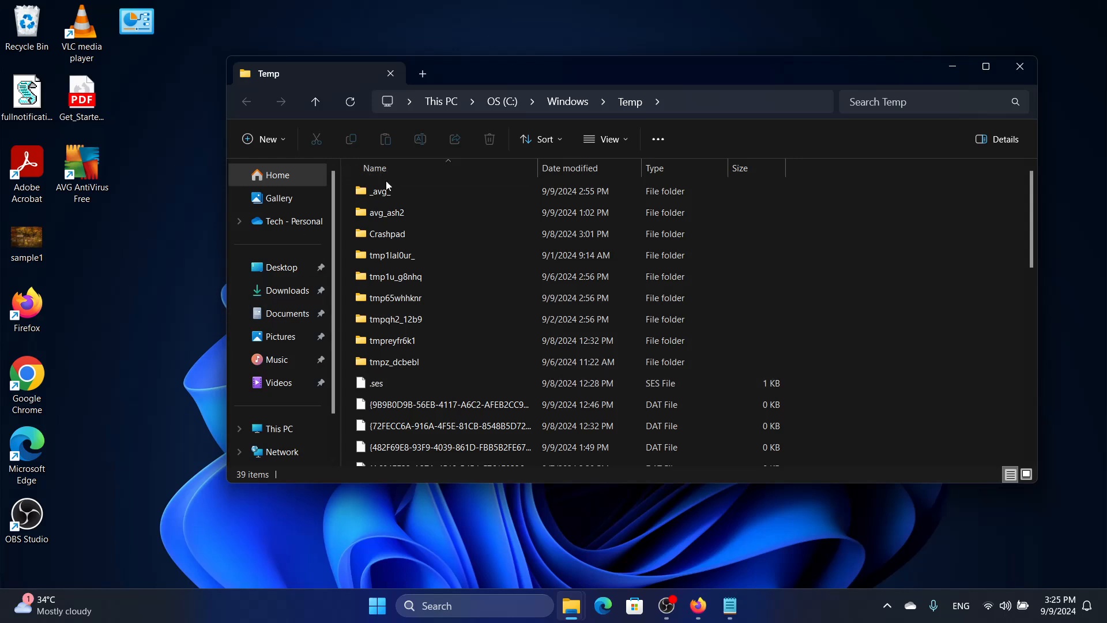
Delete everything in Temp, skipping admin-protected and in-use items for all, then close the folder.
{"action": "left_click", "coordinate": [381, 191]}
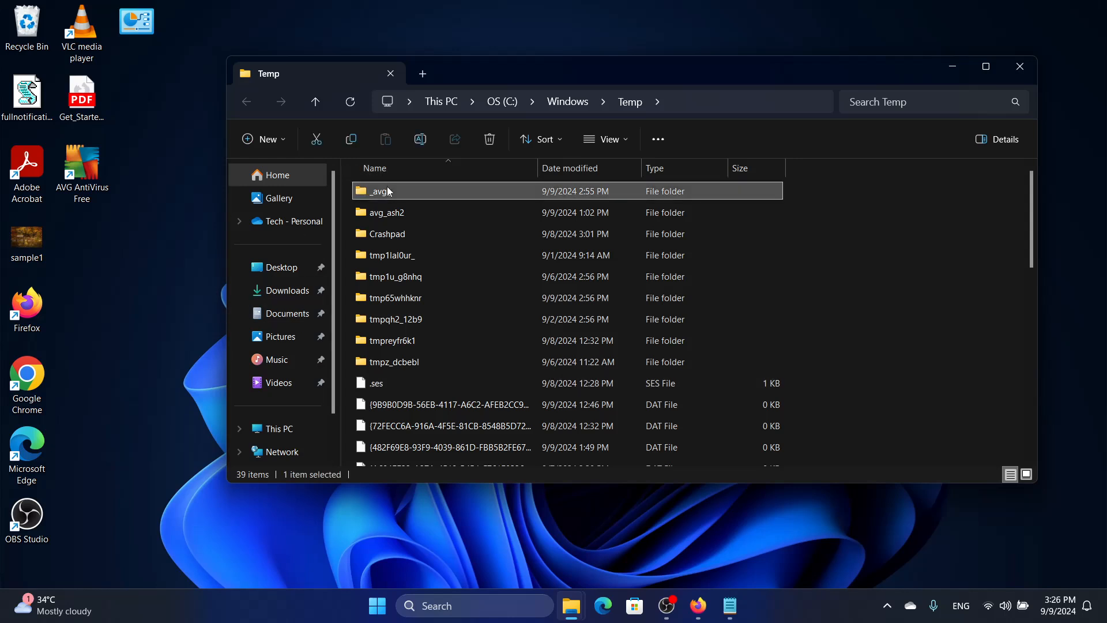
{"action": "key", "text": "ctrl+a"}
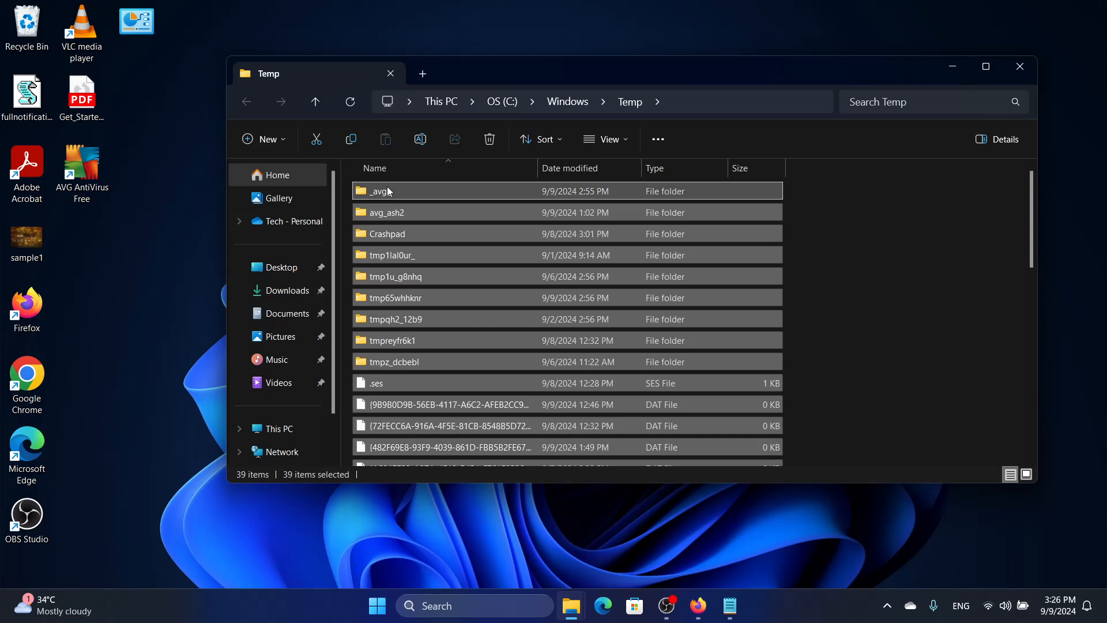
{"action": "mouse_move", "coordinate": [390, 191]}
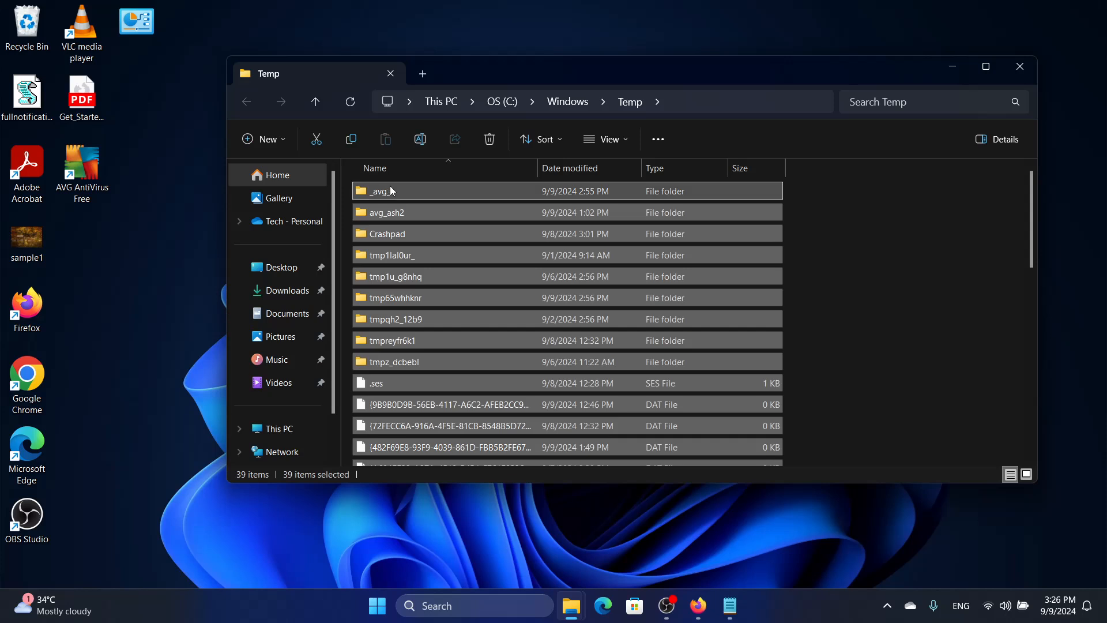
{"action": "left_click", "coordinate": [488, 138]}
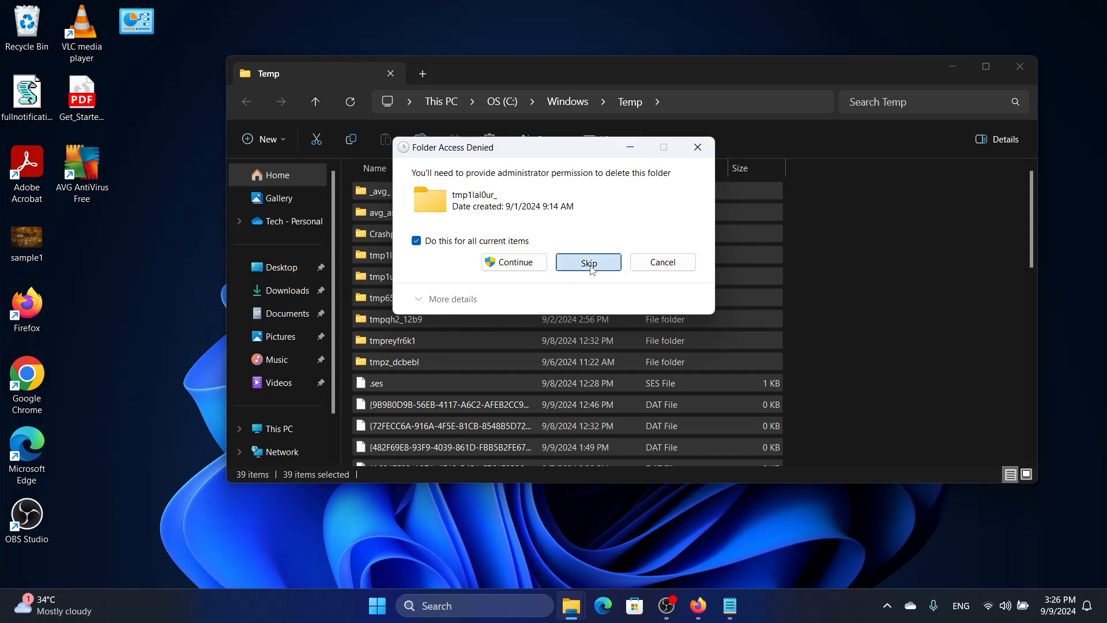
{"action": "left_click", "coordinate": [588, 262]}
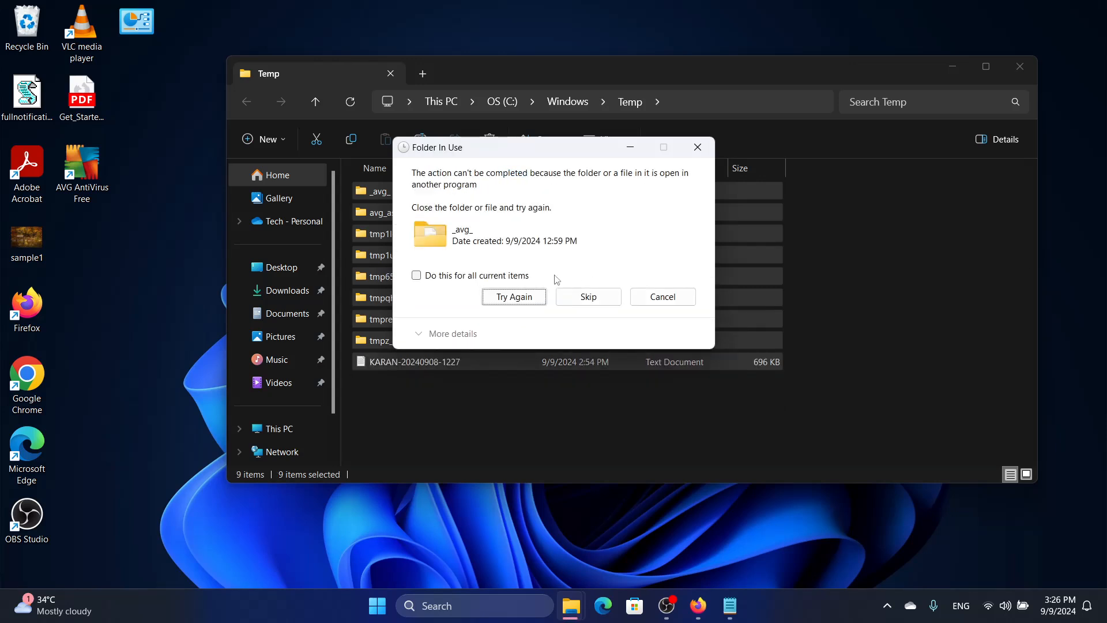
{"action": "left_click", "coordinate": [416, 275]}
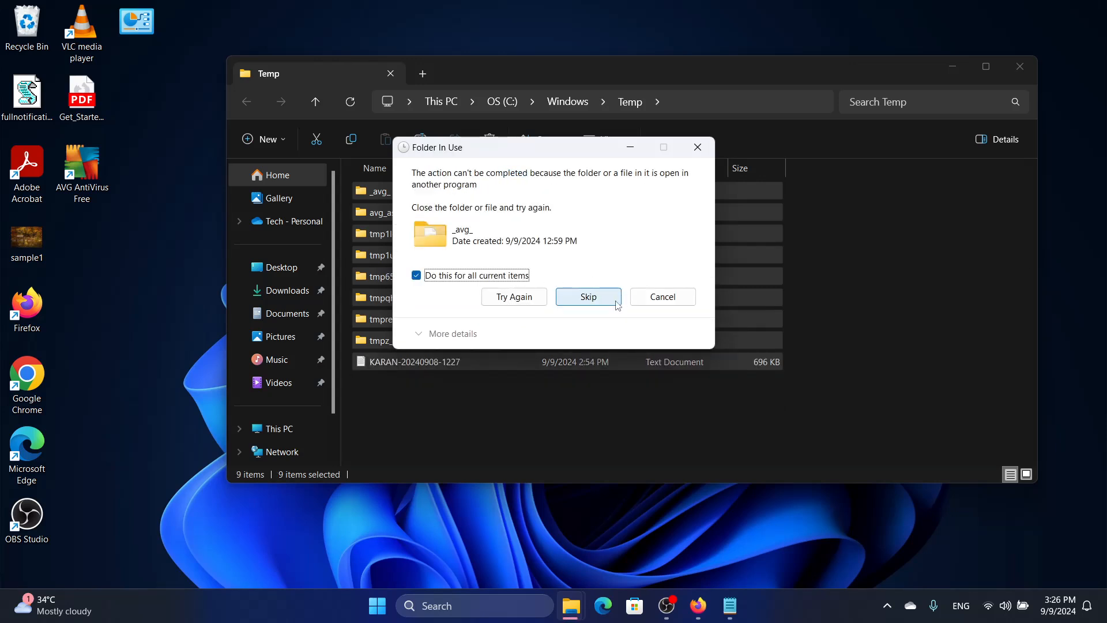
{"action": "left_click", "coordinate": [588, 296]}
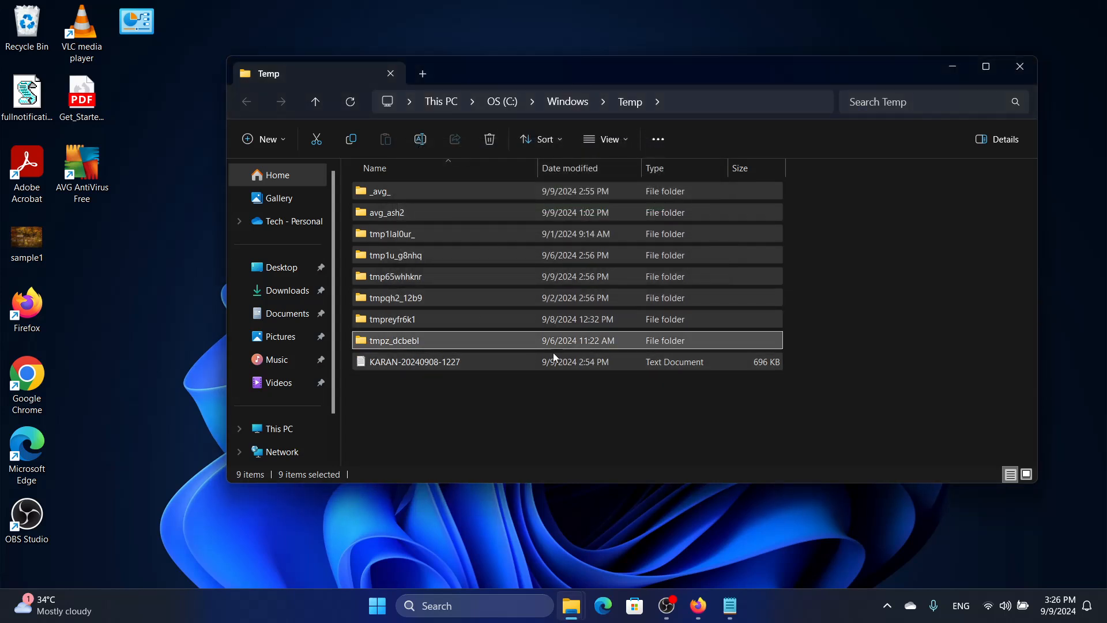
{"action": "mouse_move", "coordinate": [840, 308]}
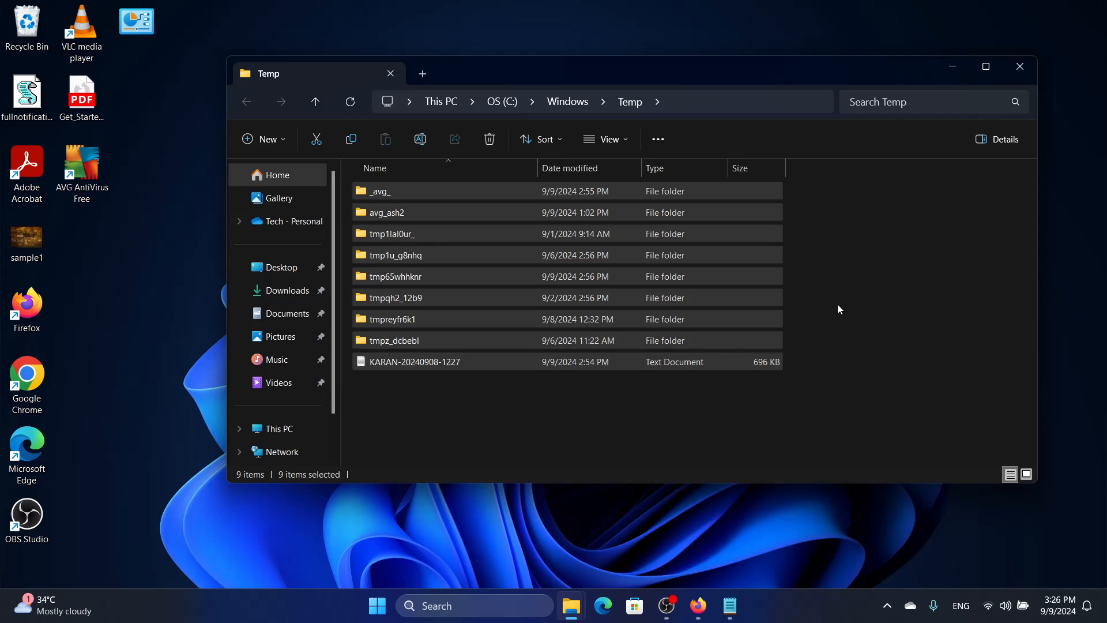
{"action": "left_click", "coordinate": [952, 67]}
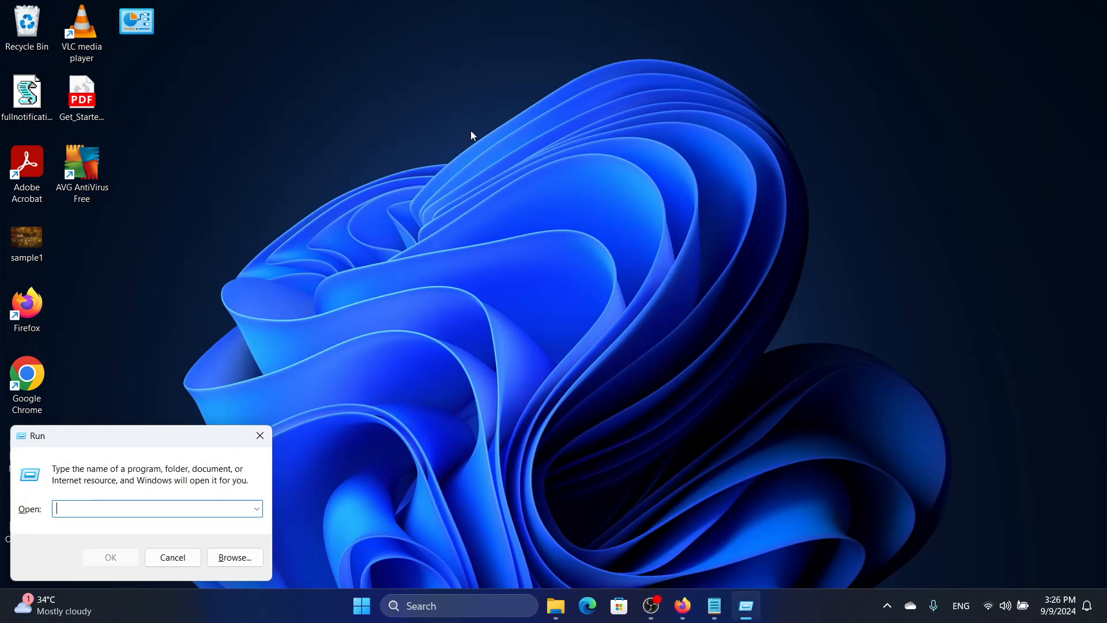
Open the user's %temp% folder from the Run dialog.
{"action": "type", "text": "%te"}
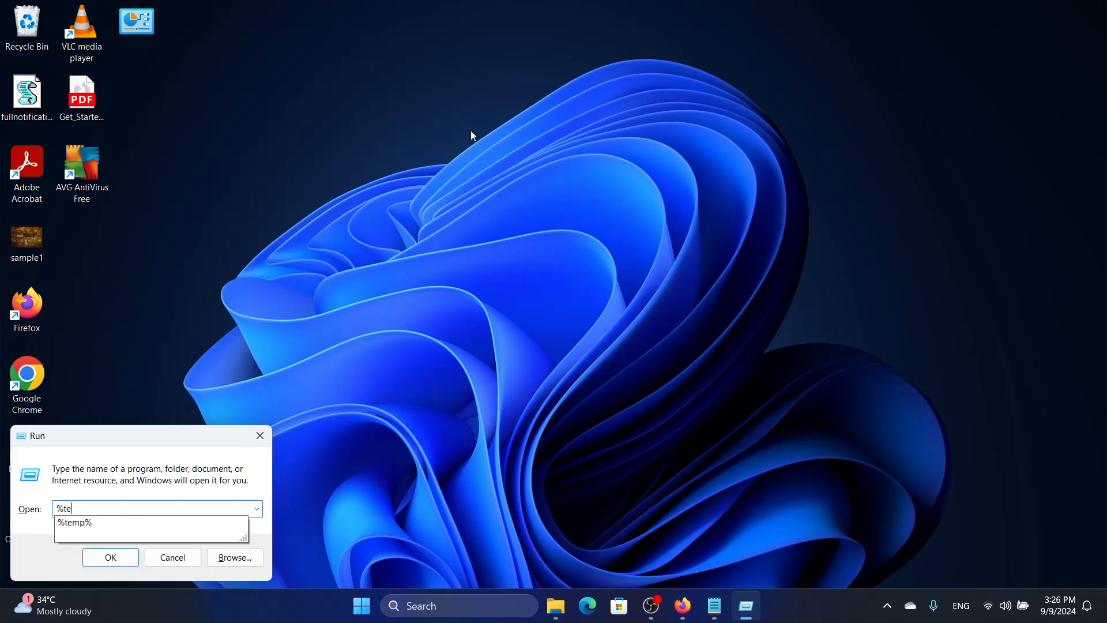
{"action": "type", "text": "mp"}
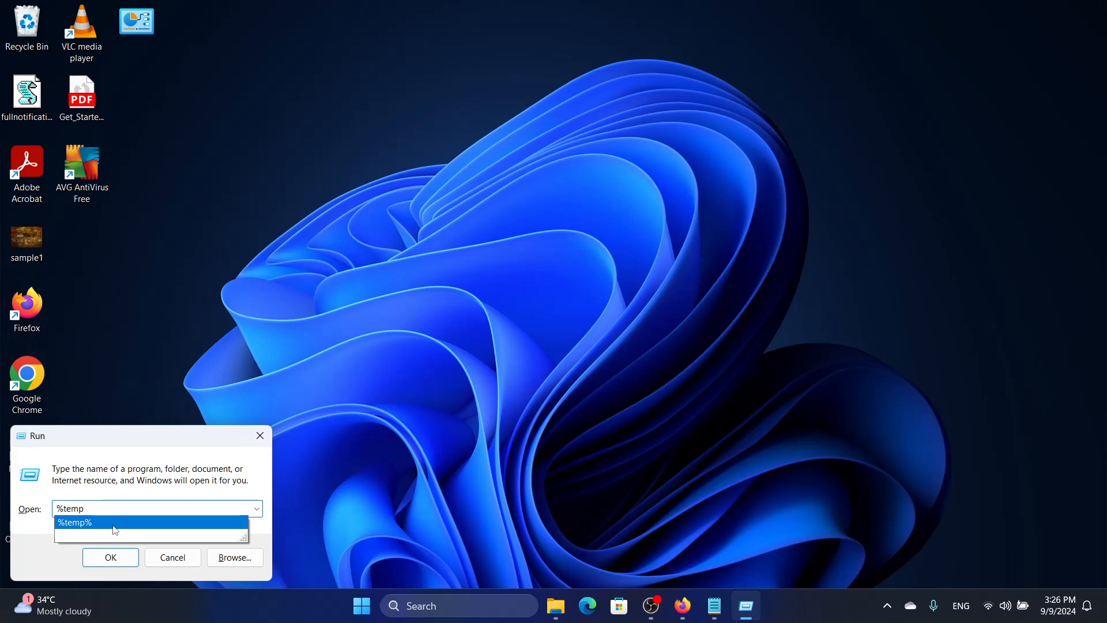
{"action": "left_click", "coordinate": [110, 557]}
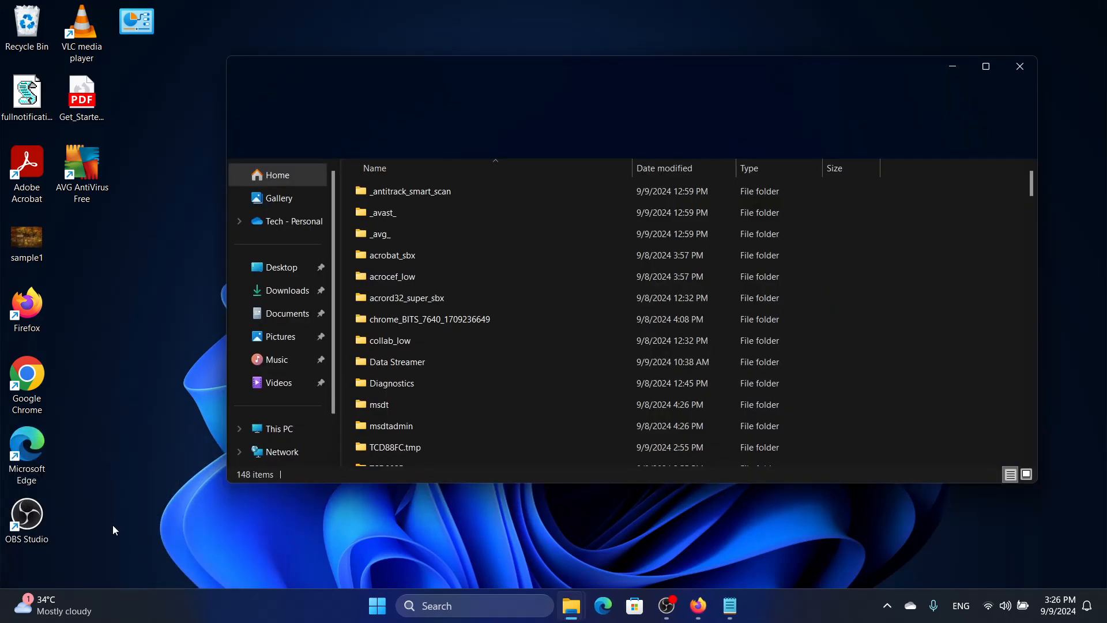
Delete all 148 items in %temp%, skipping protected and in-use files, then close it.
{"action": "left_click", "coordinate": [409, 191]}
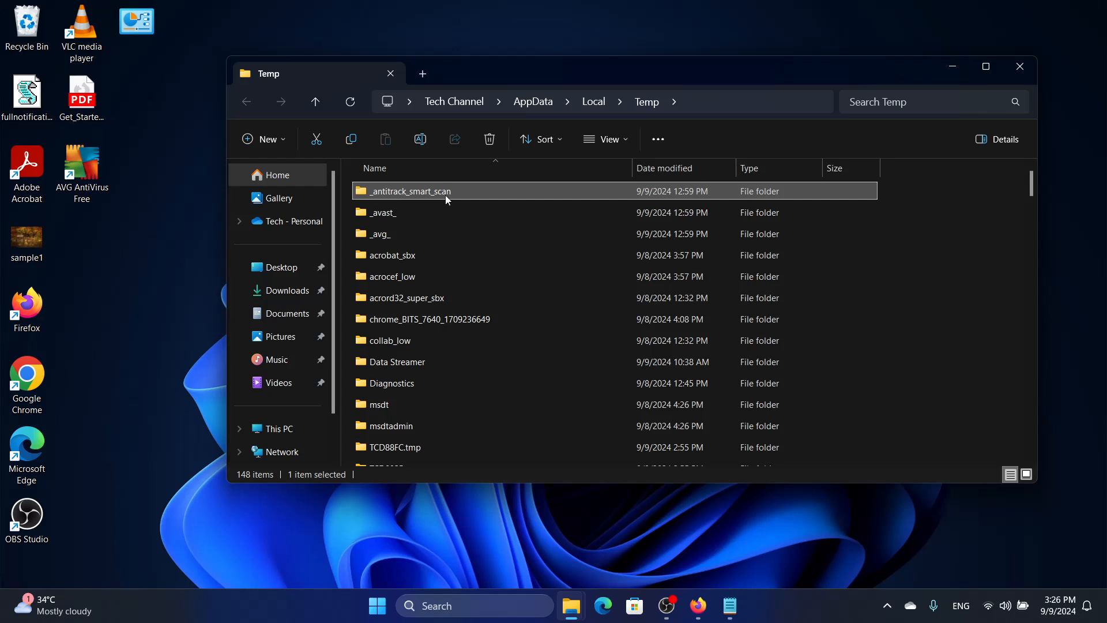
{"action": "key", "text": "ctrl+a"}
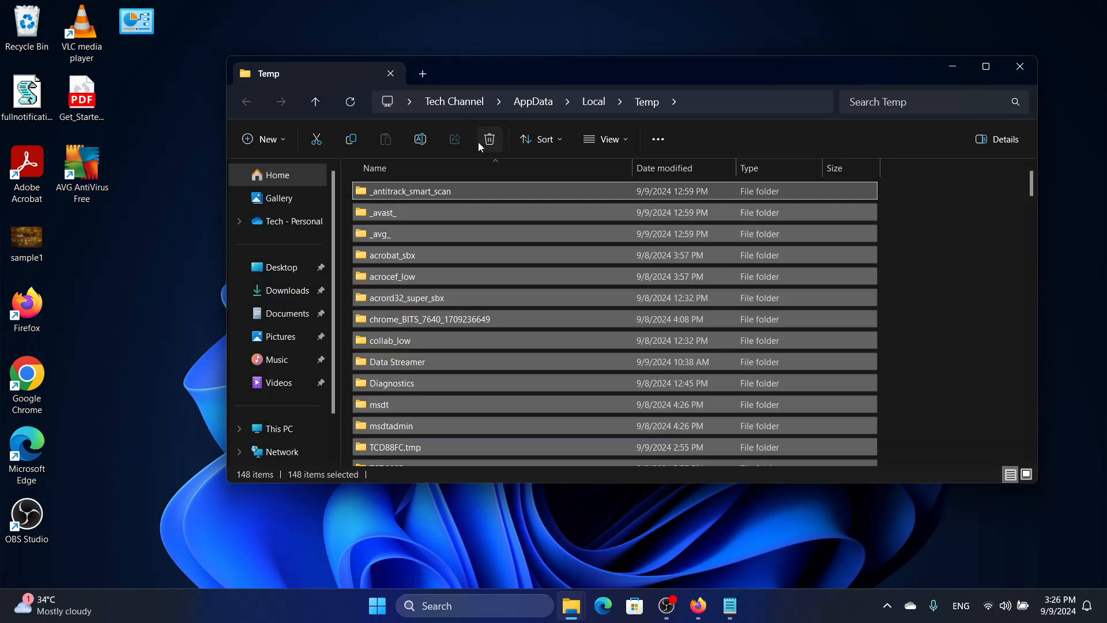
{"action": "left_click", "coordinate": [489, 139]}
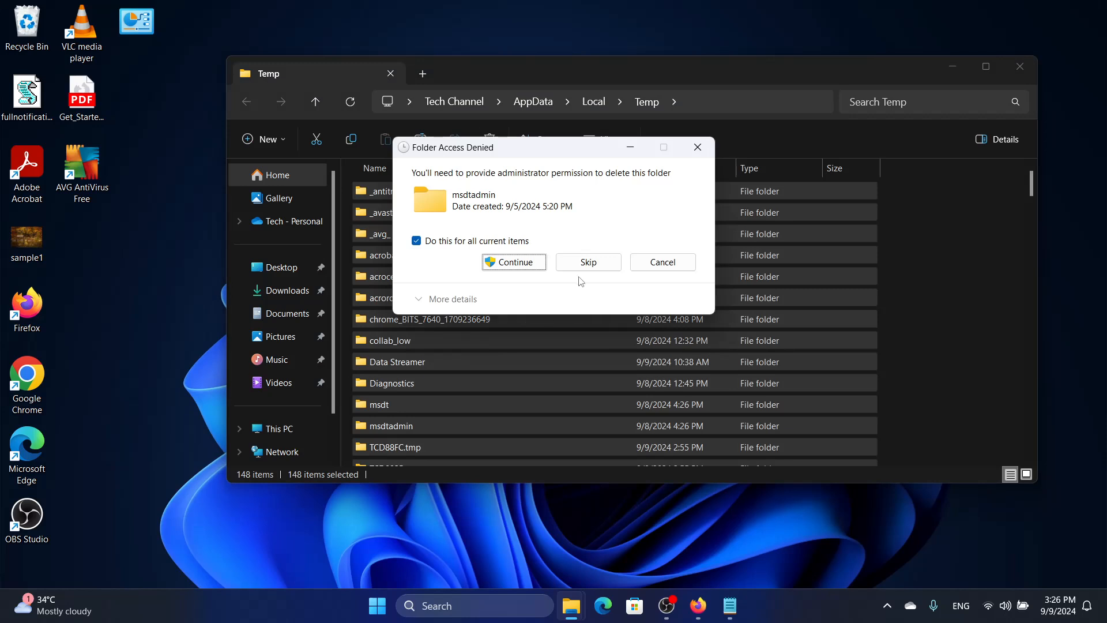
{"action": "left_click", "coordinate": [513, 261]}
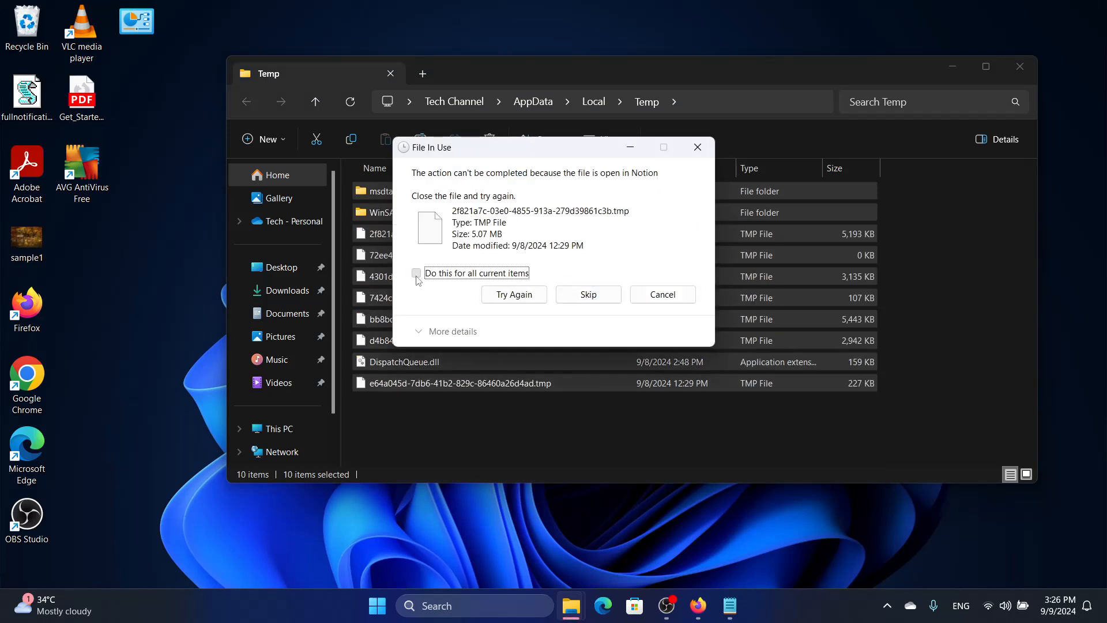
{"action": "left_click", "coordinate": [587, 294]}
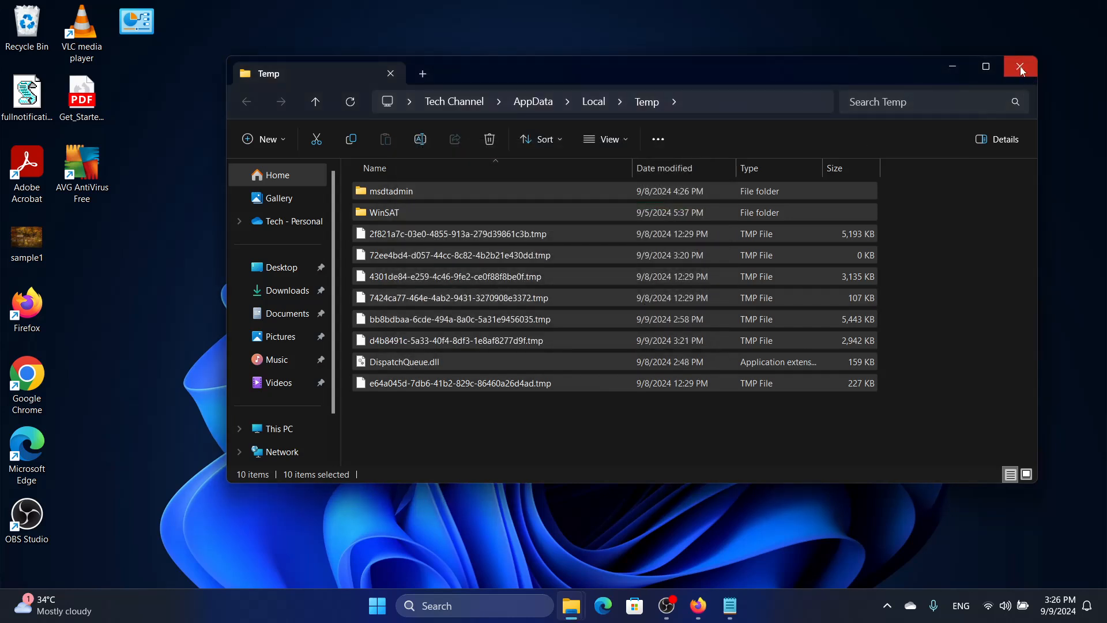
{"action": "left_click", "coordinate": [1020, 66]}
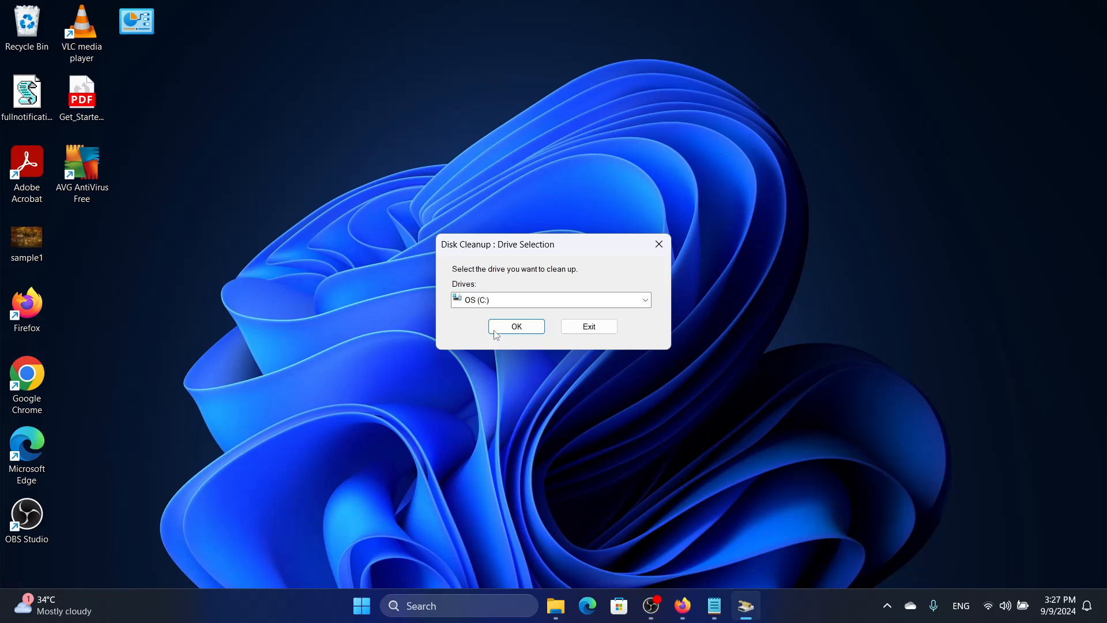
Scan drive C with Disk Cleanup and delete all checked categories, about 399 MB.
{"action": "left_click", "coordinate": [515, 326]}
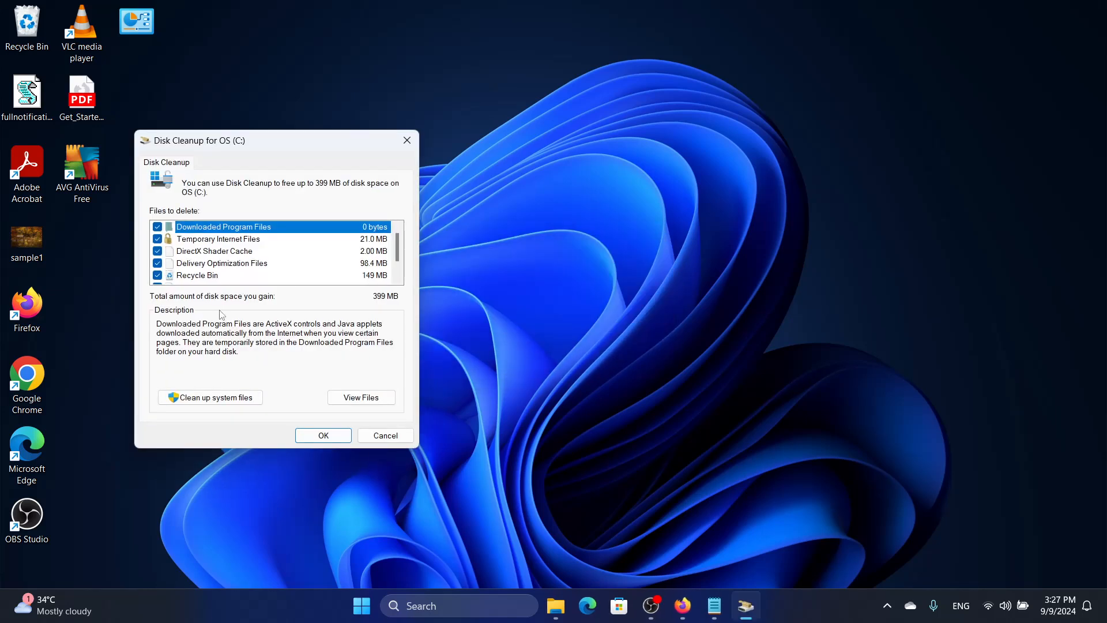
{"action": "scroll", "scroll_direction": "down", "scroll_amount": 3}
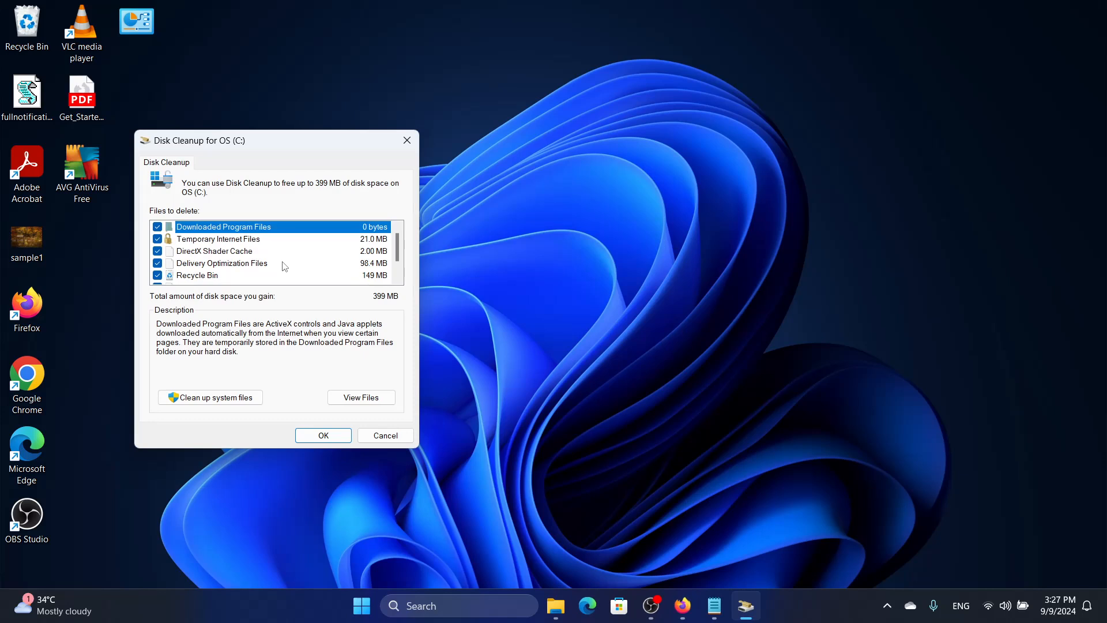
{"action": "mouse_move", "coordinate": [290, 238]}
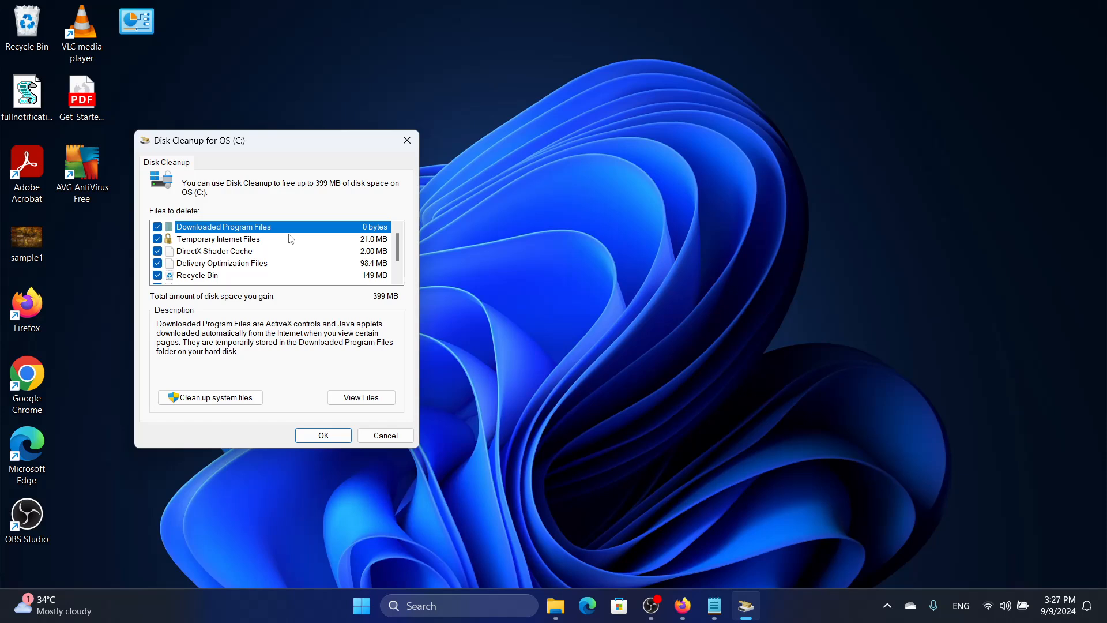
{"action": "mouse_move", "coordinate": [132, 421]}
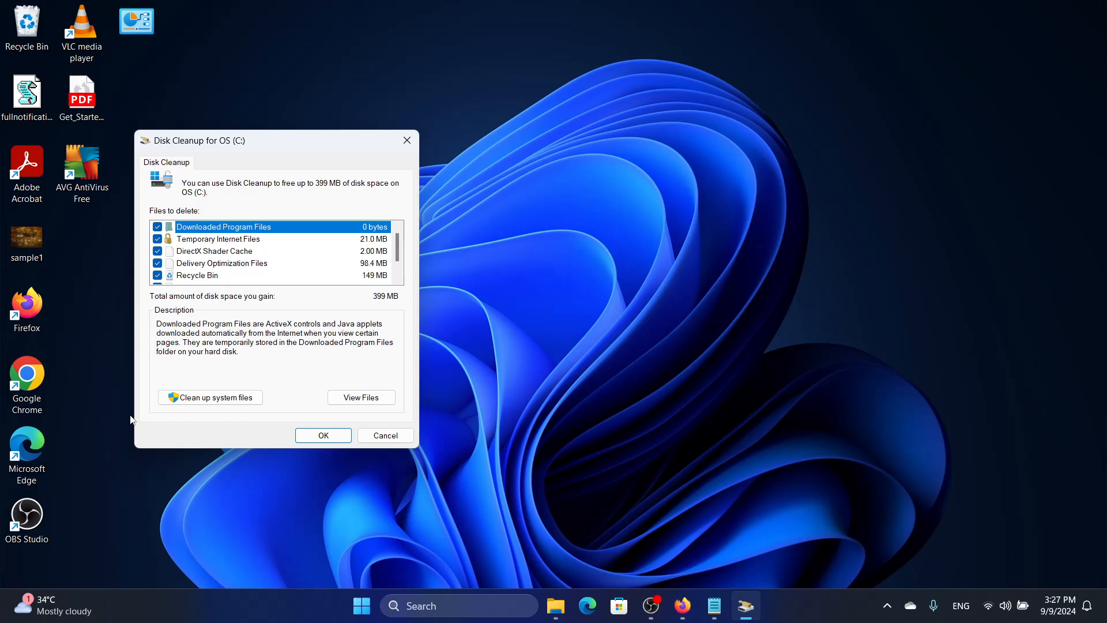
{"action": "mouse_move", "coordinate": [172, 227]}
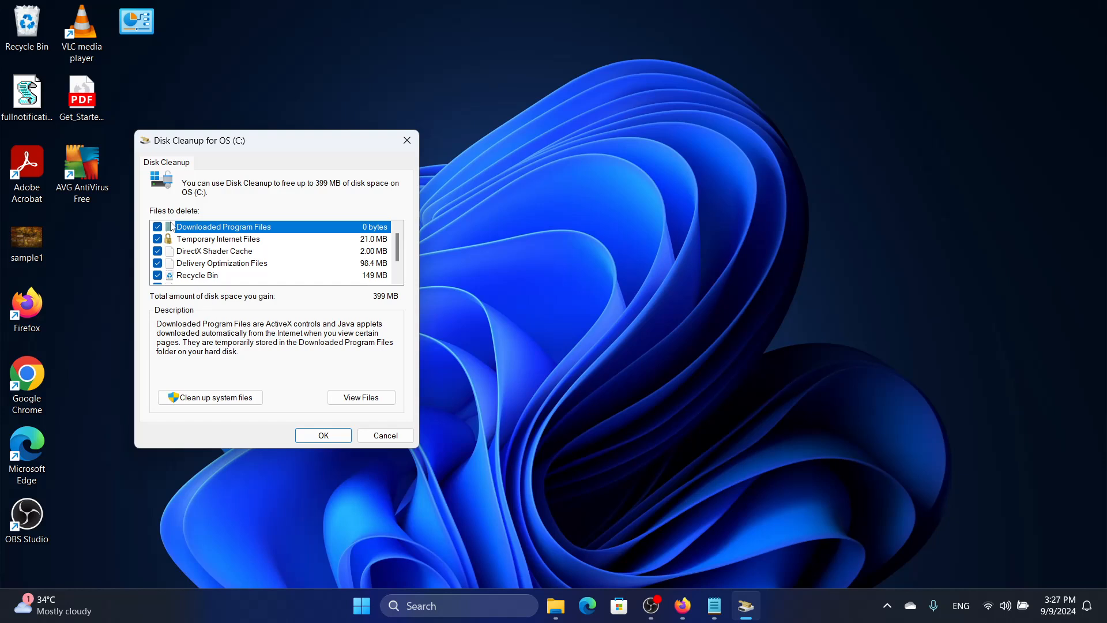
{"action": "scroll", "scroll_direction": "down", "scroll_amount": 3}
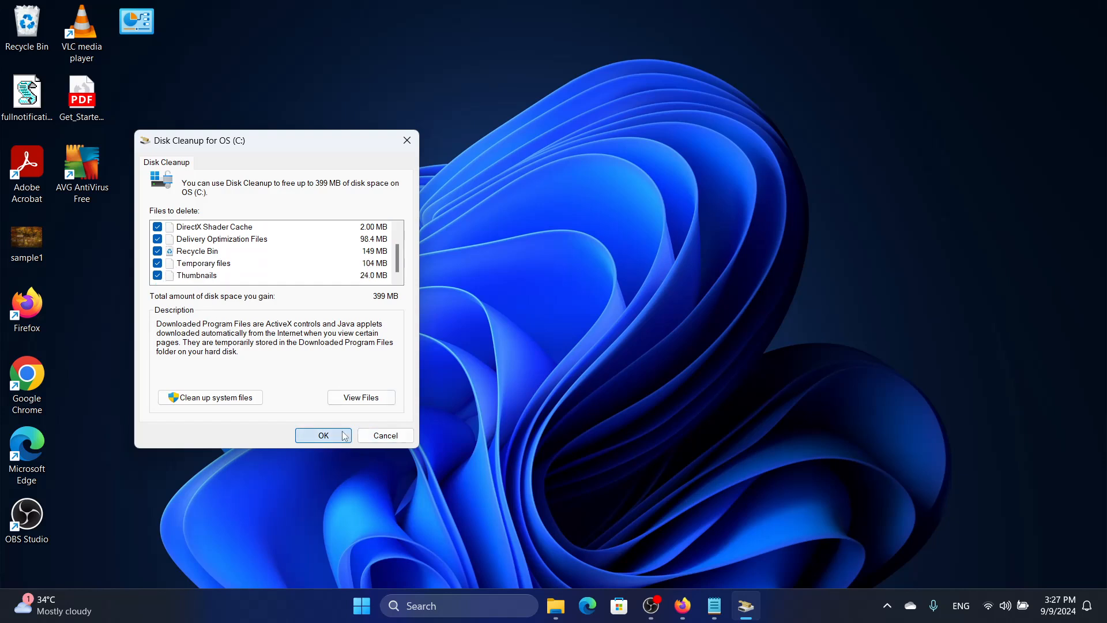
{"action": "left_click", "coordinate": [323, 435]}
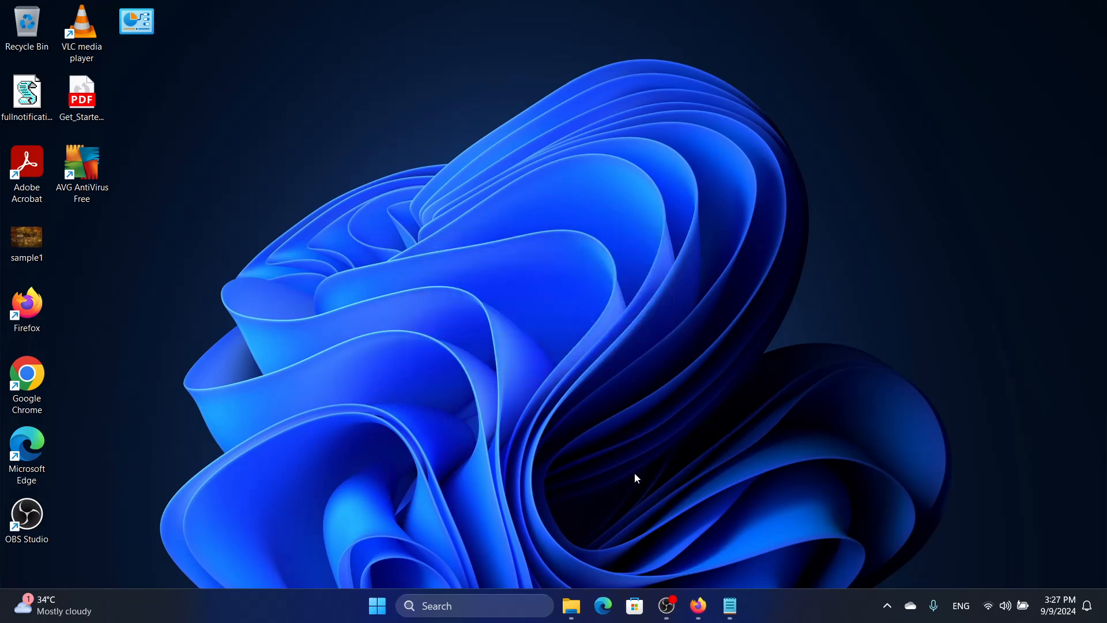
{"action": "mouse_move", "coordinate": [635, 495]}
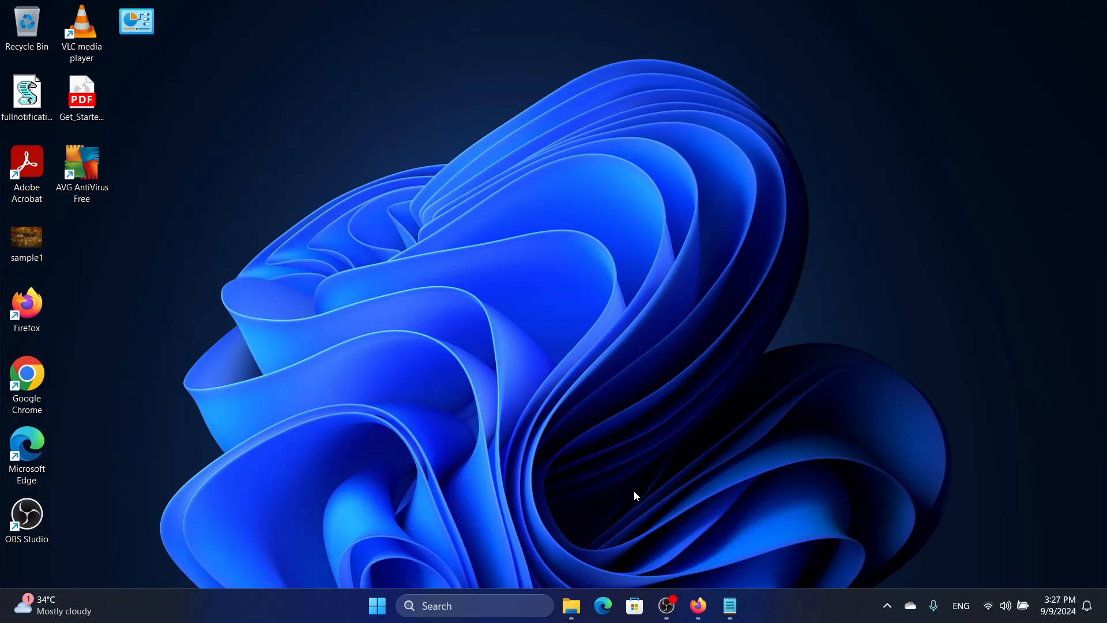
{"action": "mouse_move", "coordinate": [611, 586]}
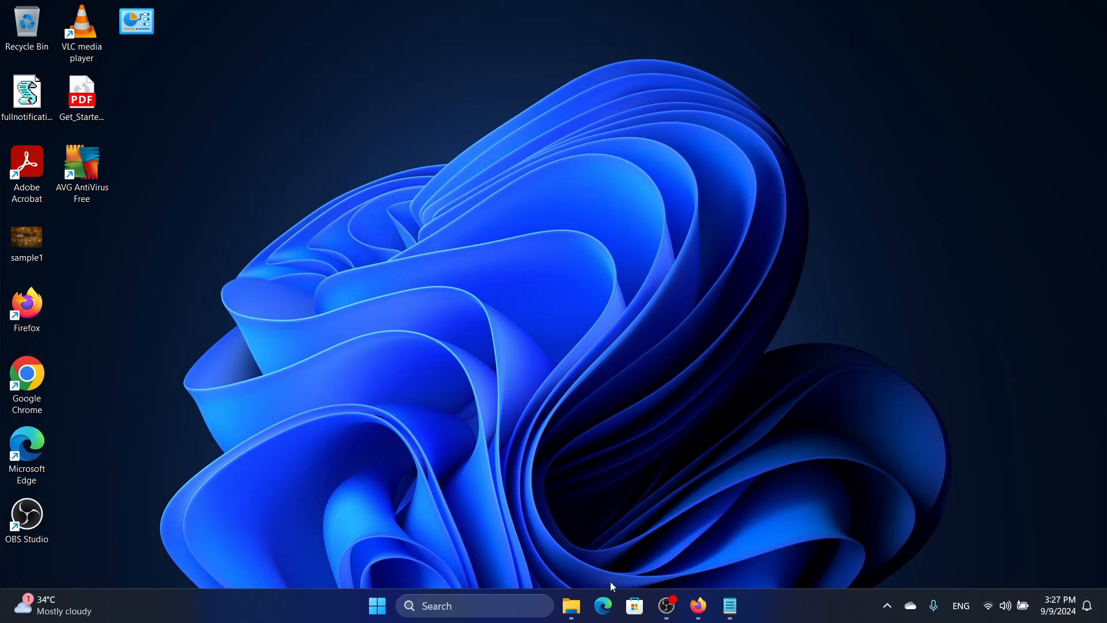
{"action": "mouse_move", "coordinate": [602, 606]}
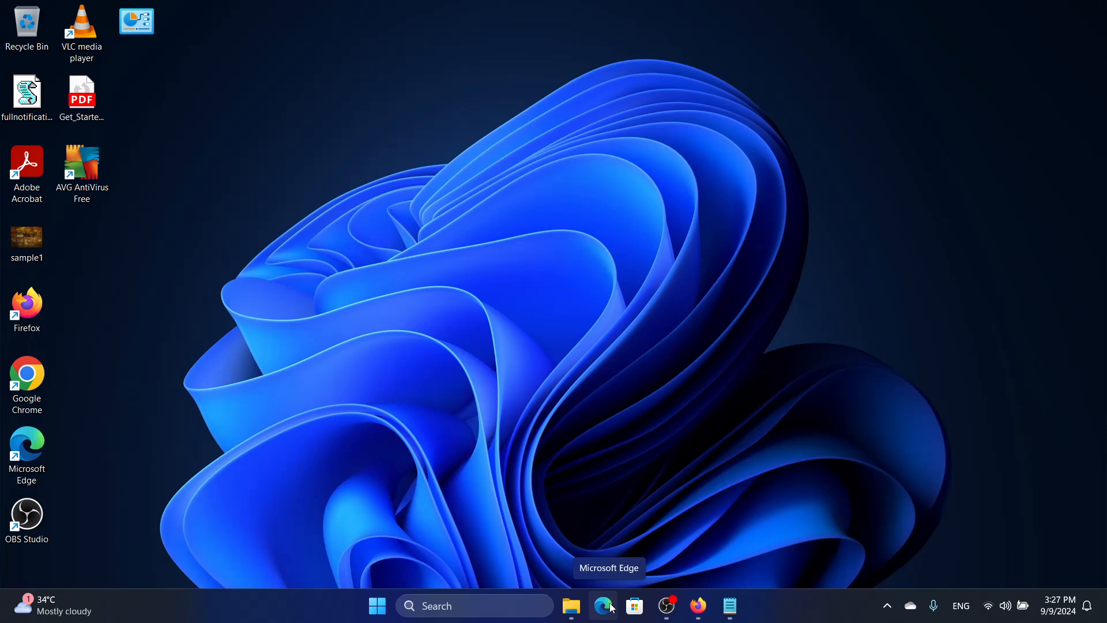
Search Edge for the Visual C++ redistributable download and scroll Microsoft Learn's links table.
{"action": "left_click", "coordinate": [604, 606]}
{"action": "type", "text": "vis"}
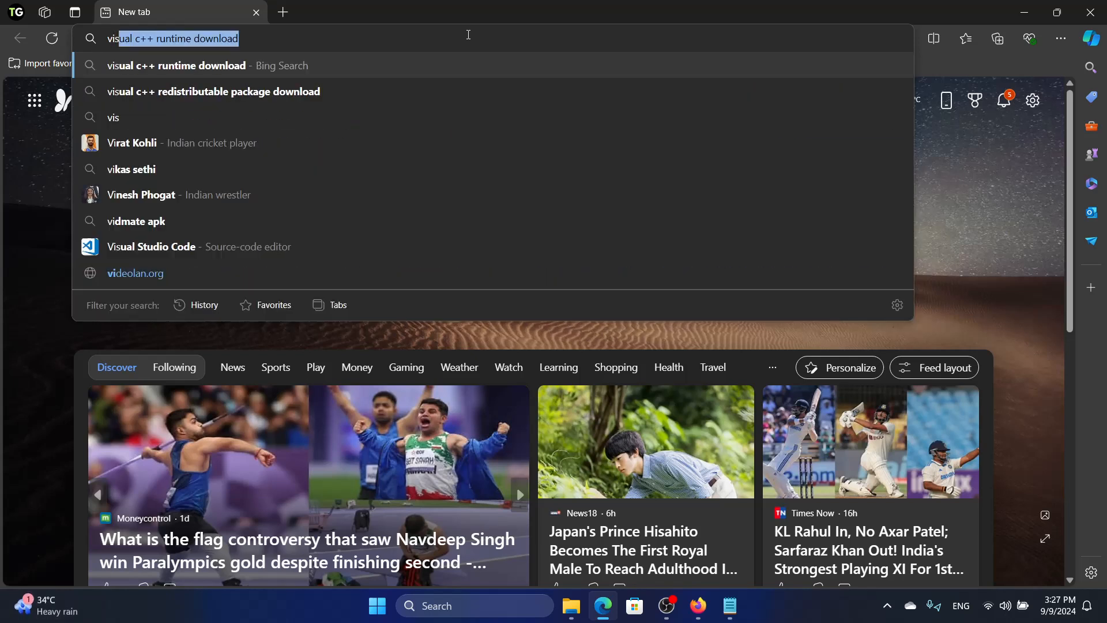
{"action": "type", "text": "u"}
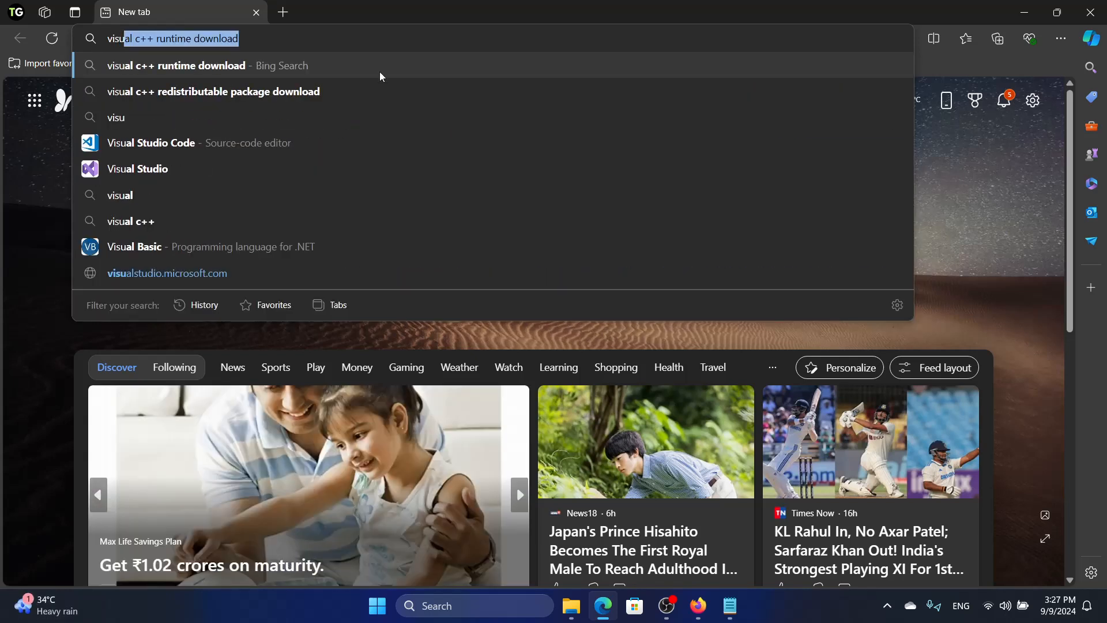
{"action": "mouse_move", "coordinate": [212, 97]}
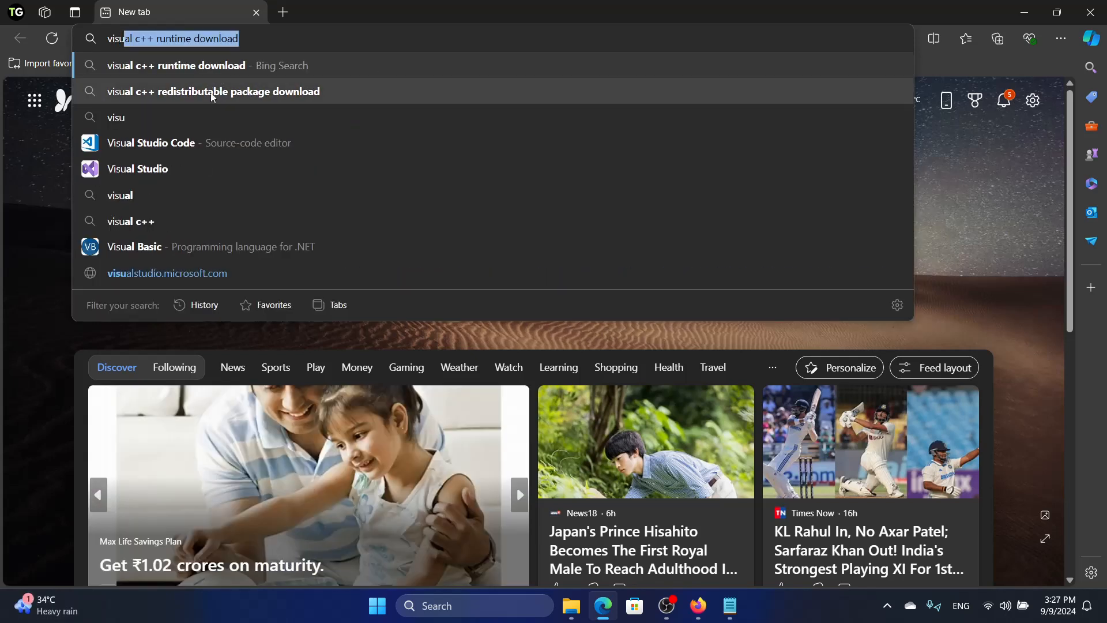
{"action": "left_click", "coordinate": [214, 91]}
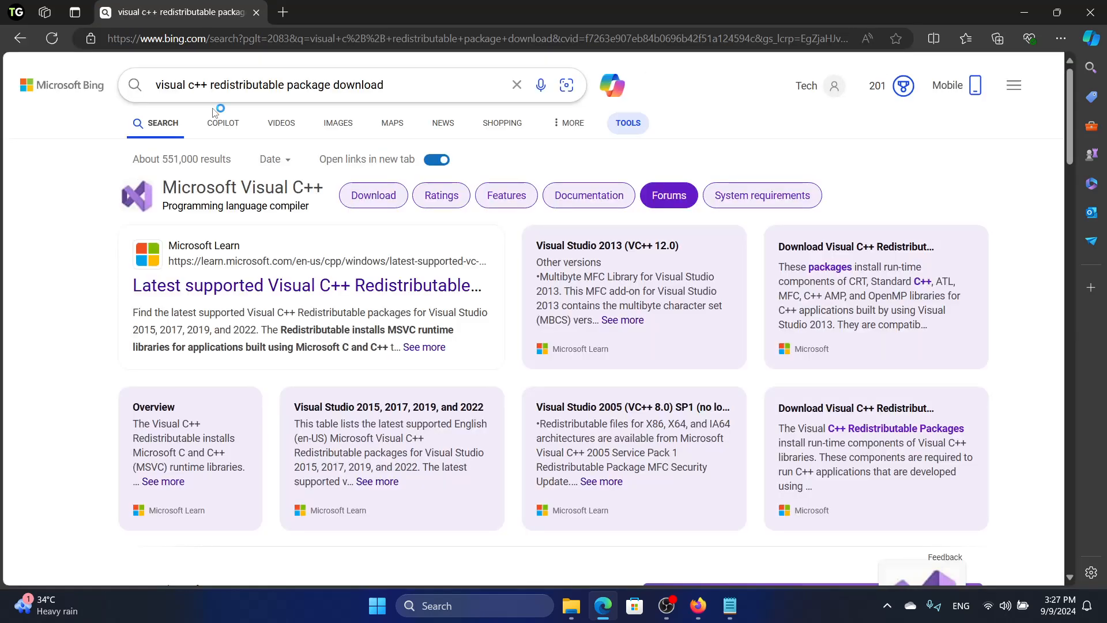
{"action": "mouse_move", "coordinate": [249, 290]}
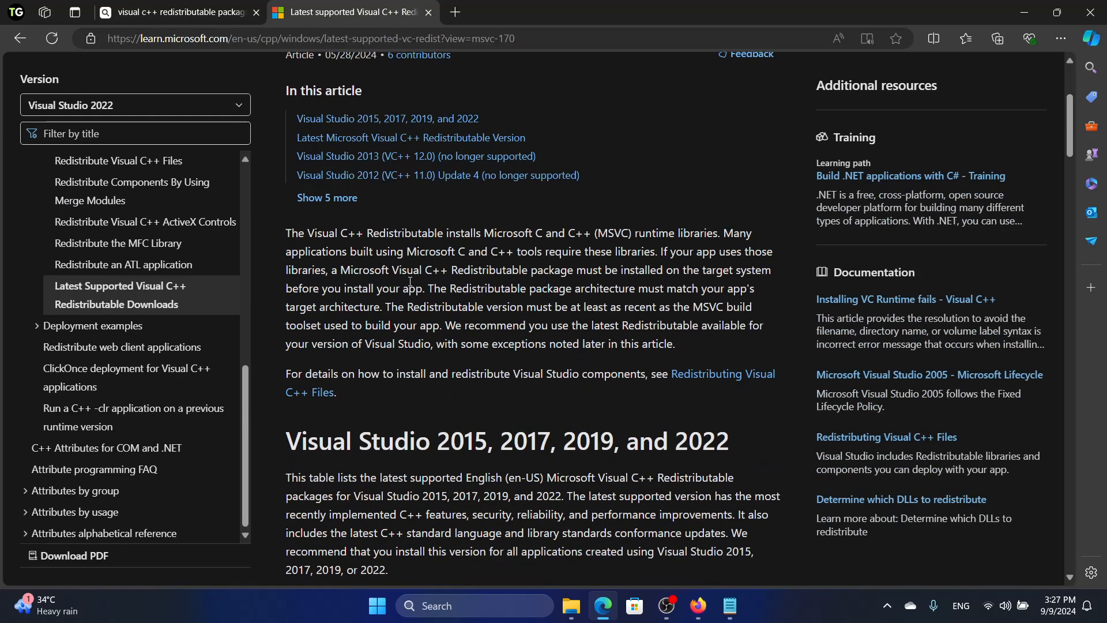
{"action": "scroll", "scroll_direction": "down", "scroll_amount": 3}
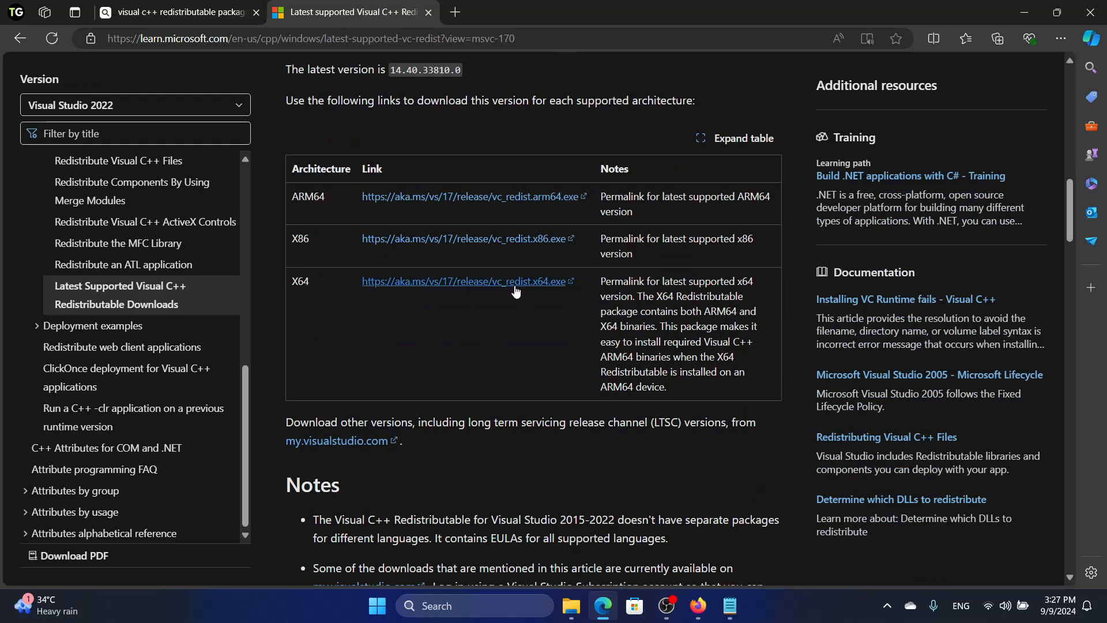
{"action": "mouse_move", "coordinate": [493, 286]}
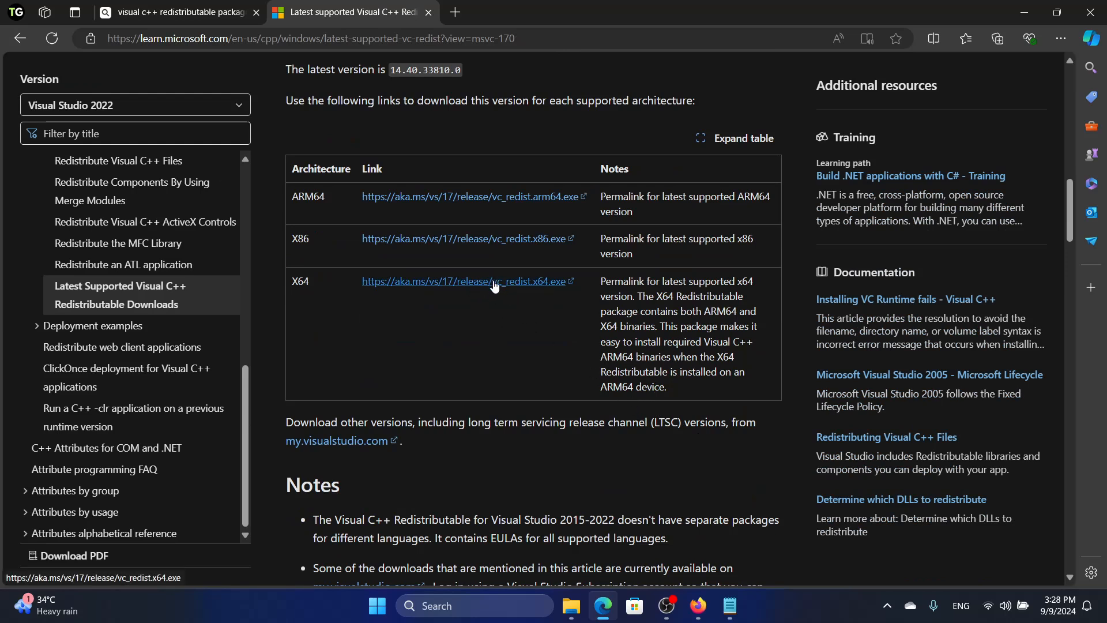
{"action": "mouse_move", "coordinate": [314, 299]}
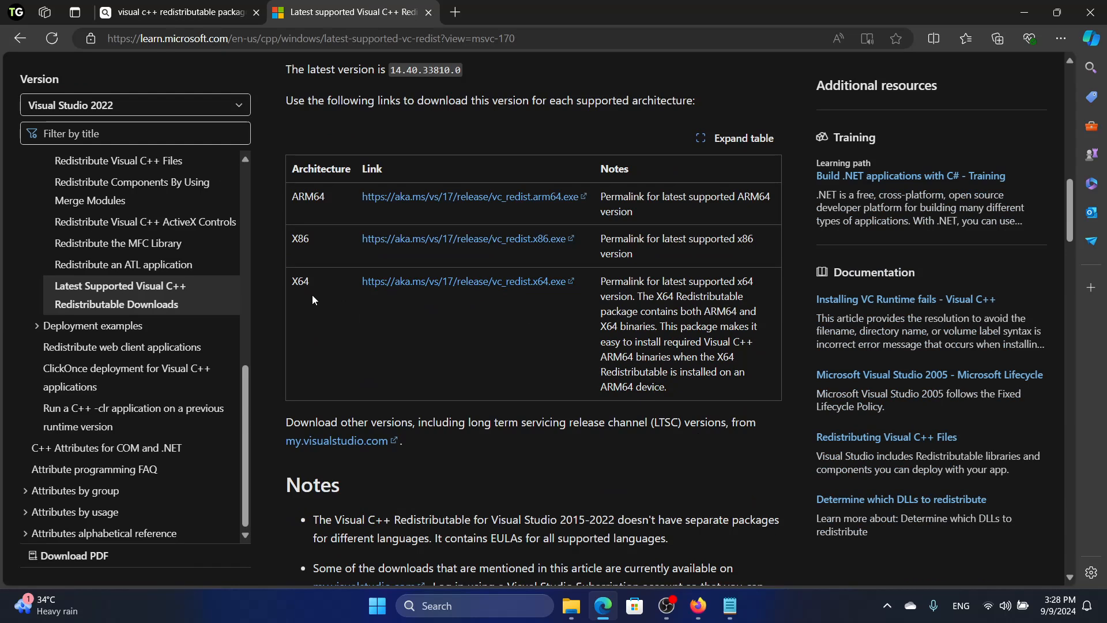
{"action": "mouse_move", "coordinate": [347, 288]}
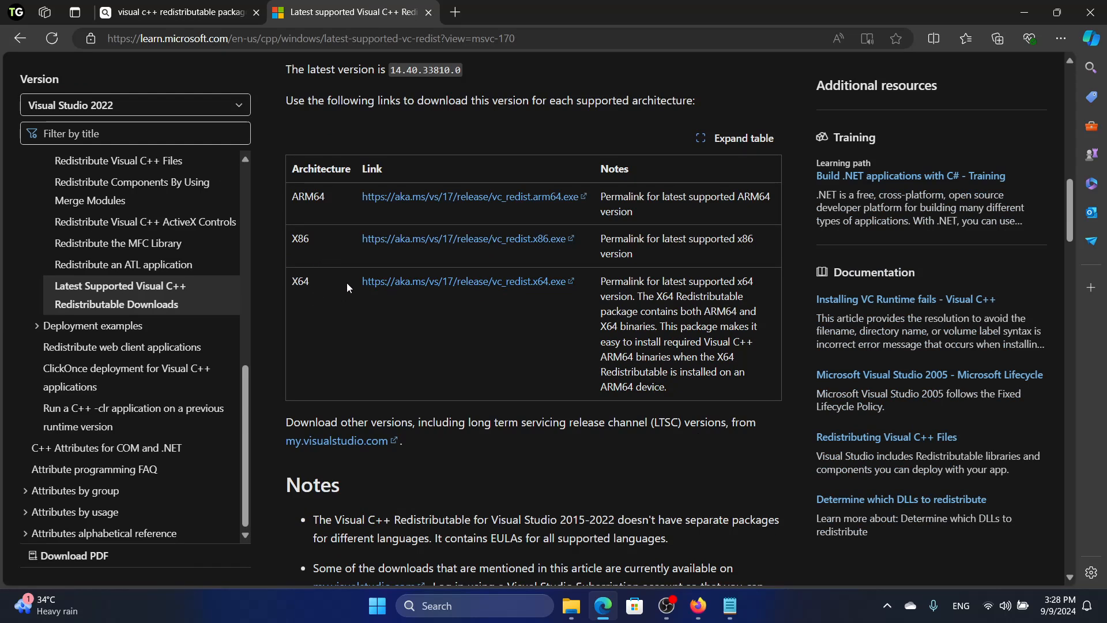
{"action": "mouse_move", "coordinate": [311, 267]}
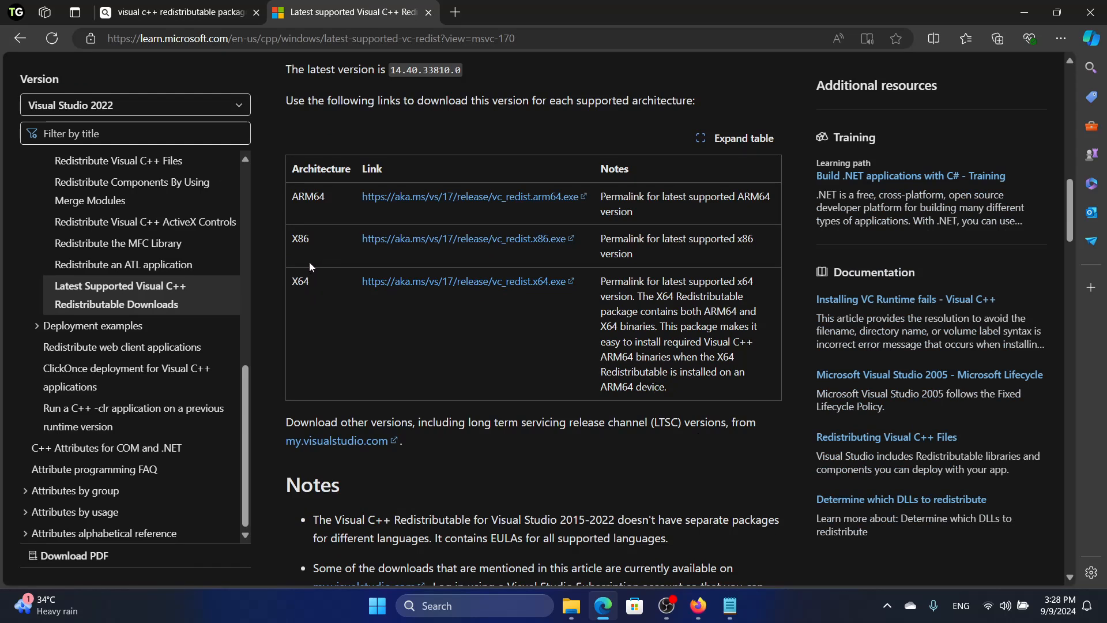
{"action": "mouse_move", "coordinate": [317, 210]}
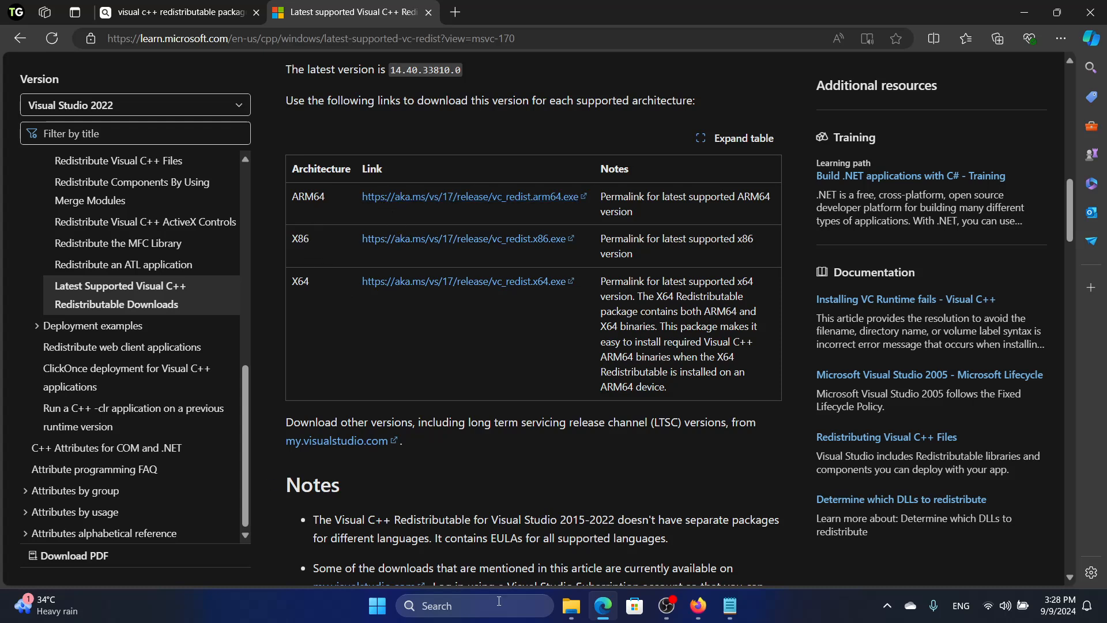
Launch System Information from Windows search to confirm an x64-based PC.
{"action": "left_click", "coordinate": [473, 605]}
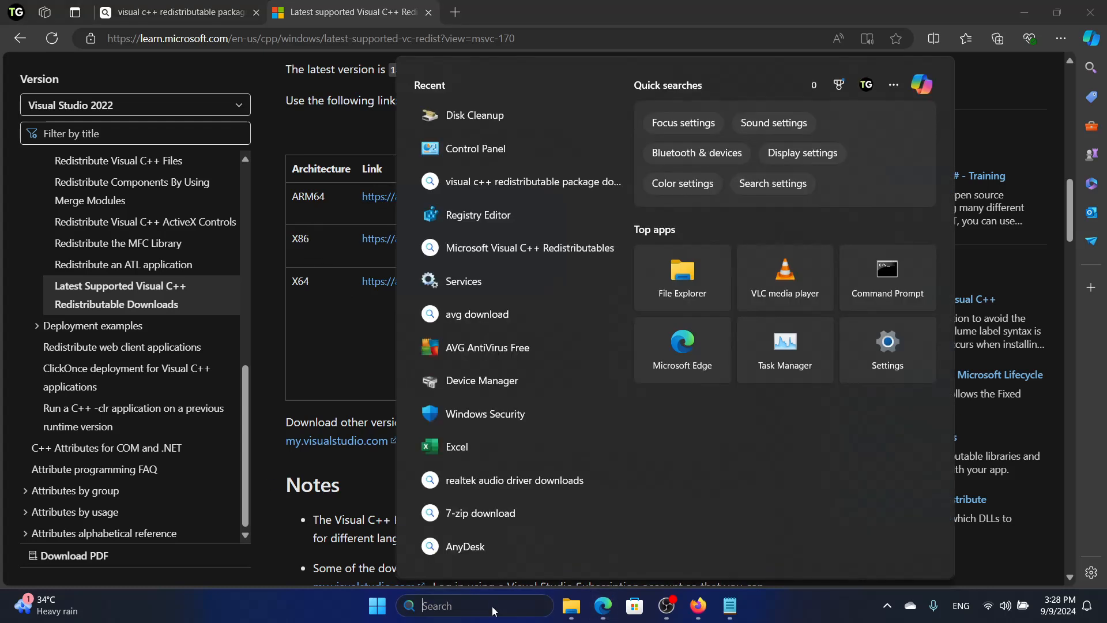
{"action": "type", "text": "system Configuration"}
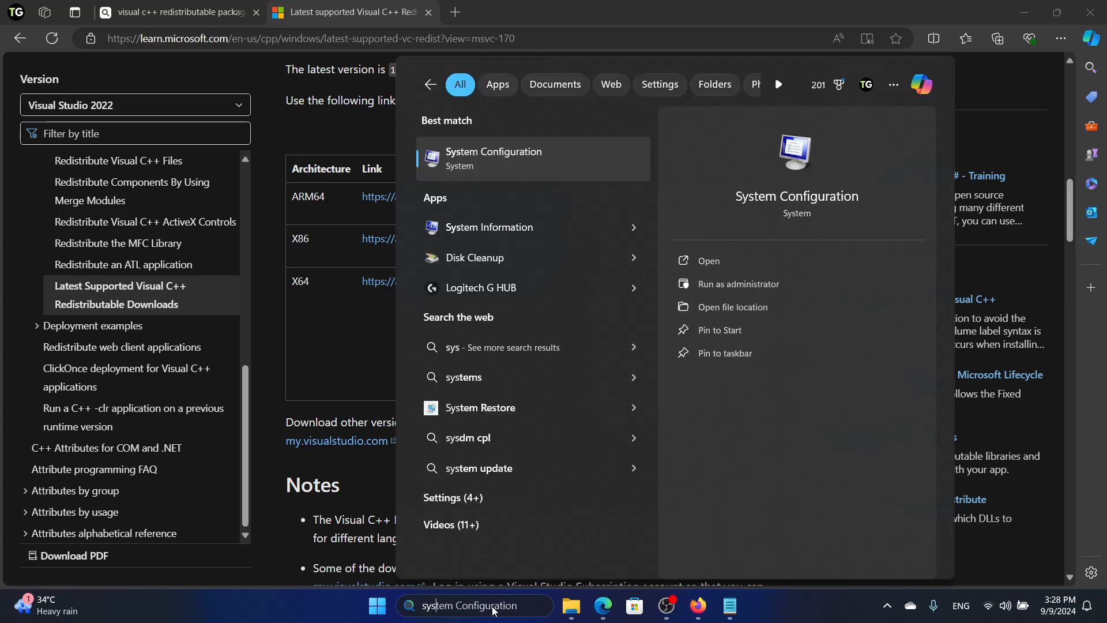
{"action": "left_click", "coordinate": [490, 227]}
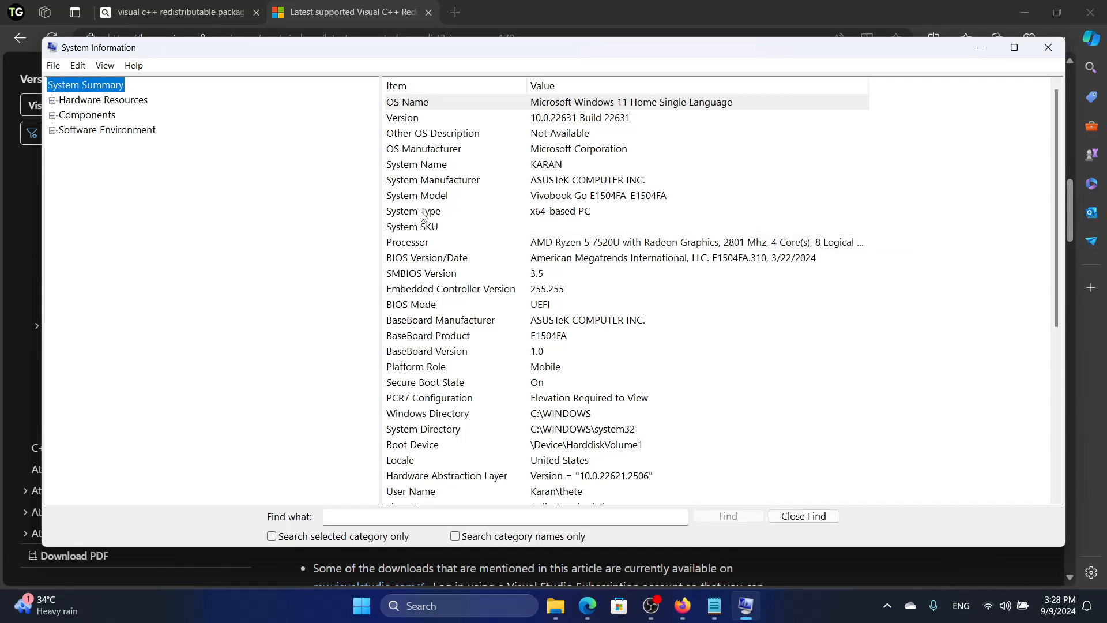
{"action": "mouse_move", "coordinate": [598, 217]}
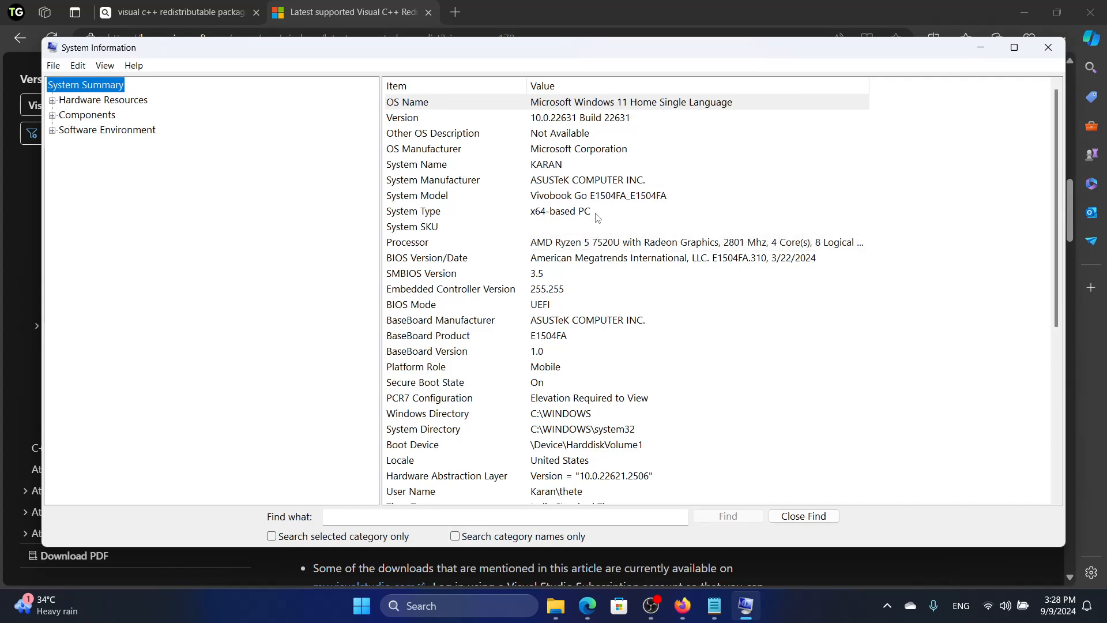
{"action": "mouse_move", "coordinate": [591, 233]}
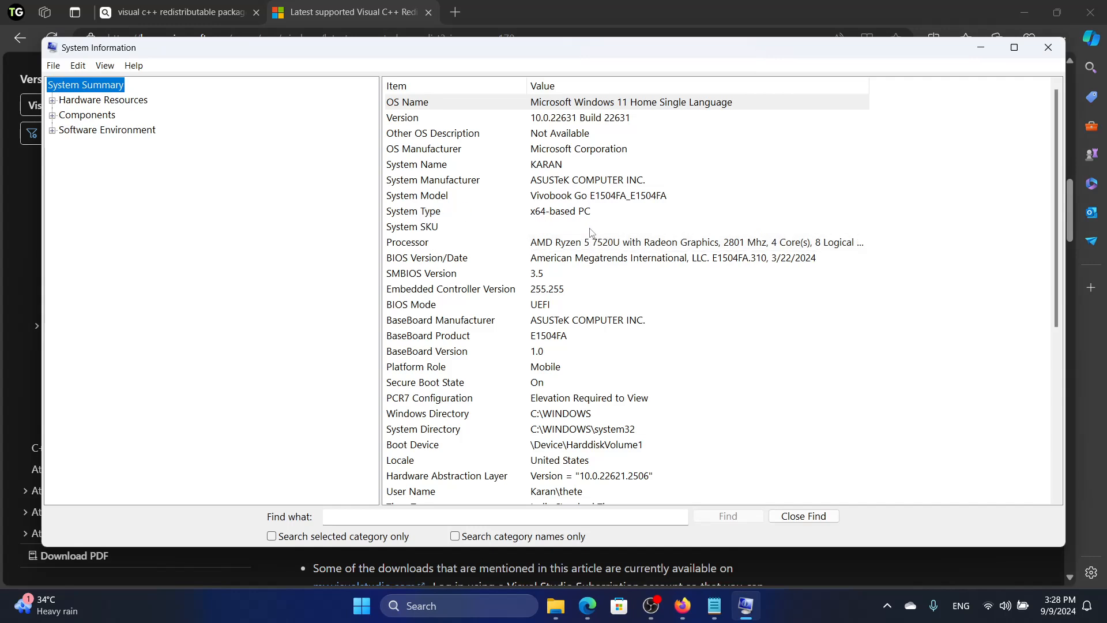
{"action": "mouse_move", "coordinate": [557, 233]}
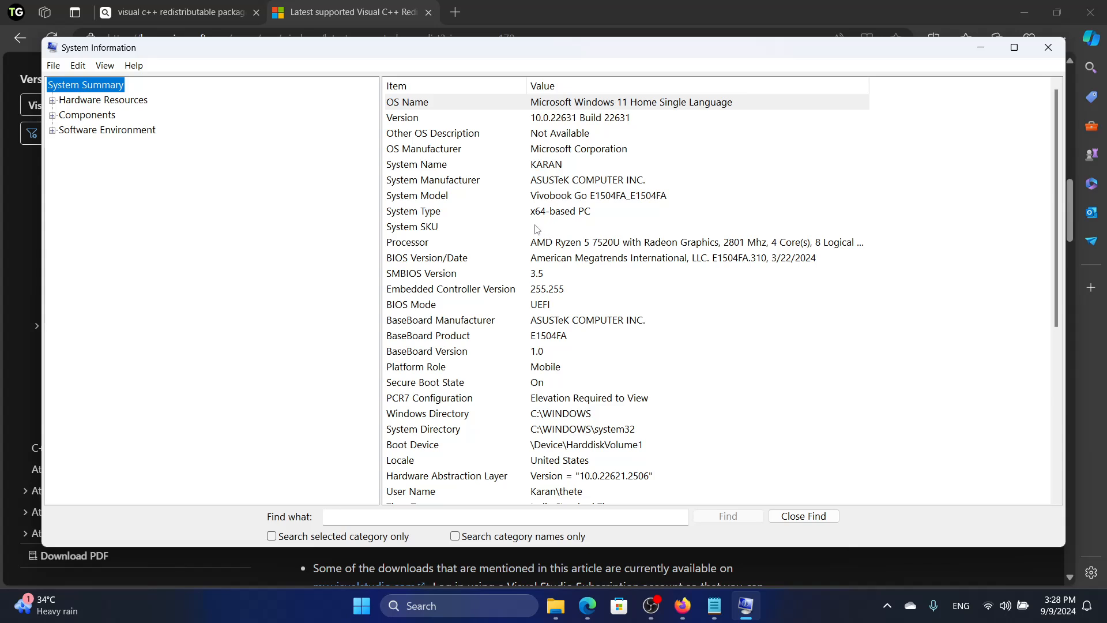
{"action": "mouse_move", "coordinate": [981, 48]}
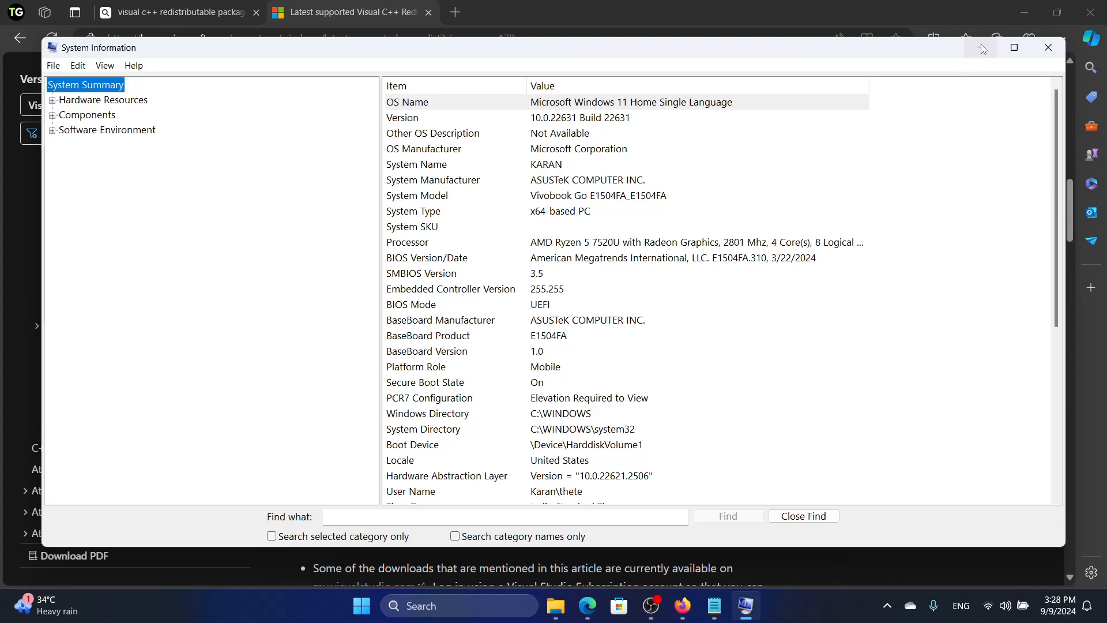
Download vc_redist.x64.exe from the Microsoft page, then minimize System Information and Edge.
{"action": "left_click", "coordinate": [1048, 47]}
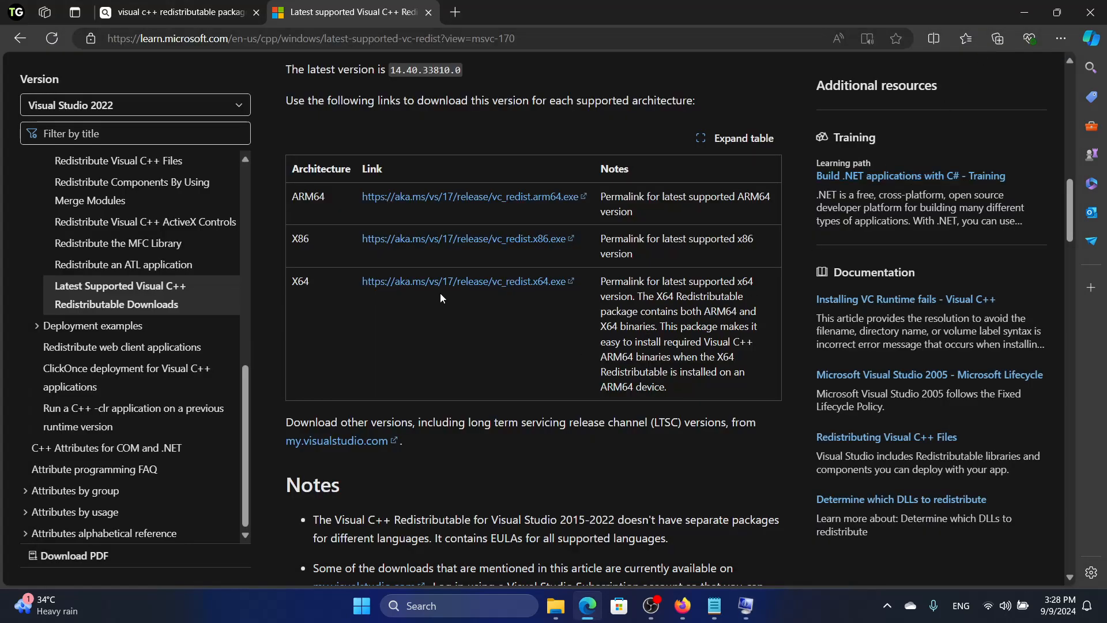
{"action": "left_click", "coordinate": [468, 281]}
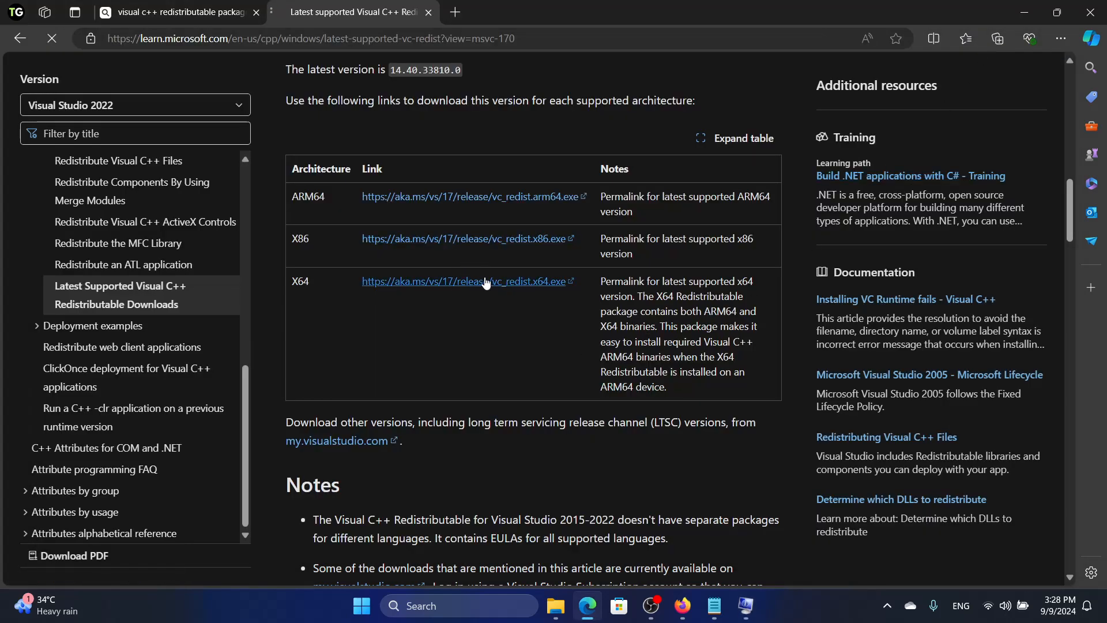
{"action": "left_click", "coordinate": [466, 280]}
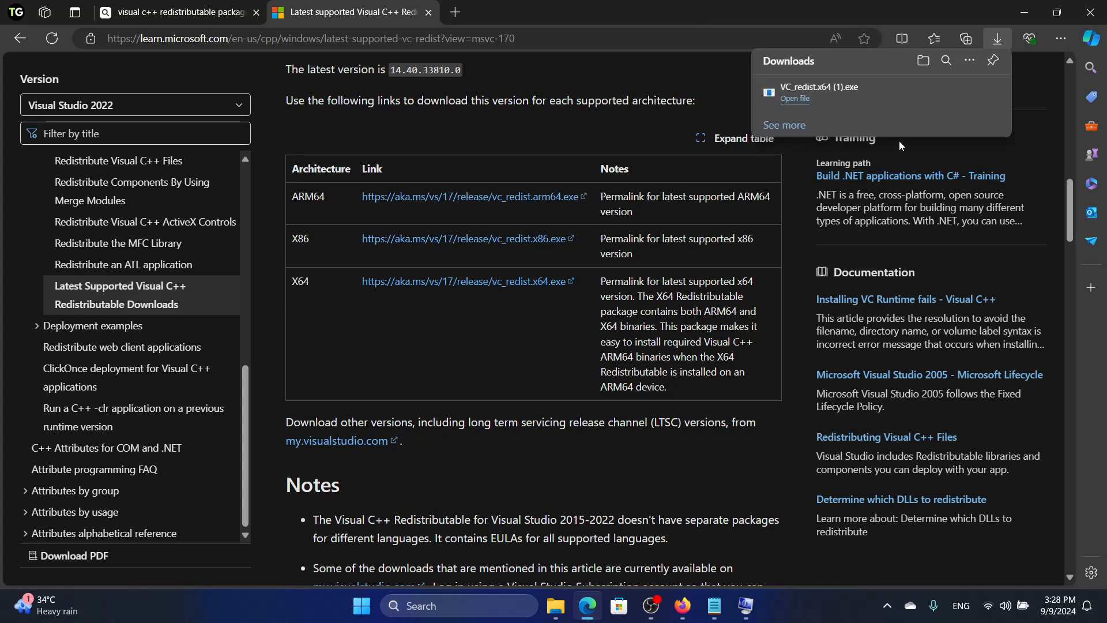
{"action": "mouse_move", "coordinate": [1025, 12]}
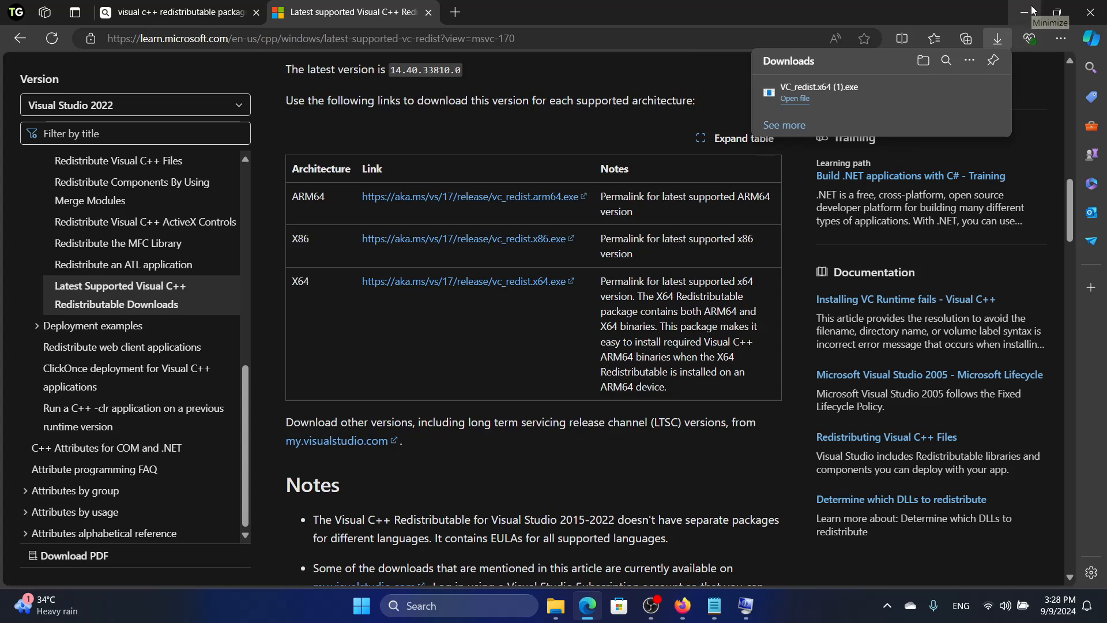
{"action": "left_click", "coordinate": [1029, 12]}
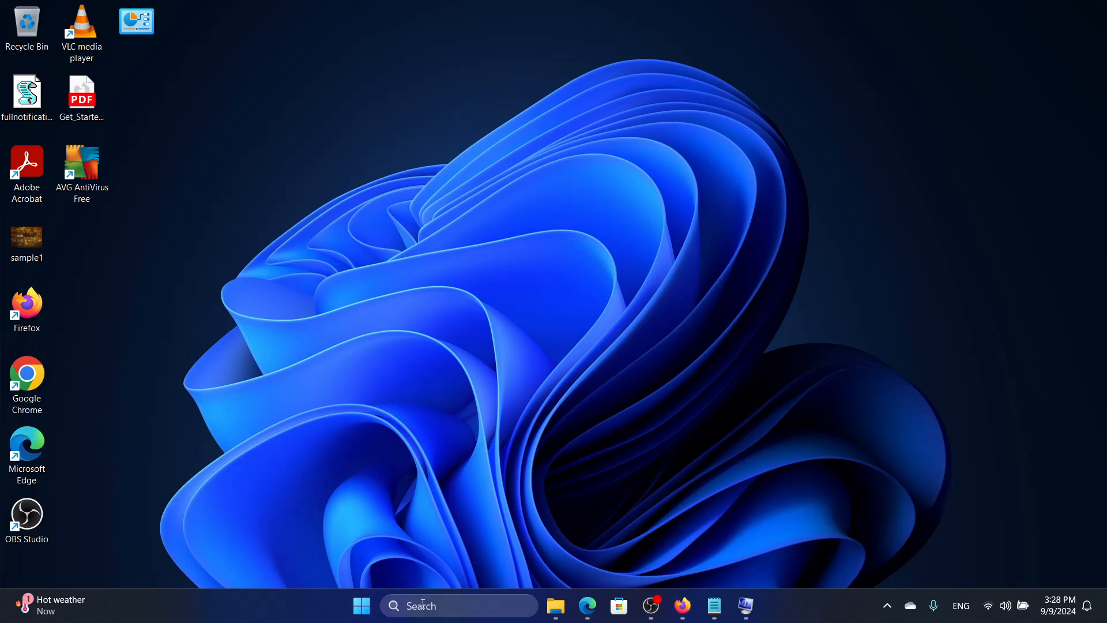
Open Control Panel and view its installed programs, including the Visual C++ Redistributables.
{"action": "type", "text": "command Prompt"}
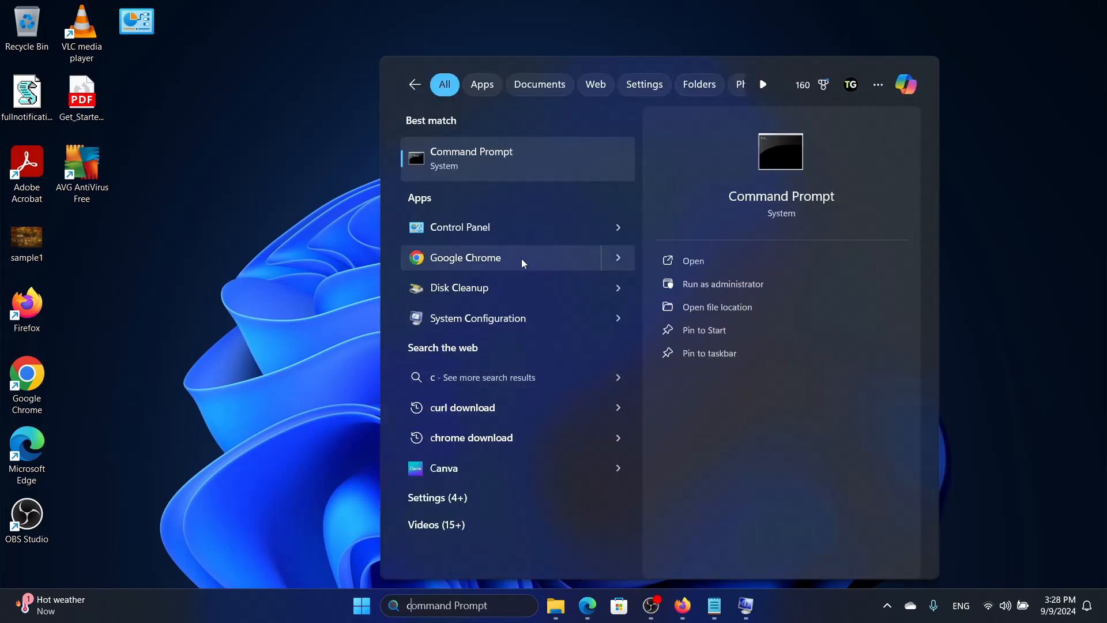
{"action": "left_click", "coordinate": [459, 227]}
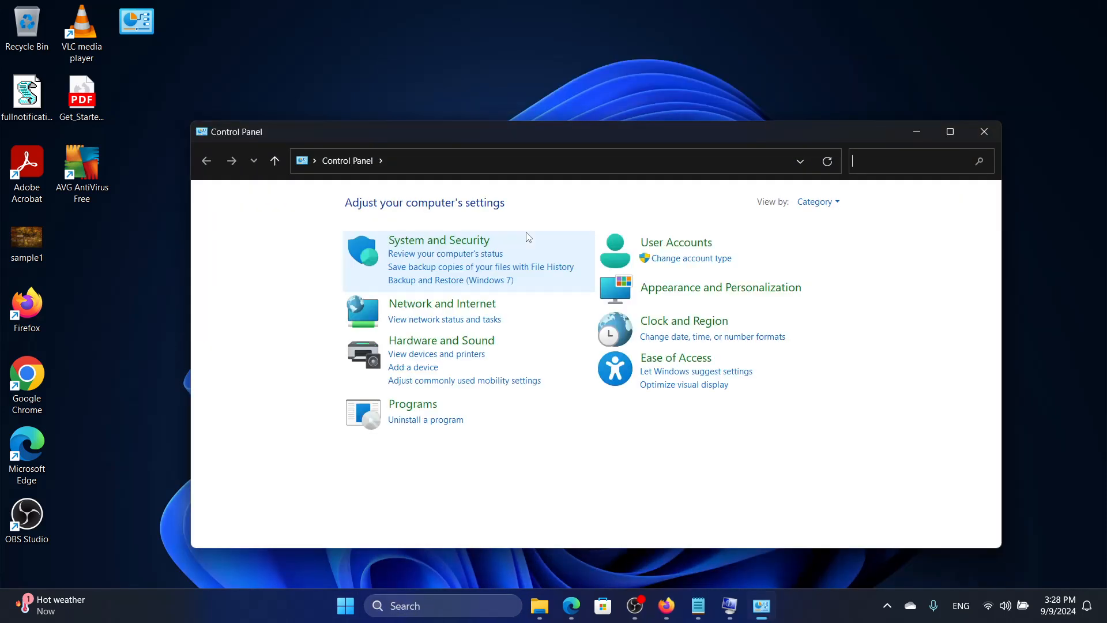
{"action": "left_click", "coordinate": [425, 419]}
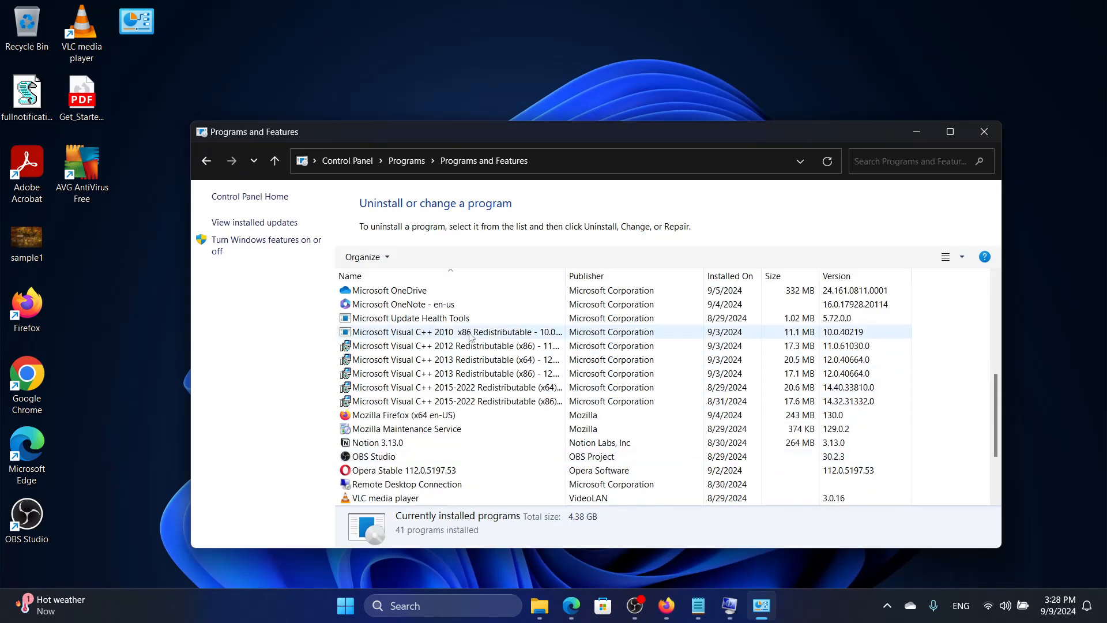
{"action": "left_click", "coordinate": [453, 359]}
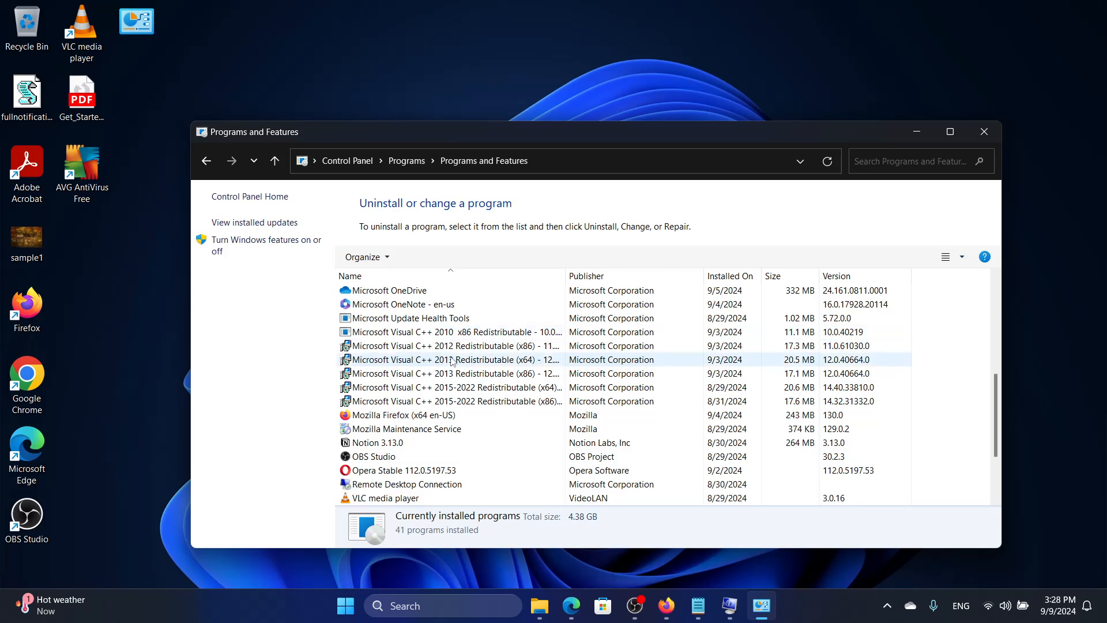
{"action": "left_click", "coordinate": [453, 345]}
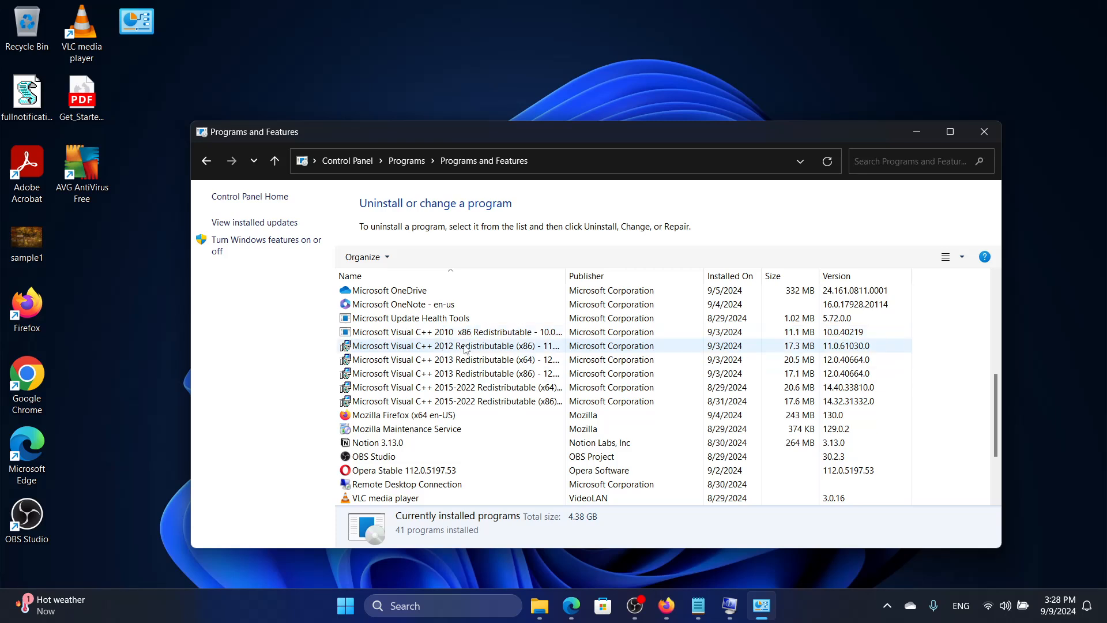
{"action": "right_click", "coordinate": [452, 346]}
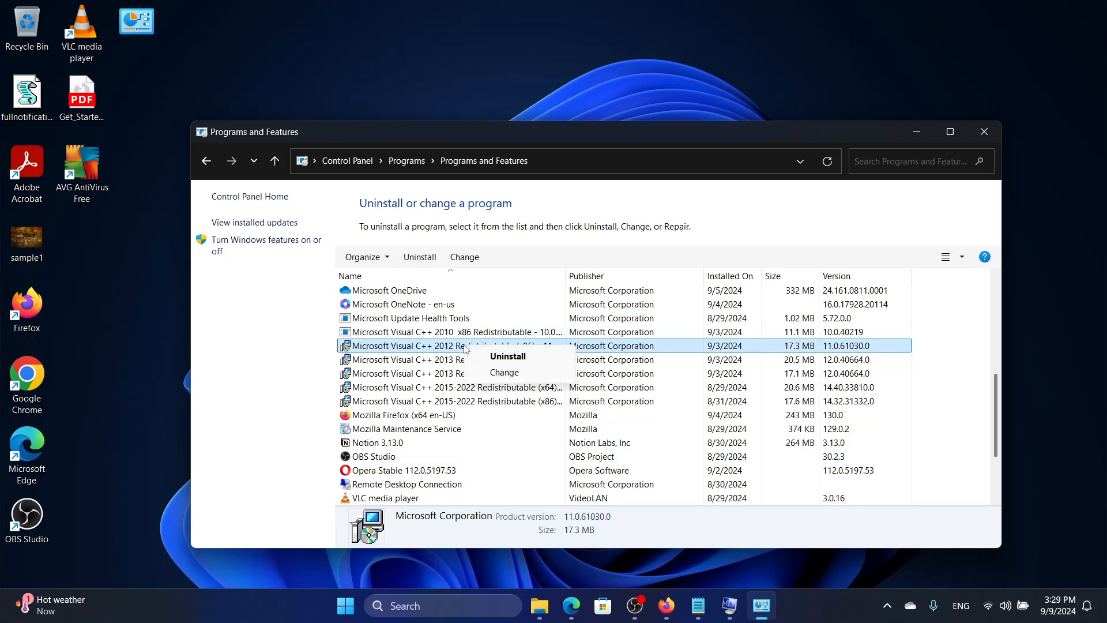
{"action": "left_click", "coordinate": [452, 359]}
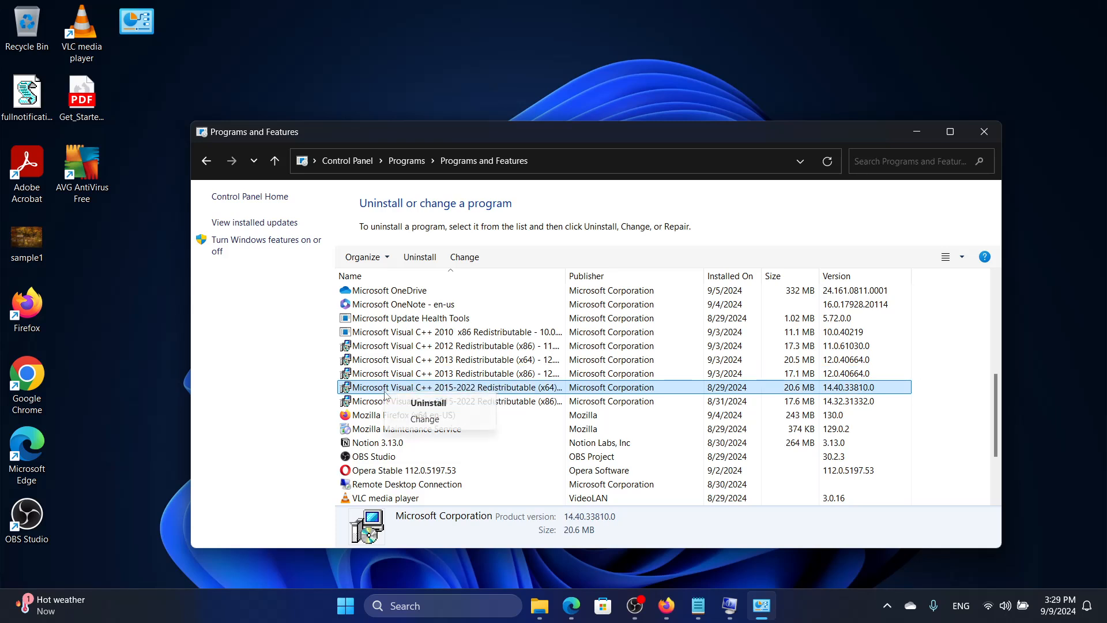
{"action": "left_click", "coordinate": [453, 401]}
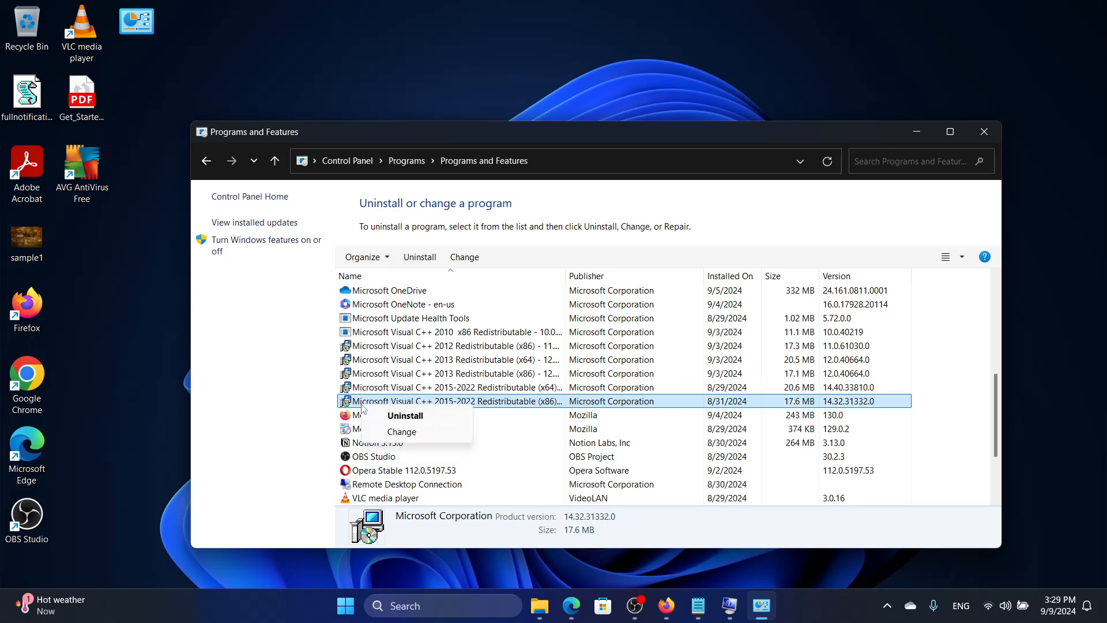
{"action": "mouse_move", "coordinate": [475, 330]}
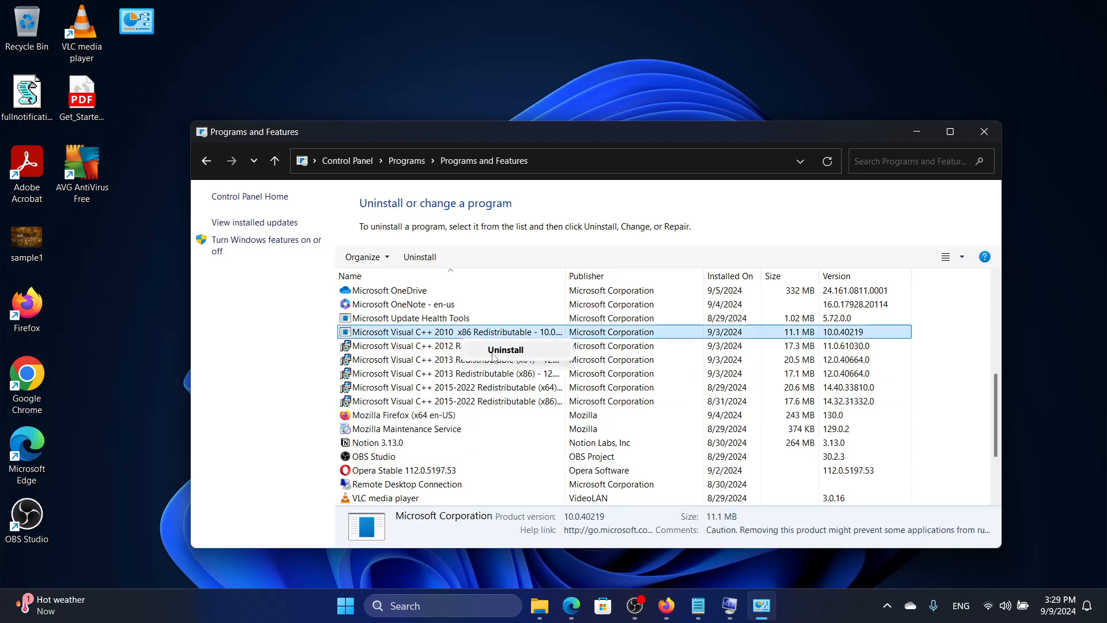
{"action": "mouse_move", "coordinate": [441, 385]}
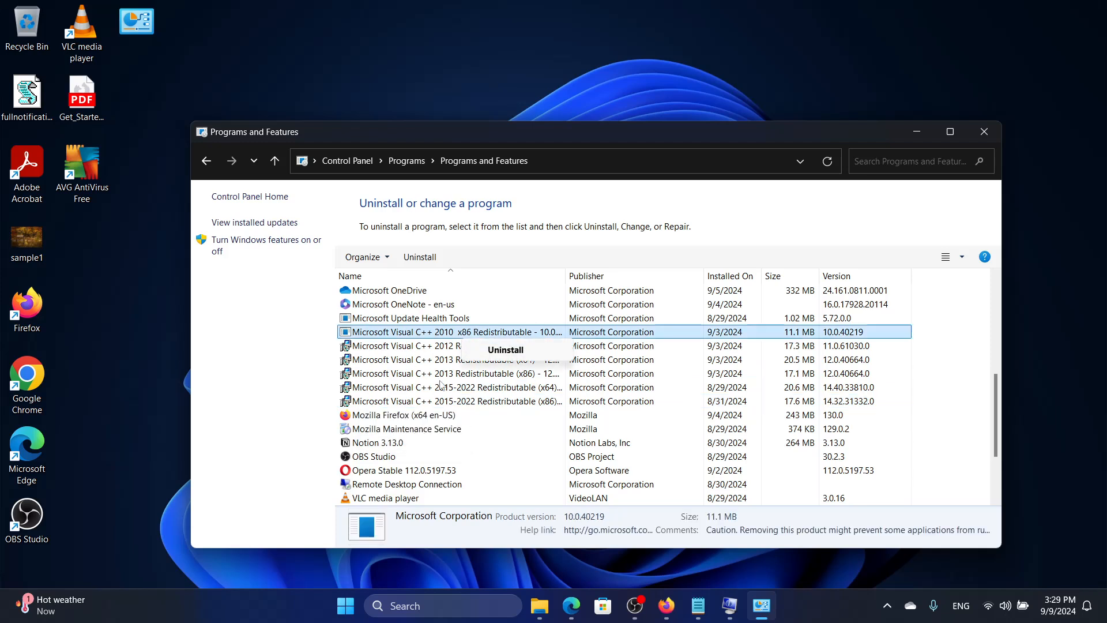
{"action": "mouse_move", "coordinate": [428, 418]}
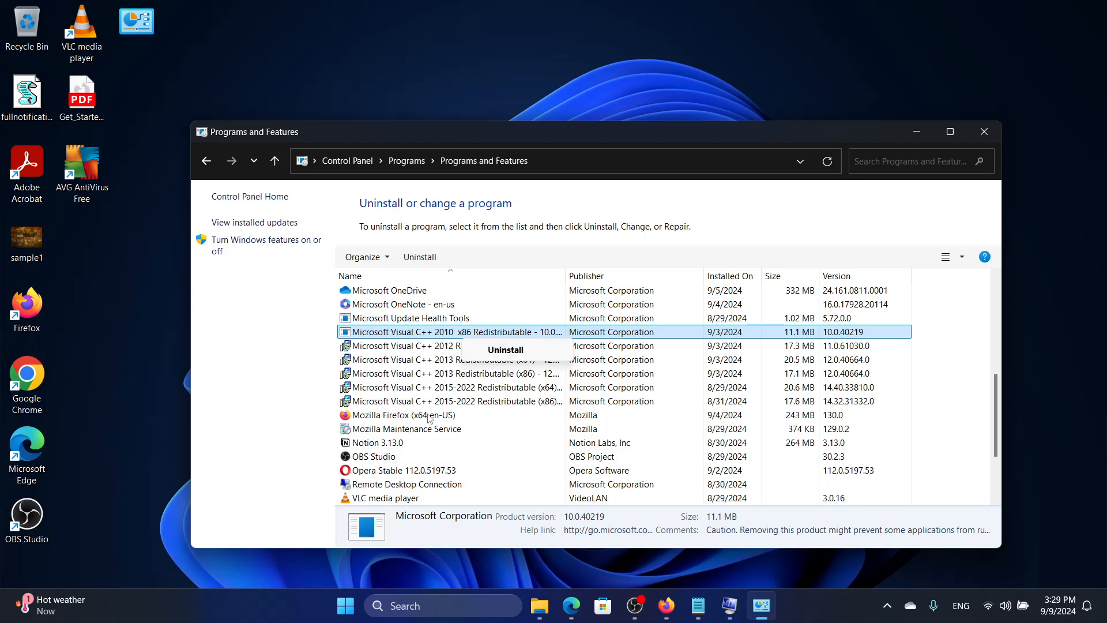
{"action": "mouse_move", "coordinate": [935, 159]}
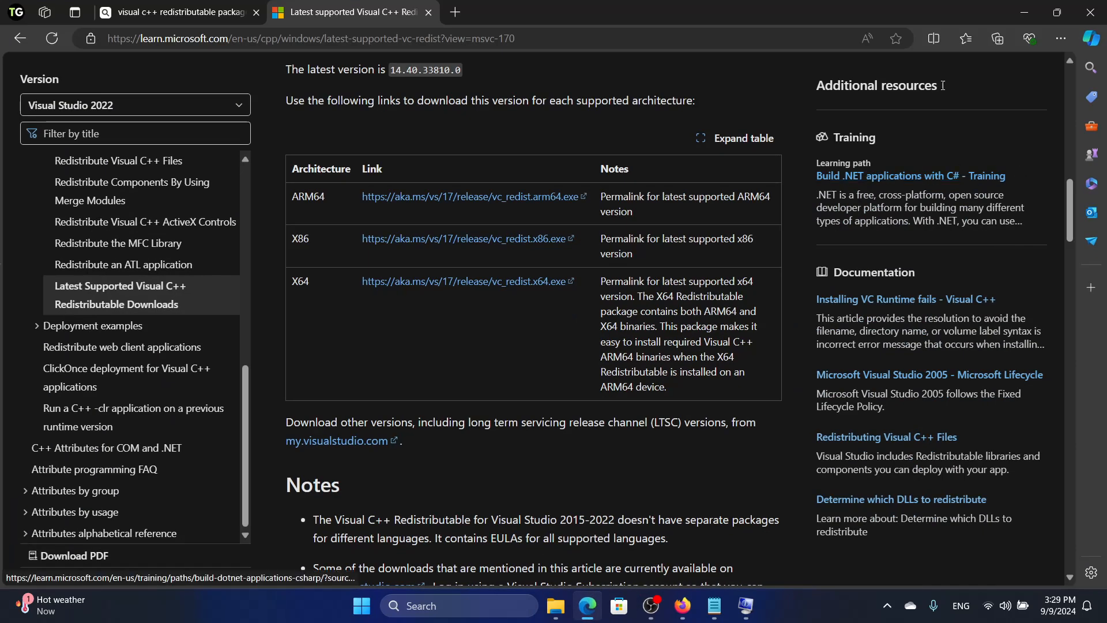
Open the Downloads folder and bring up VC_redist.x64 (1)'s context menu.
{"action": "left_click", "coordinate": [1060, 38]}
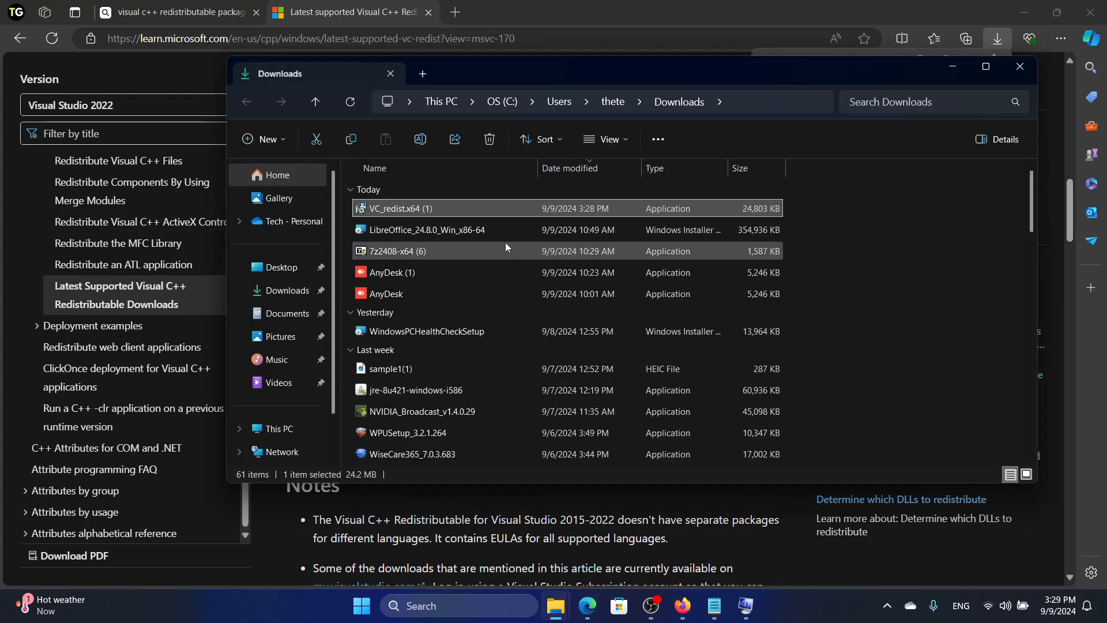
{"action": "right_click", "coordinate": [401, 208]}
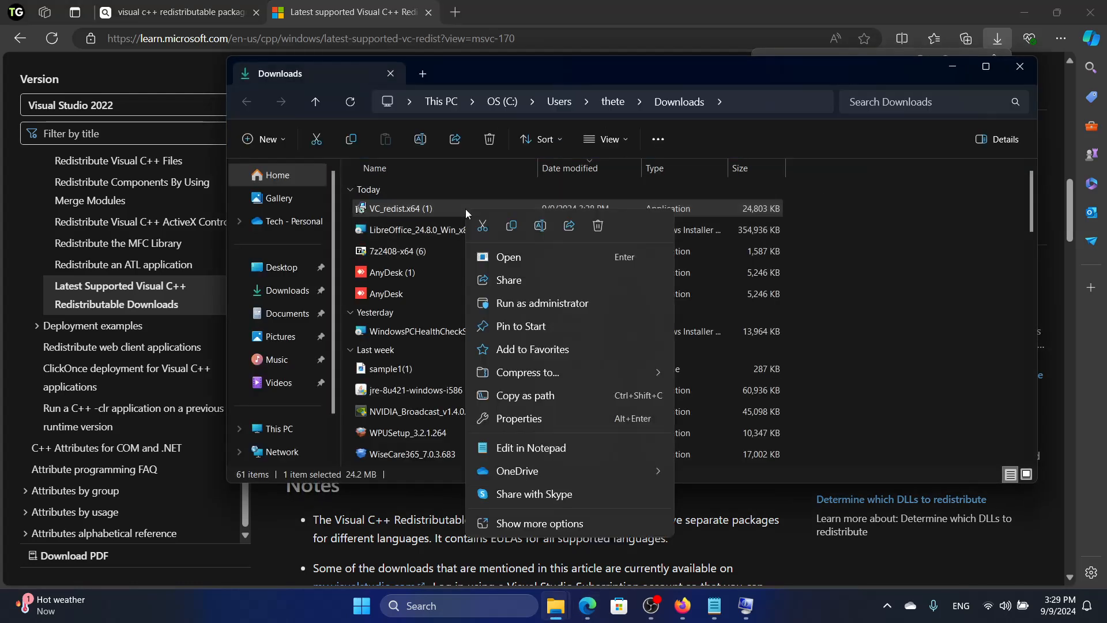
{"action": "mouse_move", "coordinate": [582, 302]}
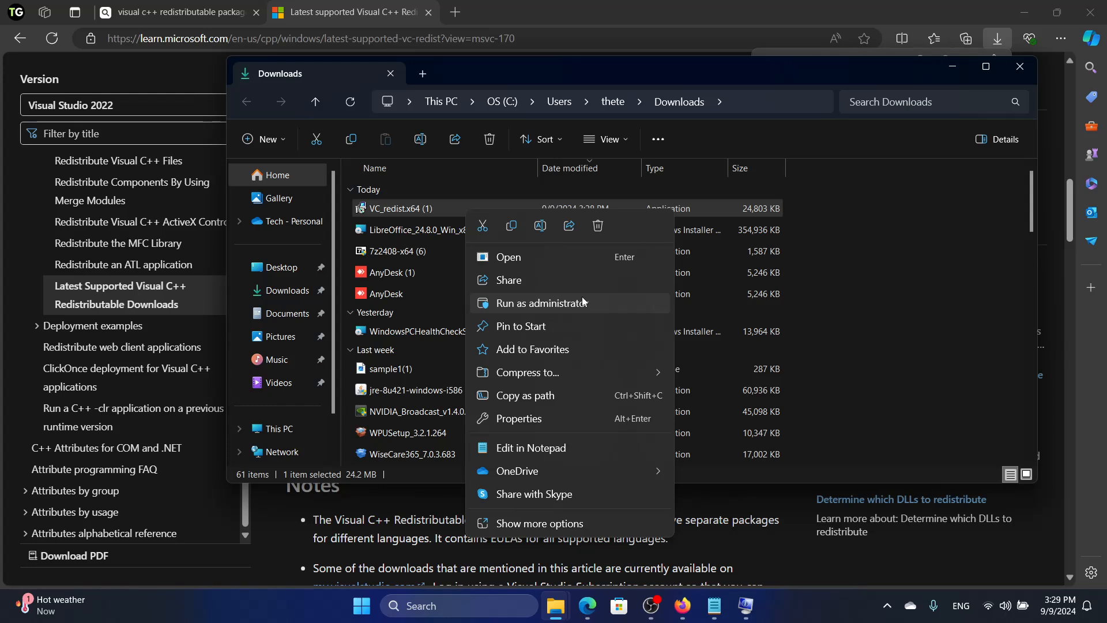
{"action": "mouse_move", "coordinate": [1057, 58]}
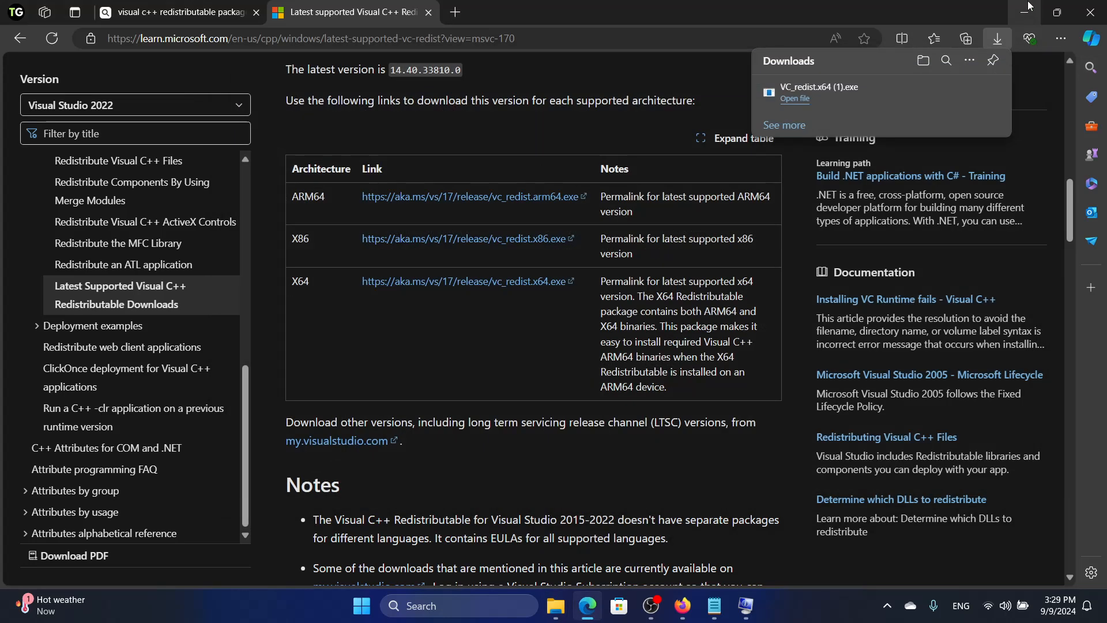
{"action": "mouse_move", "coordinate": [1028, 5]}
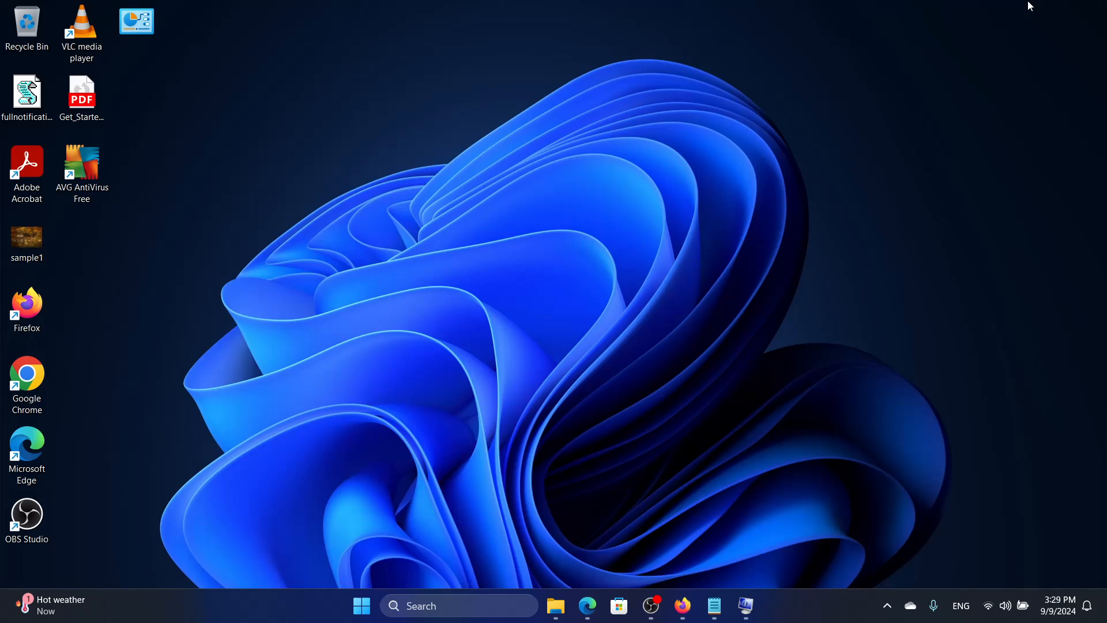
Check This PC in File Explorer, confirm OS (C:) has 292 GB free, and close.
{"action": "left_click", "coordinate": [557, 607]}
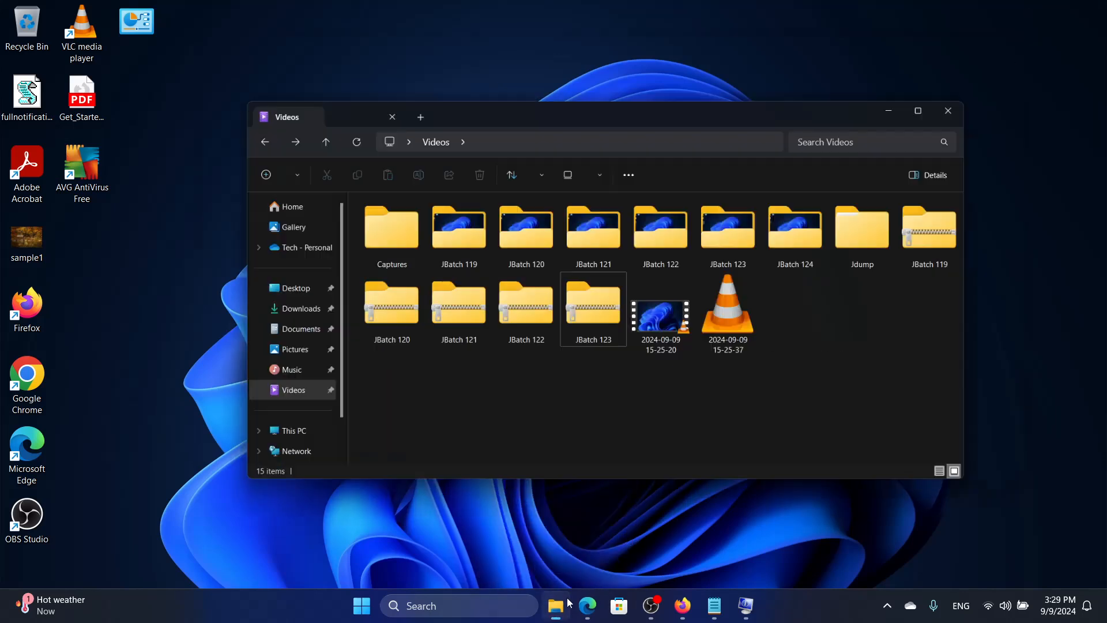
{"action": "right_click", "coordinate": [557, 606]}
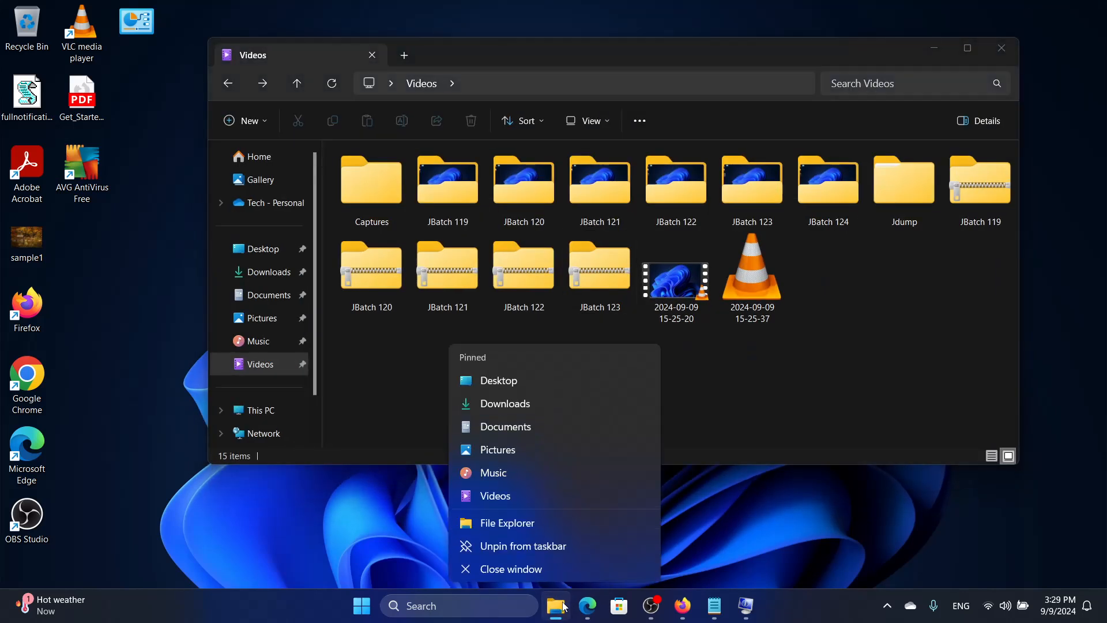
{"action": "left_click", "coordinate": [506, 522]}
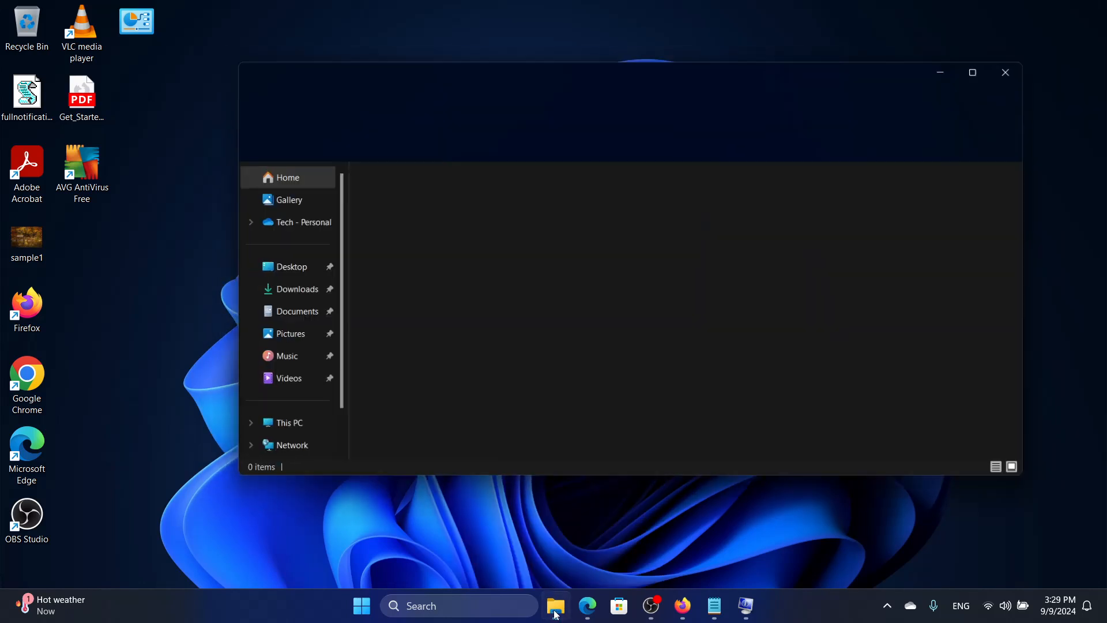
{"action": "left_click", "coordinate": [285, 423]}
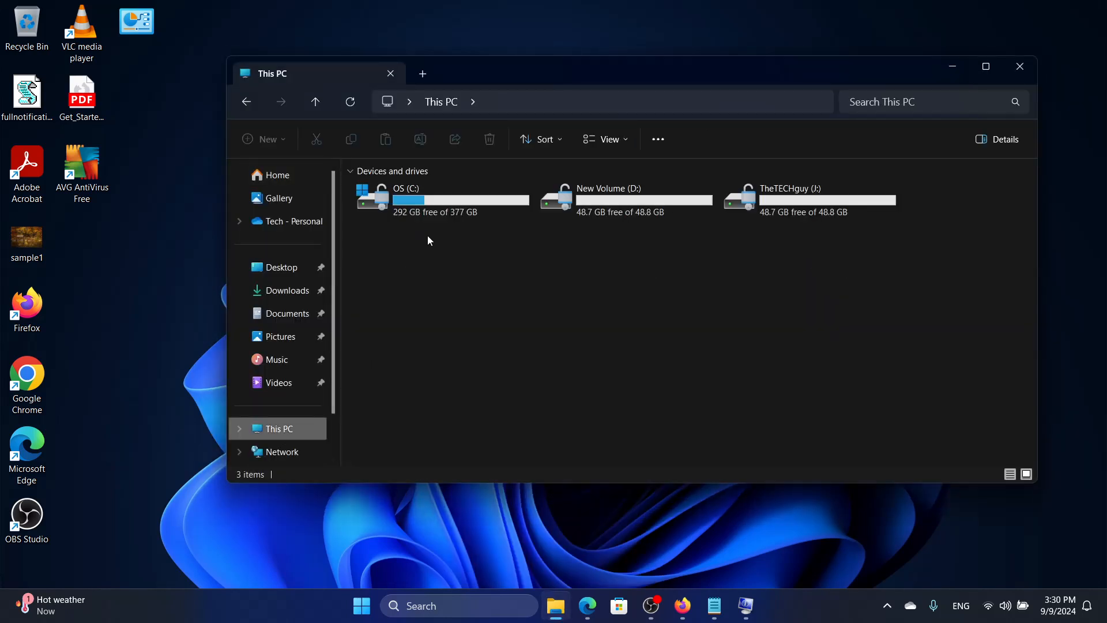
{"action": "mouse_move", "coordinate": [449, 212]}
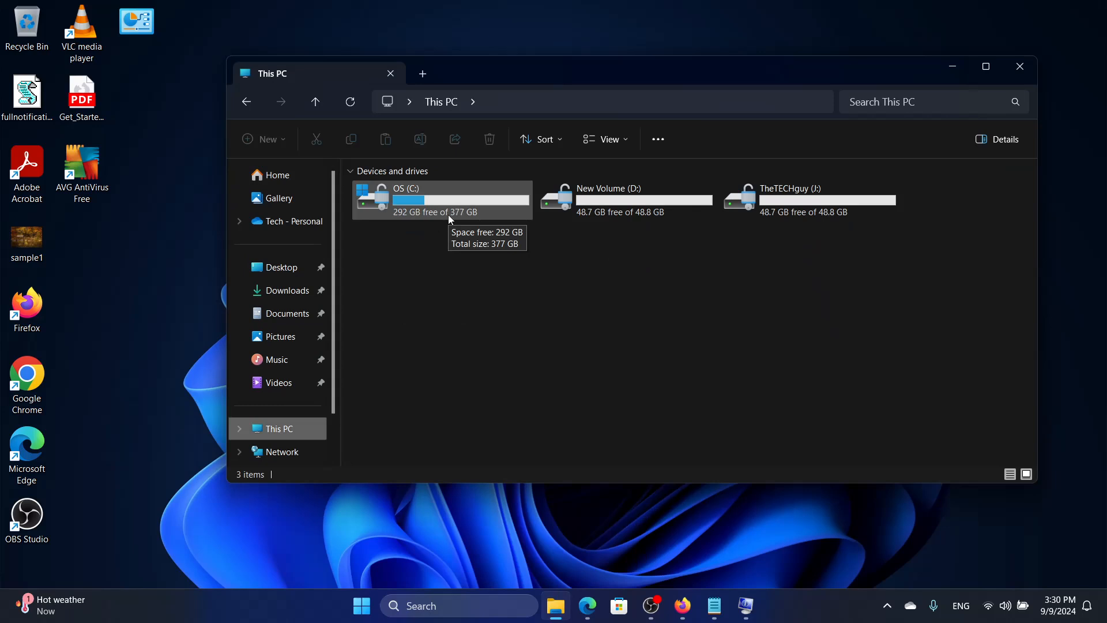
{"action": "mouse_move", "coordinate": [481, 209]}
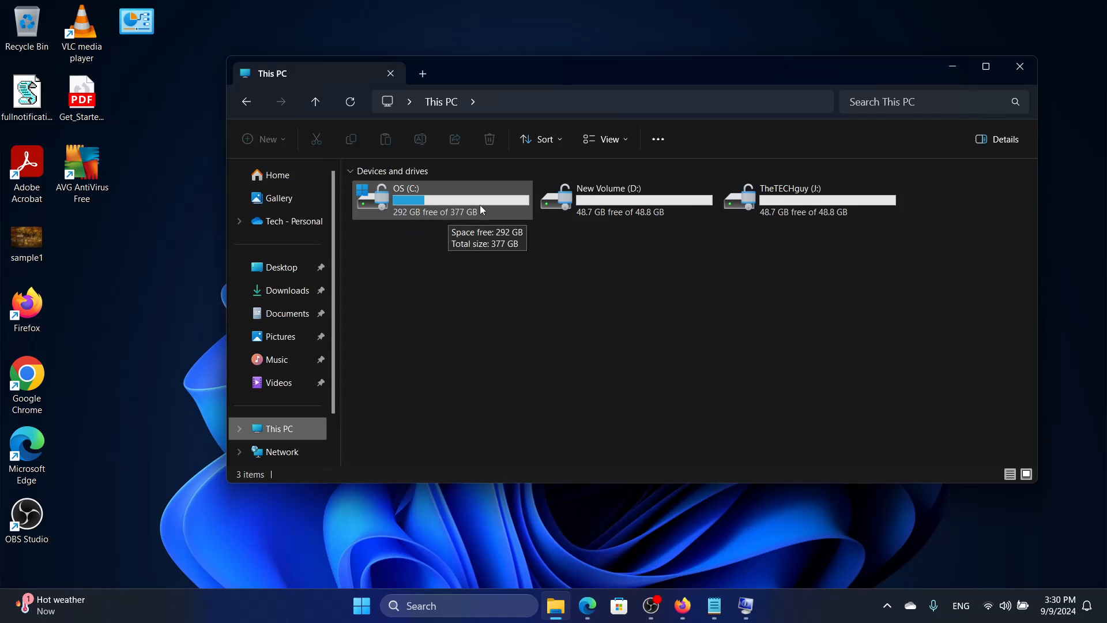
{"action": "double_click", "coordinate": [441, 200]}
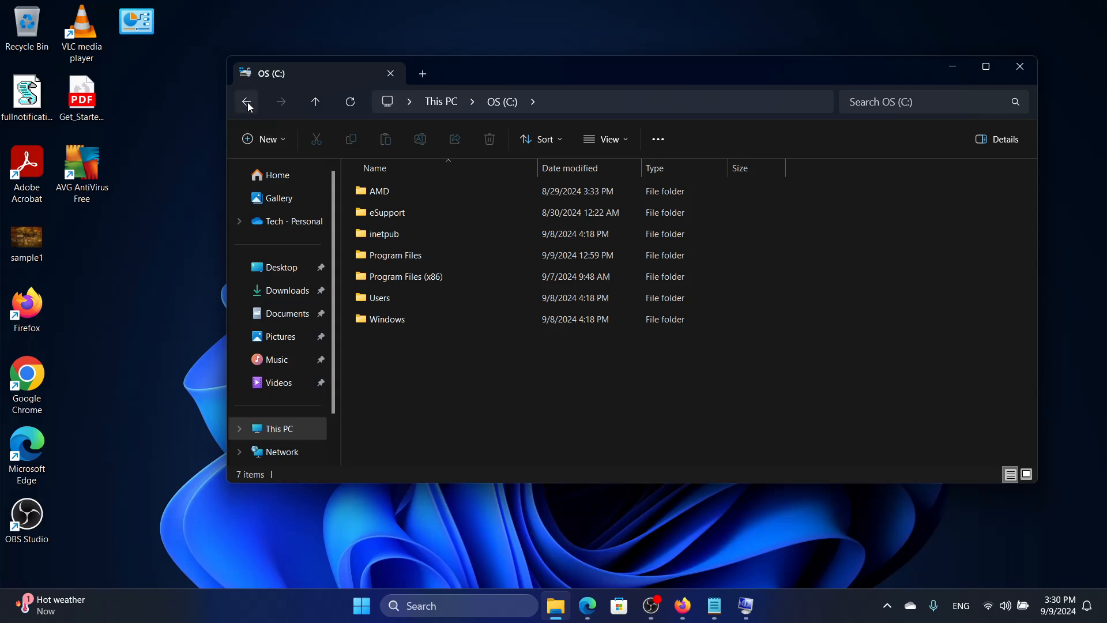
{"action": "left_click", "coordinate": [246, 101]}
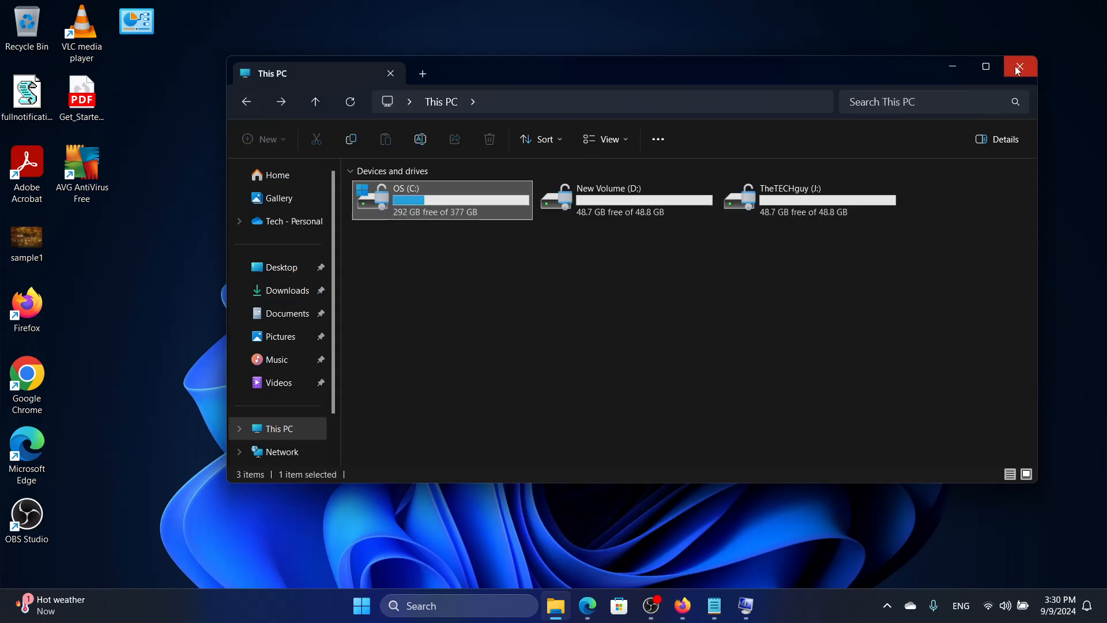
{"action": "left_click", "coordinate": [1019, 67]}
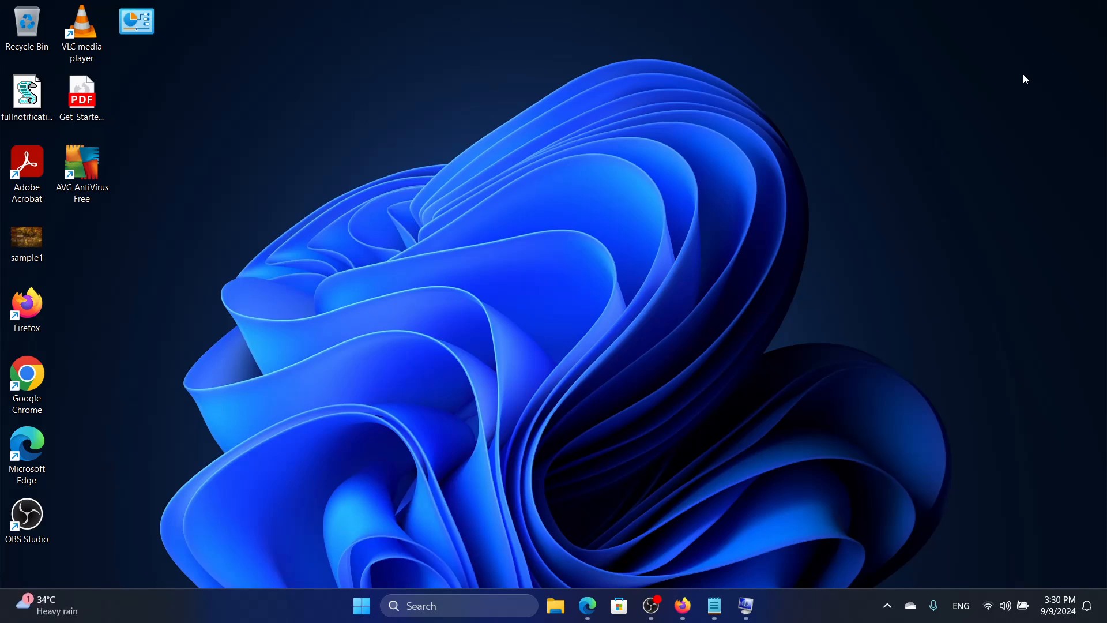
{"action": "mouse_move", "coordinate": [521, 479]}
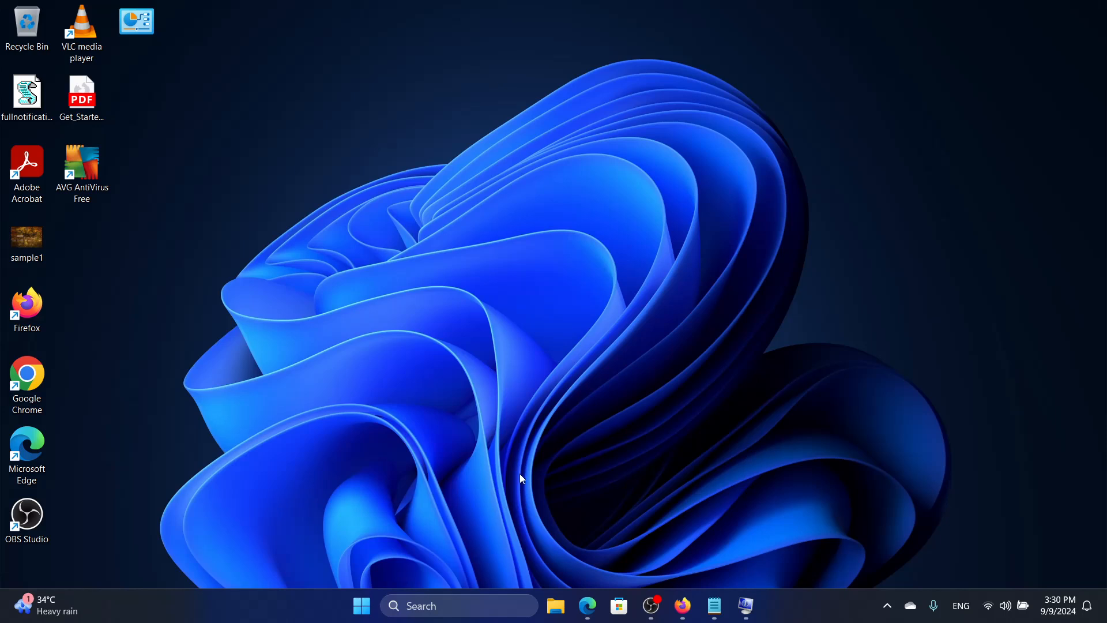
{"action": "mouse_move", "coordinate": [362, 605]}
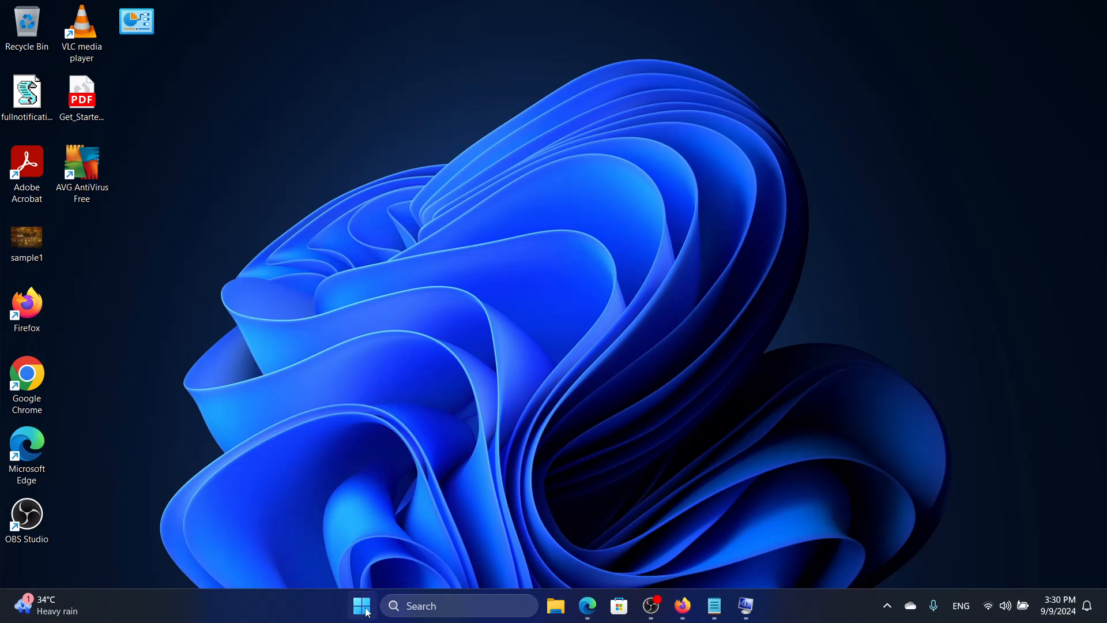
{"action": "mouse_move", "coordinate": [362, 605]}
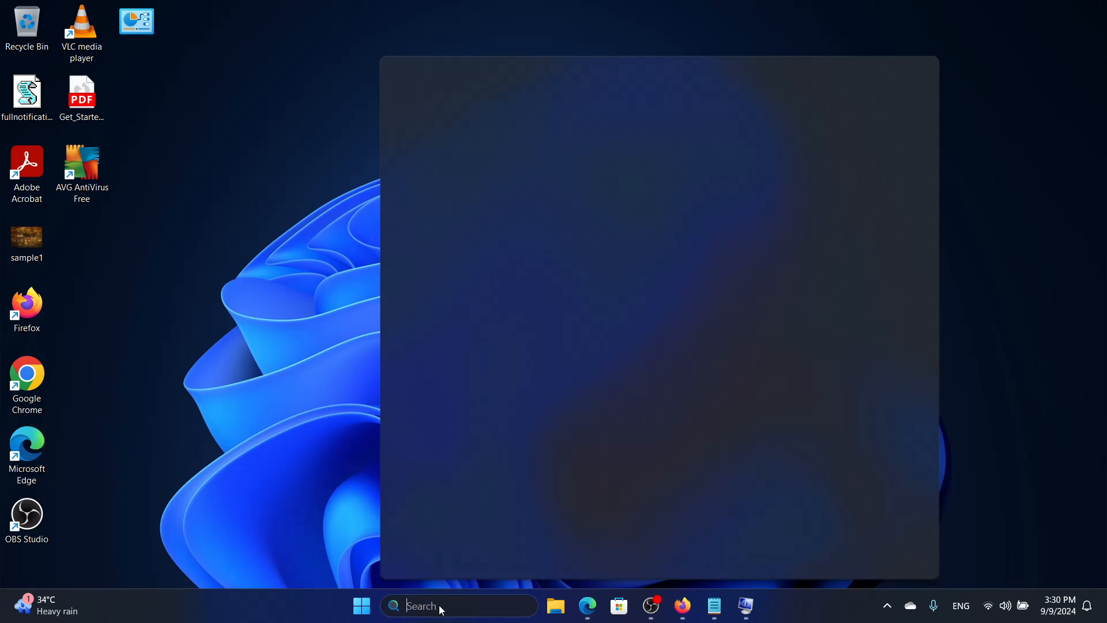
Search Windows for 'virus & threat protection' to open the Windows Security page.
{"action": "type", "text": "virus & threat protection"}
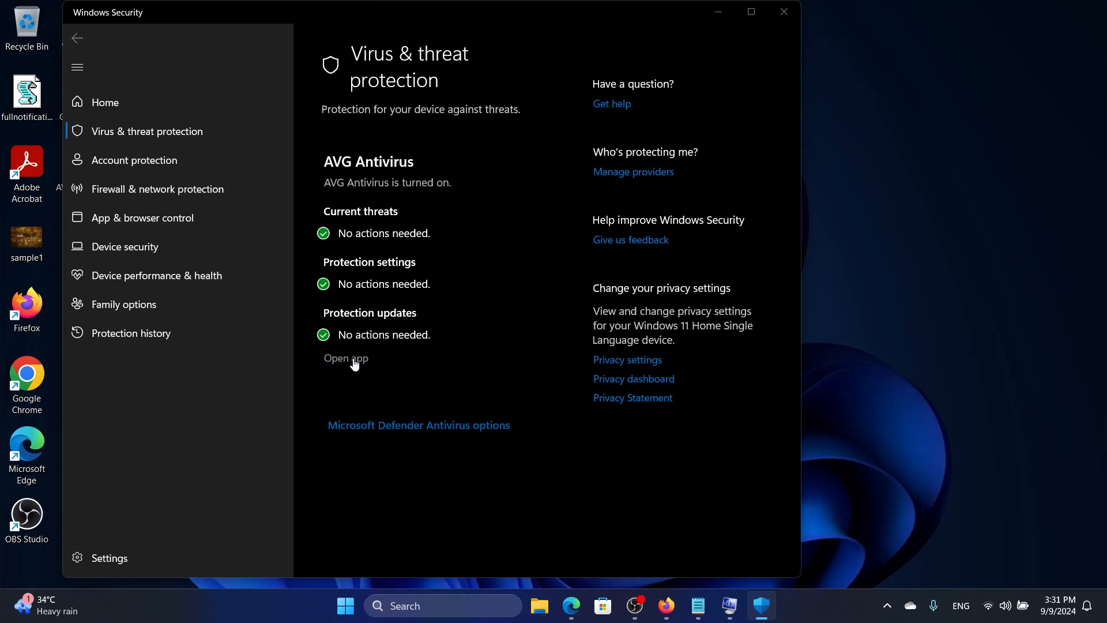
Launch AVG AntiVirus Free, dismiss the account sign-in popup, and show its Menu panel.
{"action": "left_click", "coordinate": [346, 358]}
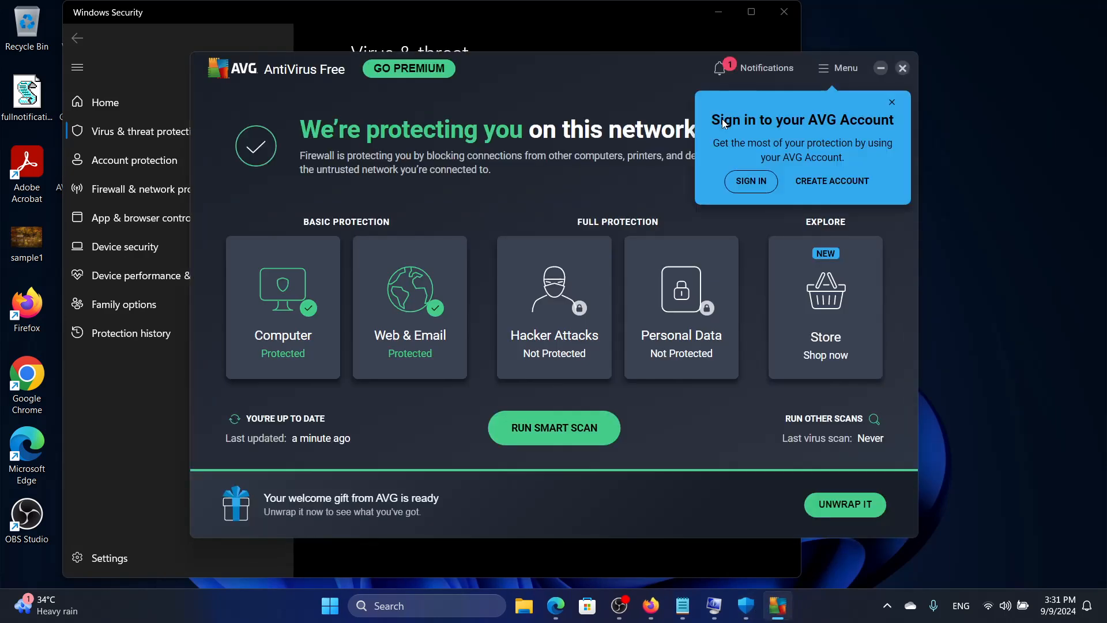
{"action": "mouse_move", "coordinate": [857, 99]}
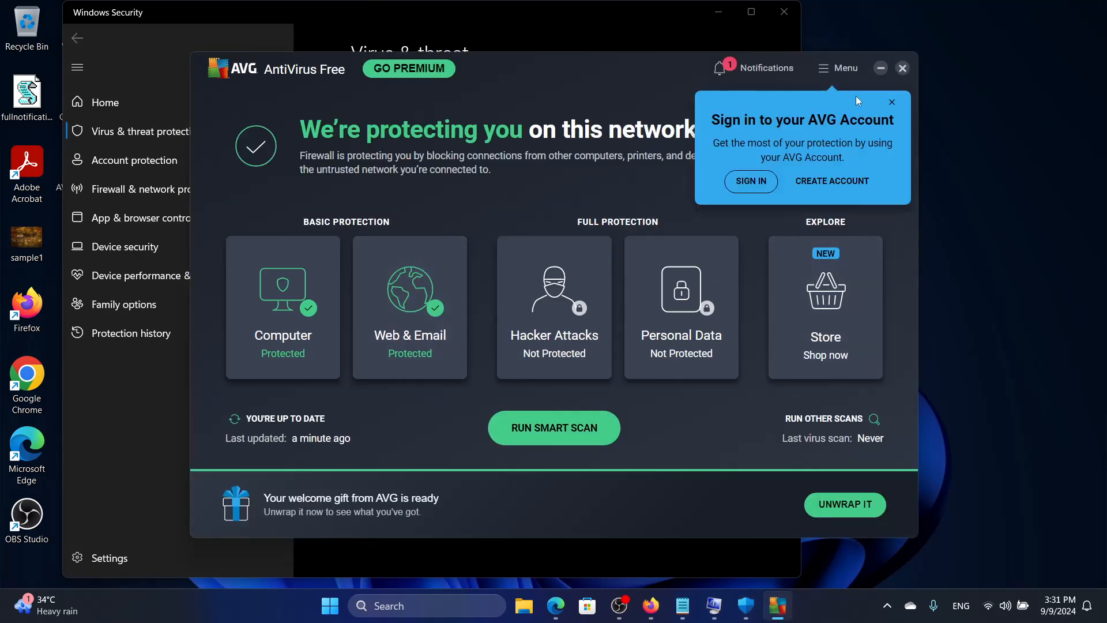
{"action": "mouse_move", "coordinate": [361, 495]}
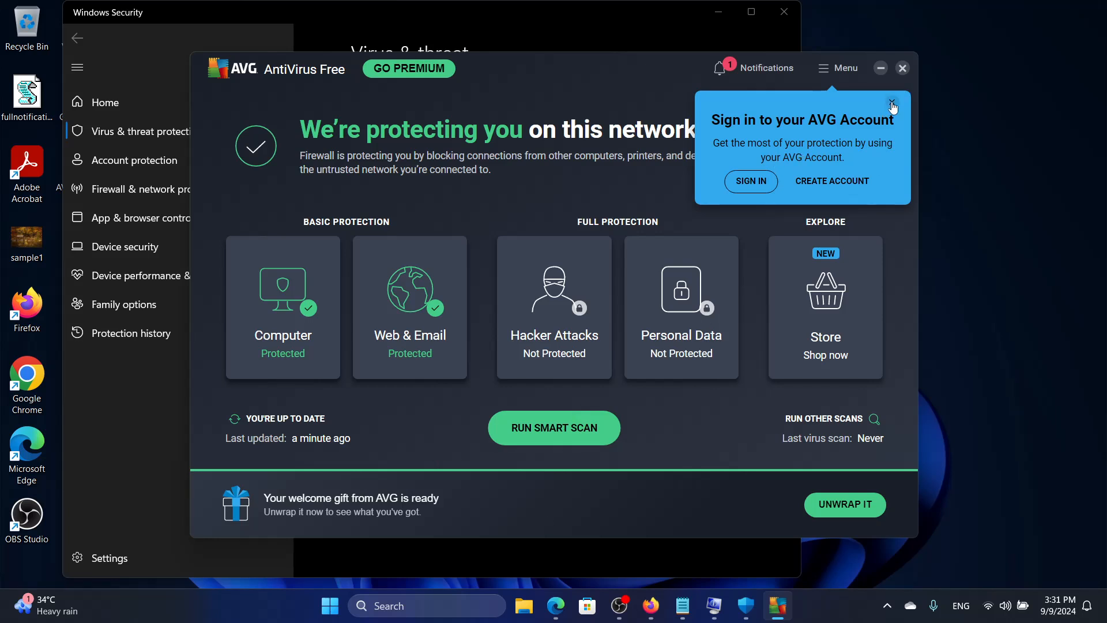
{"action": "left_click", "coordinate": [892, 102]}
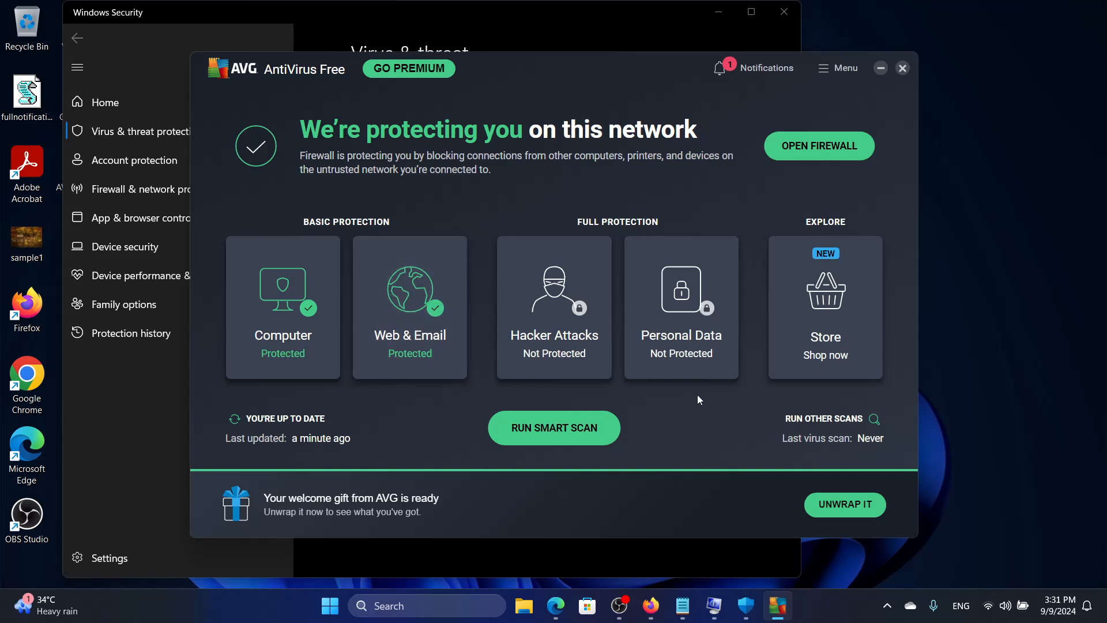
{"action": "left_click", "coordinate": [839, 68]}
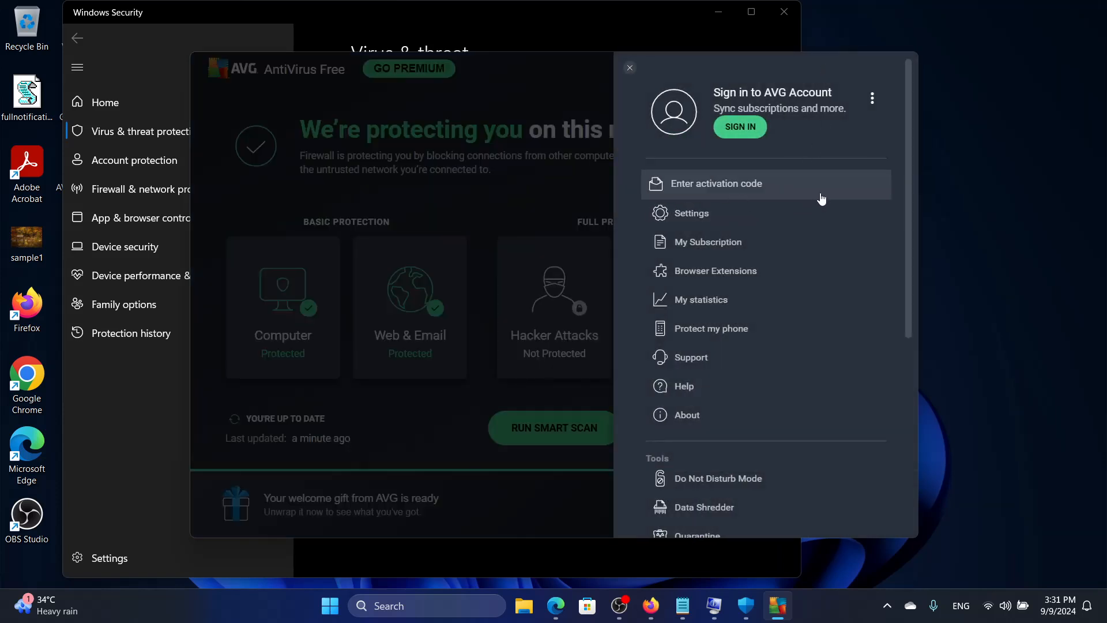
Switch off AVG's Basic protection Detections shield for 10 minutes, then close settings.
{"action": "left_click", "coordinate": [692, 213]}
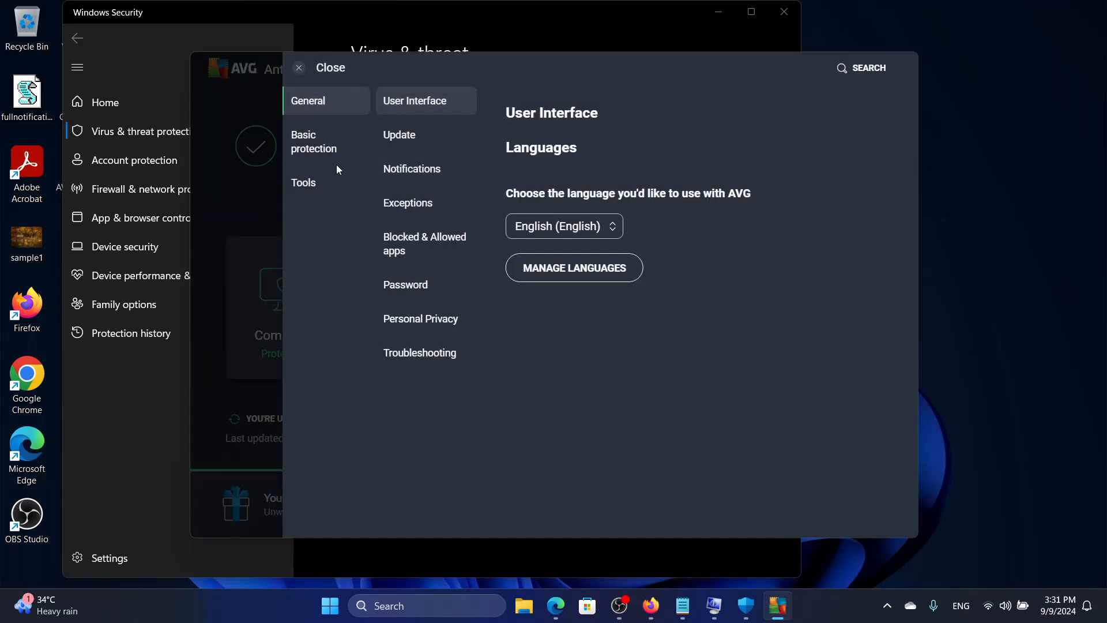
{"action": "left_click", "coordinate": [314, 142]}
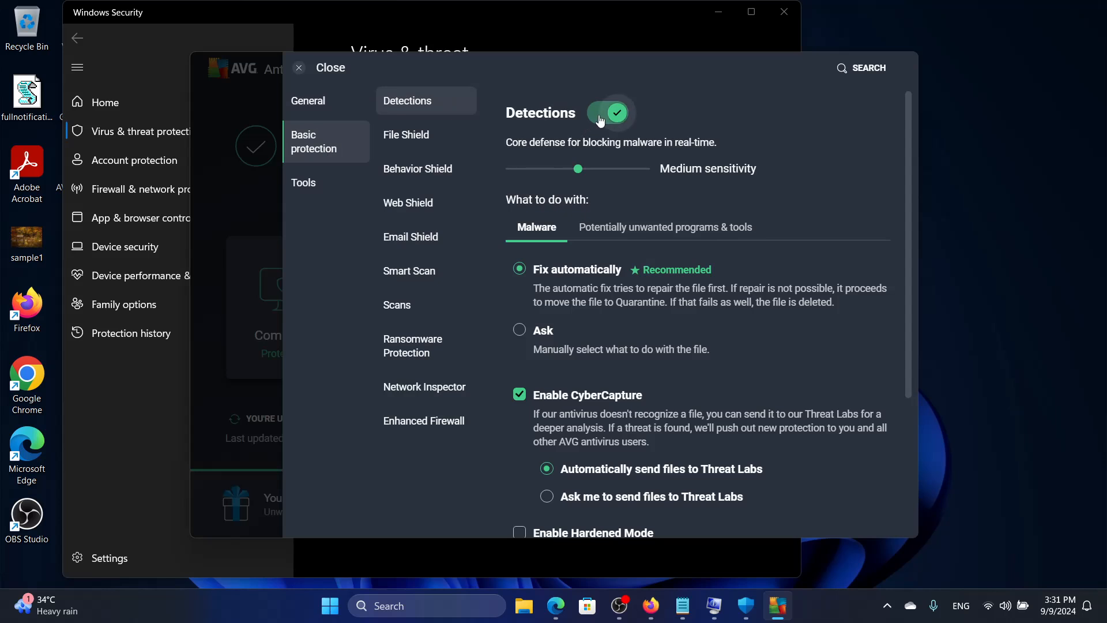
{"action": "left_click", "coordinate": [608, 113]}
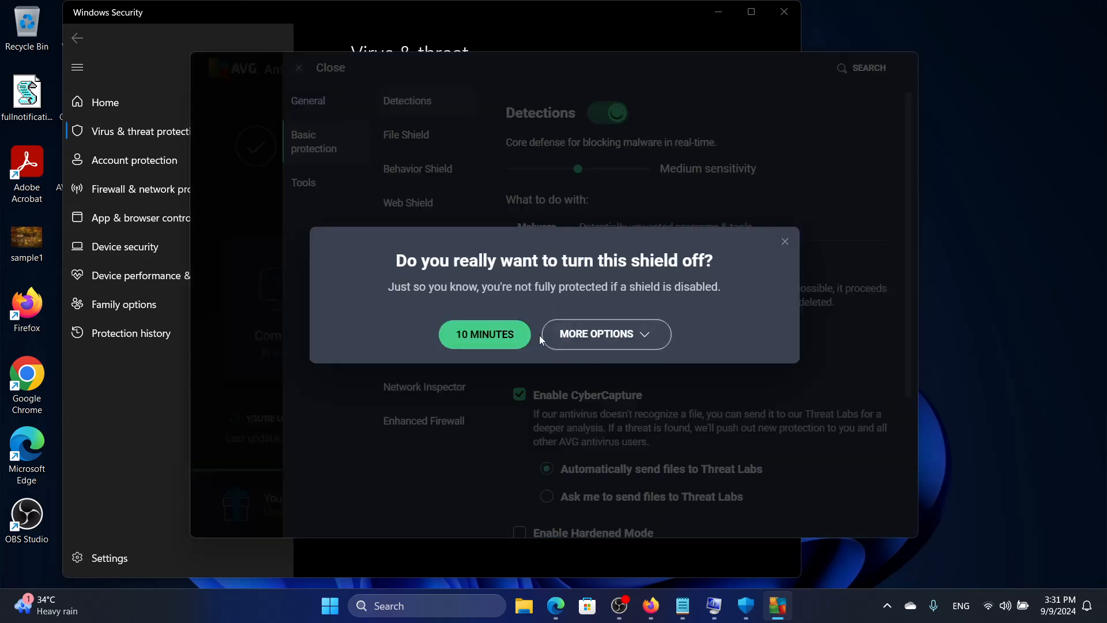
{"action": "mouse_move", "coordinate": [554, 312]}
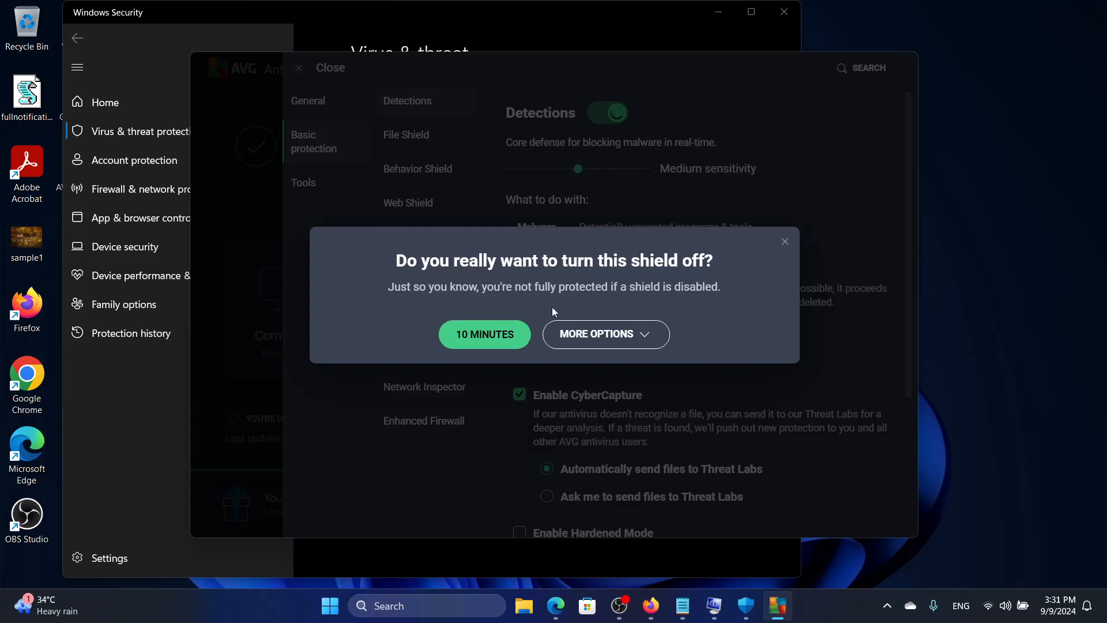
{"action": "mouse_move", "coordinate": [593, 343]}
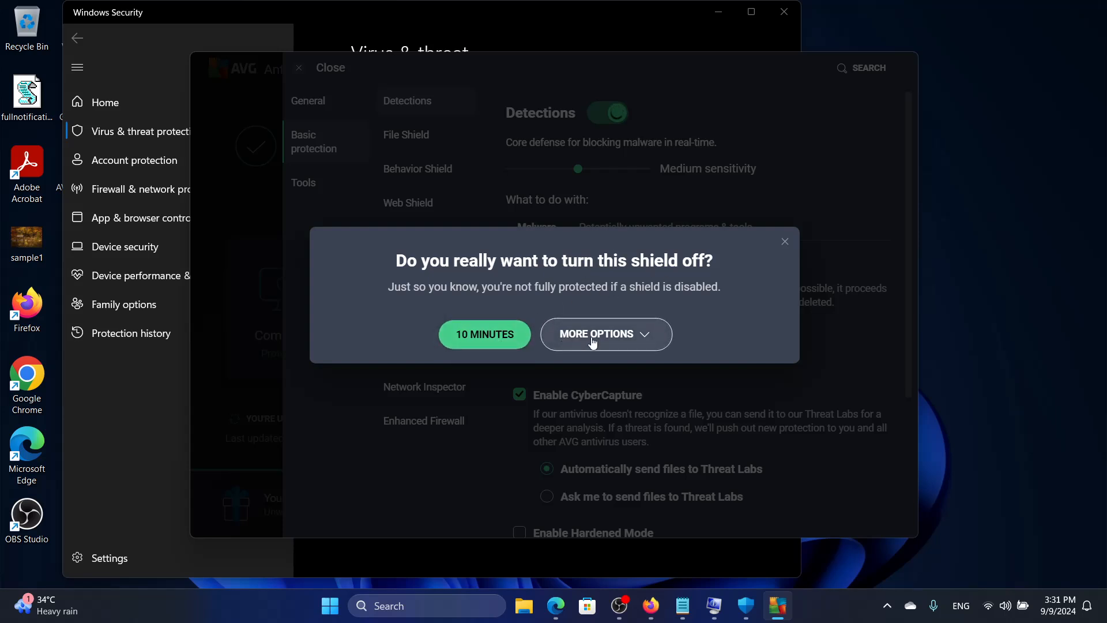
{"action": "mouse_move", "coordinate": [485, 334]}
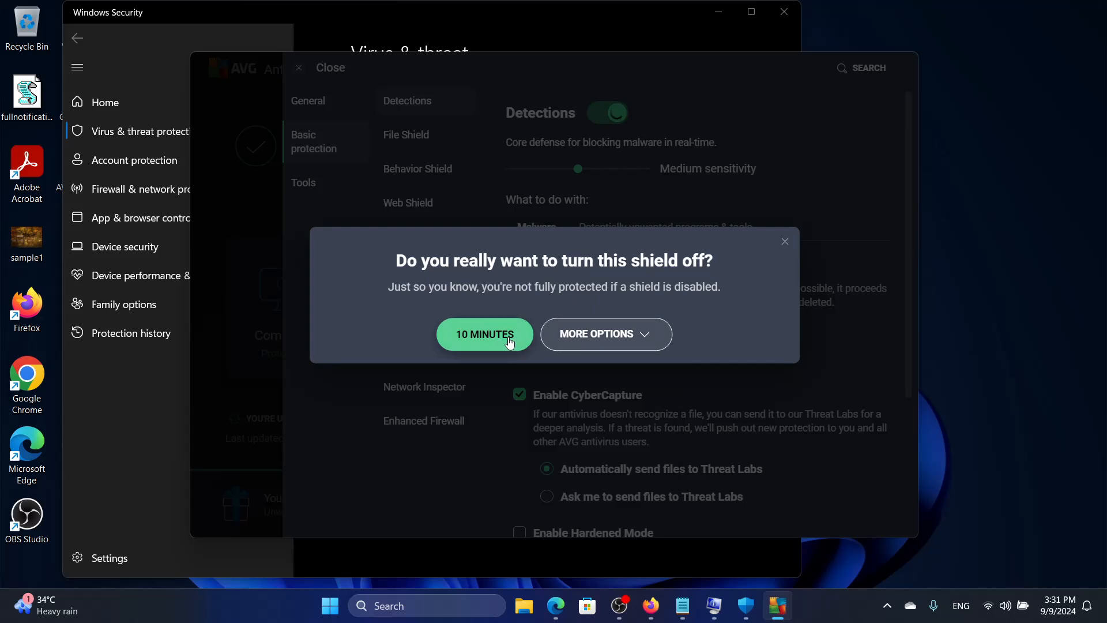
{"action": "left_click", "coordinate": [484, 334]}
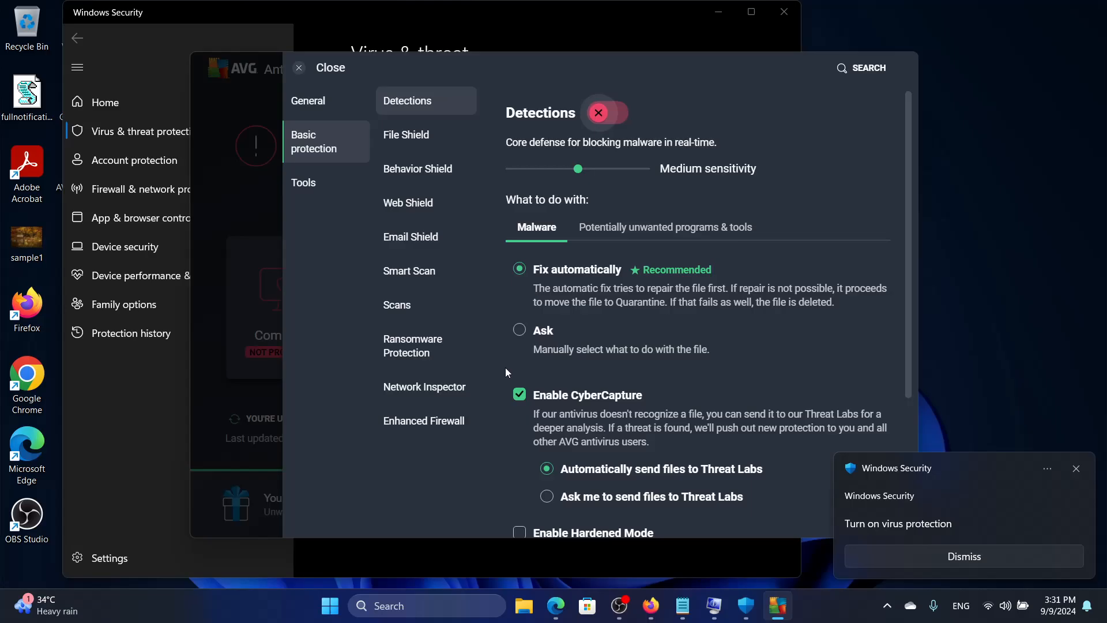
{"action": "mouse_move", "coordinate": [1091, 392]}
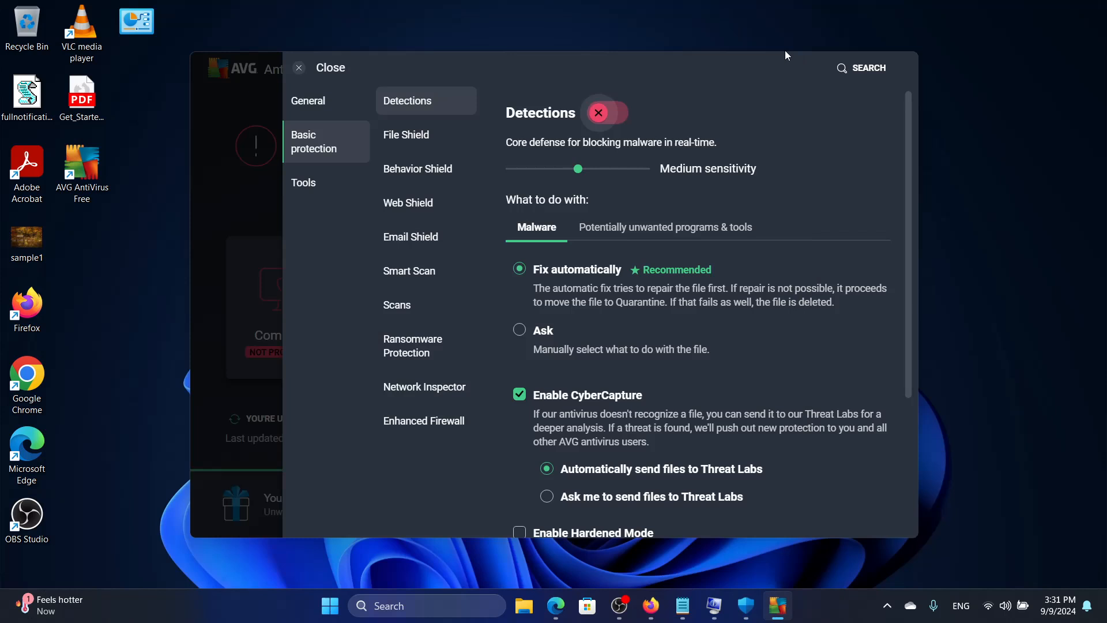
{"action": "left_click", "coordinate": [299, 68]}
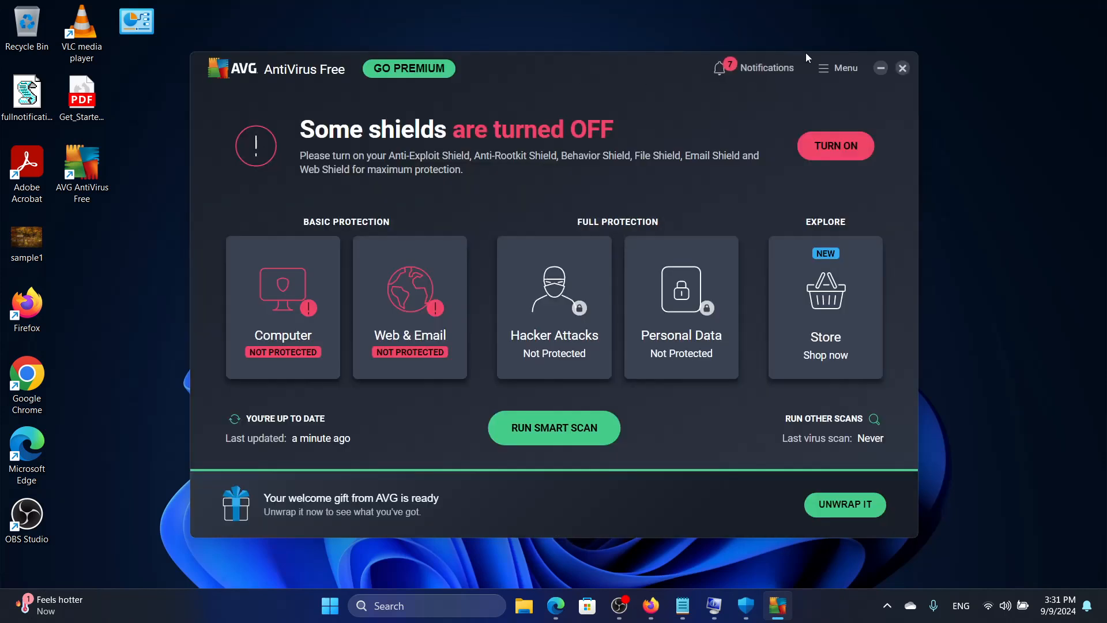
Close AVG, briefly open Microsoft Store from the taskbar, then close it.
{"action": "left_click", "coordinate": [903, 68]}
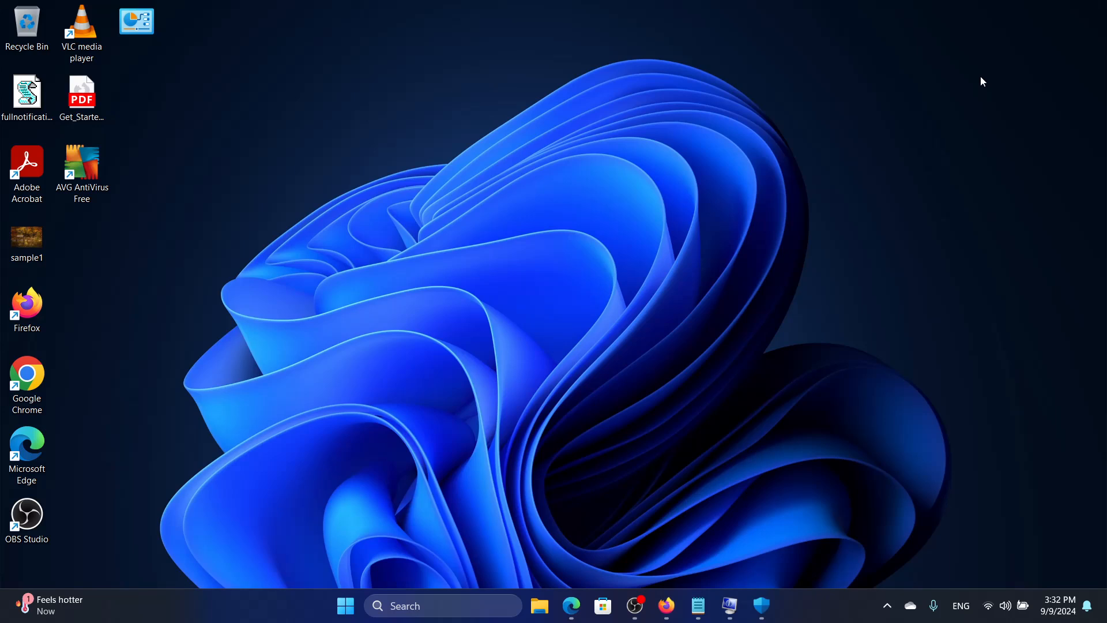
{"action": "mouse_move", "coordinate": [760, 407]}
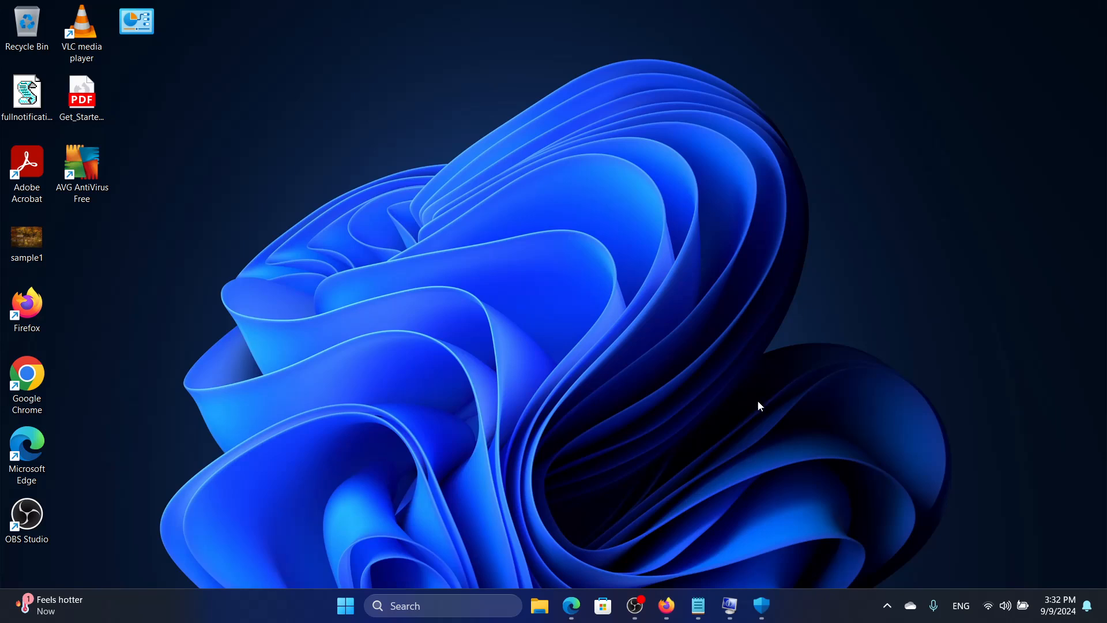
{"action": "left_click", "coordinate": [603, 606]}
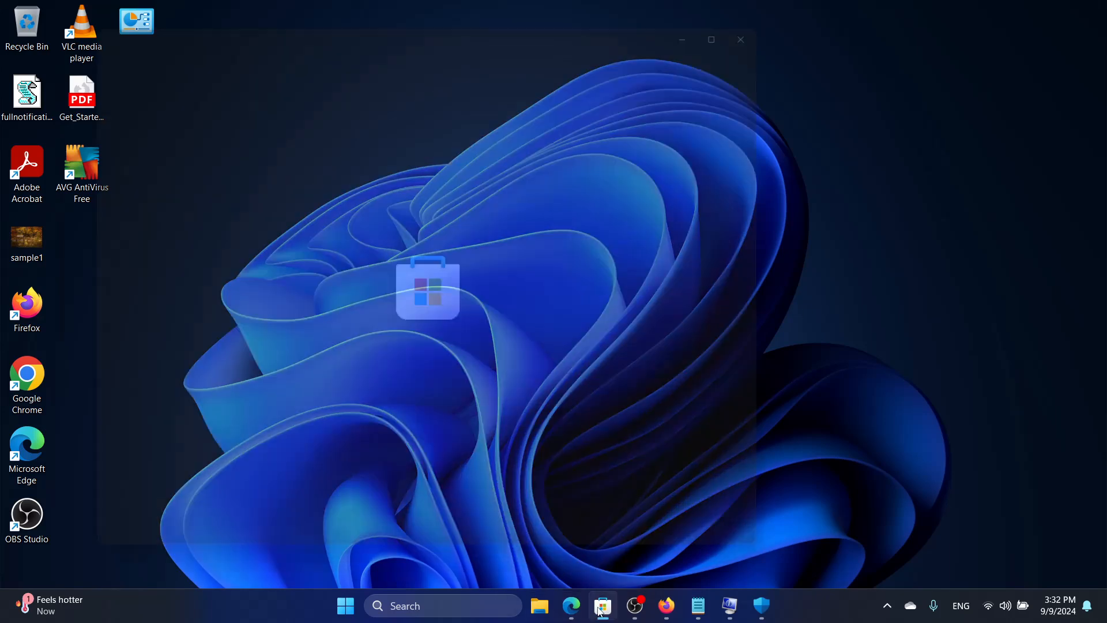
{"action": "left_click", "coordinate": [603, 607]}
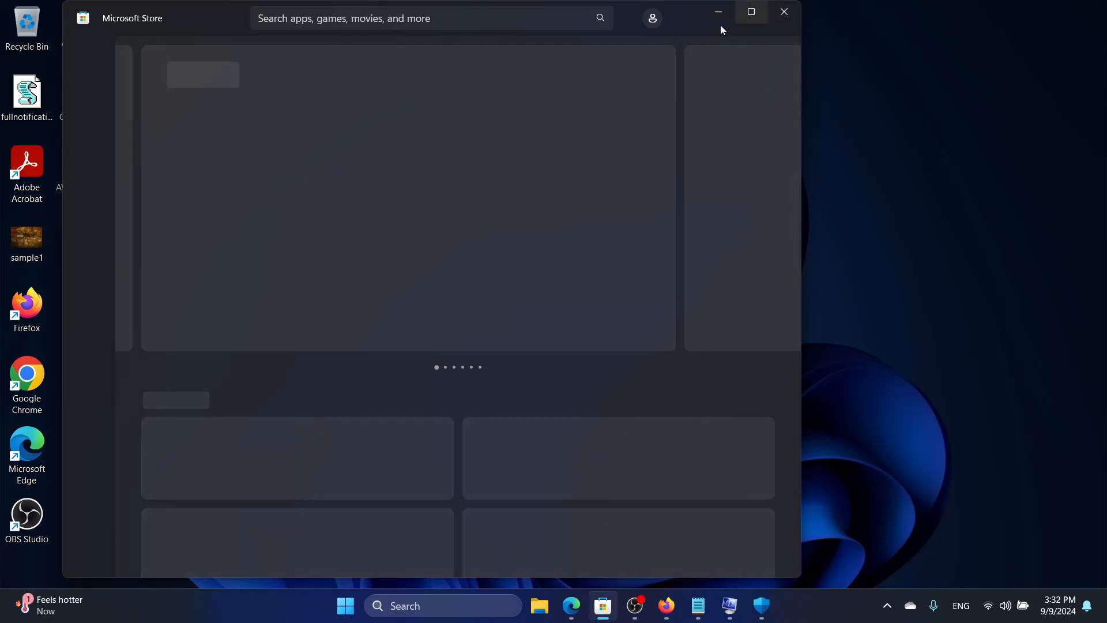
{"action": "left_click", "coordinate": [784, 13]}
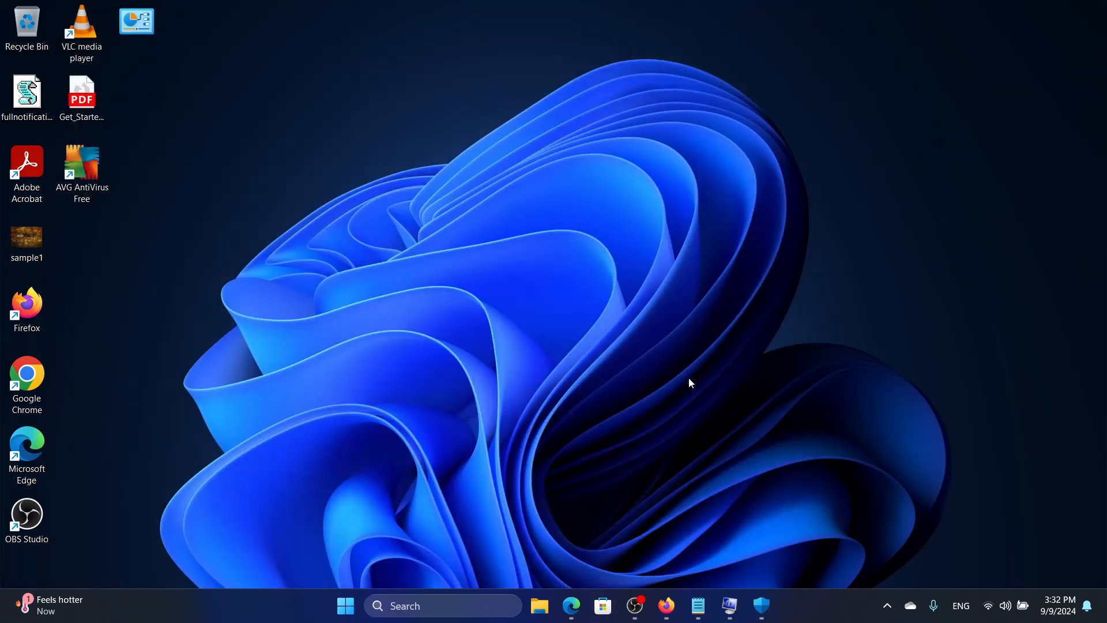
{"action": "mouse_move", "coordinate": [571, 606]}
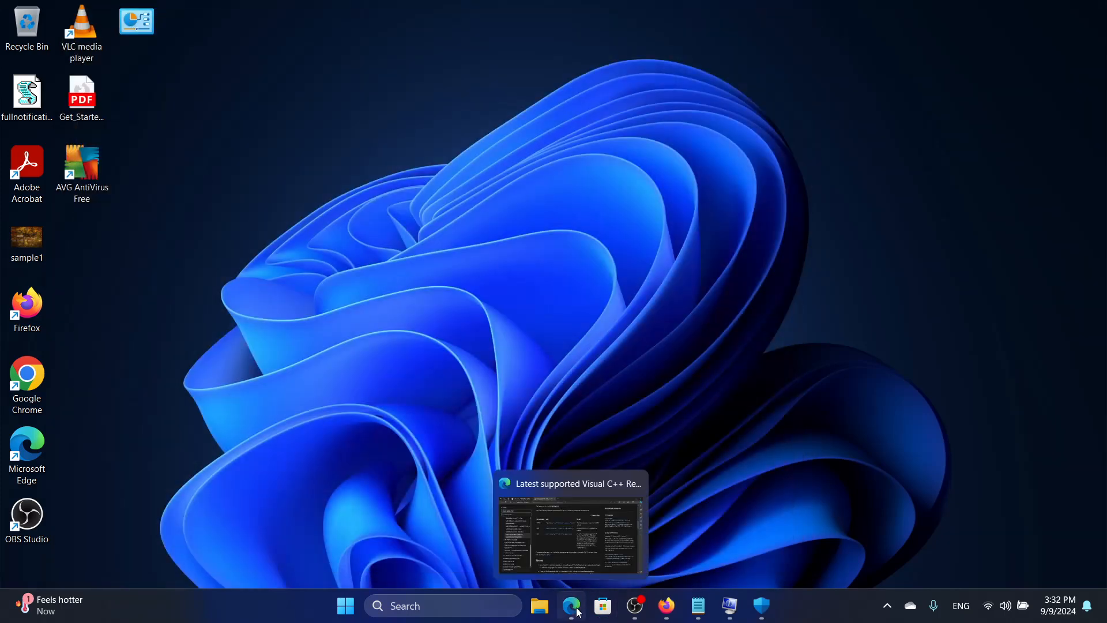
{"action": "mouse_move", "coordinate": [570, 582]}
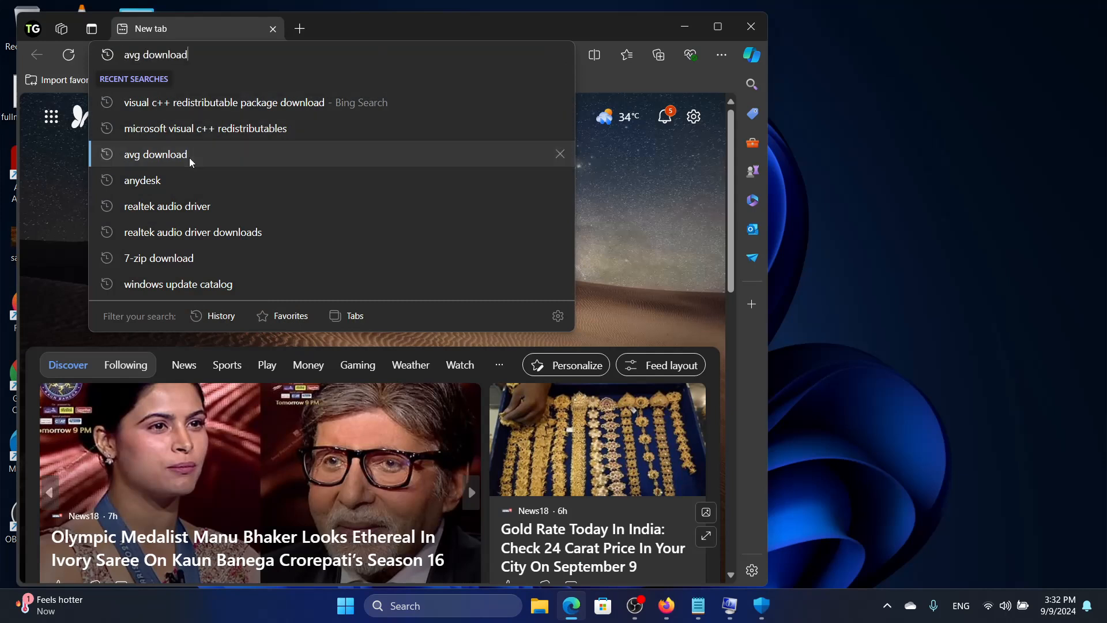
Rerun the 'avg download' Bing search, scroll the AVG AntiVirus Free results, then close Edge.
{"action": "left_click", "coordinate": [155, 154]}
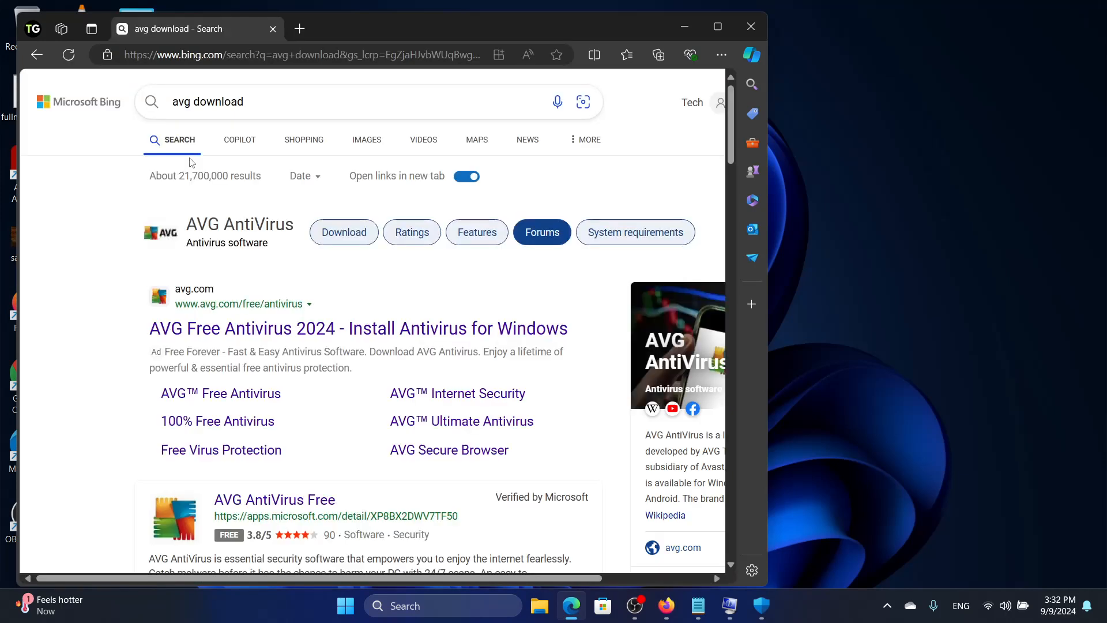
{"action": "scroll", "scroll_direction": "down", "scroll_amount": 3}
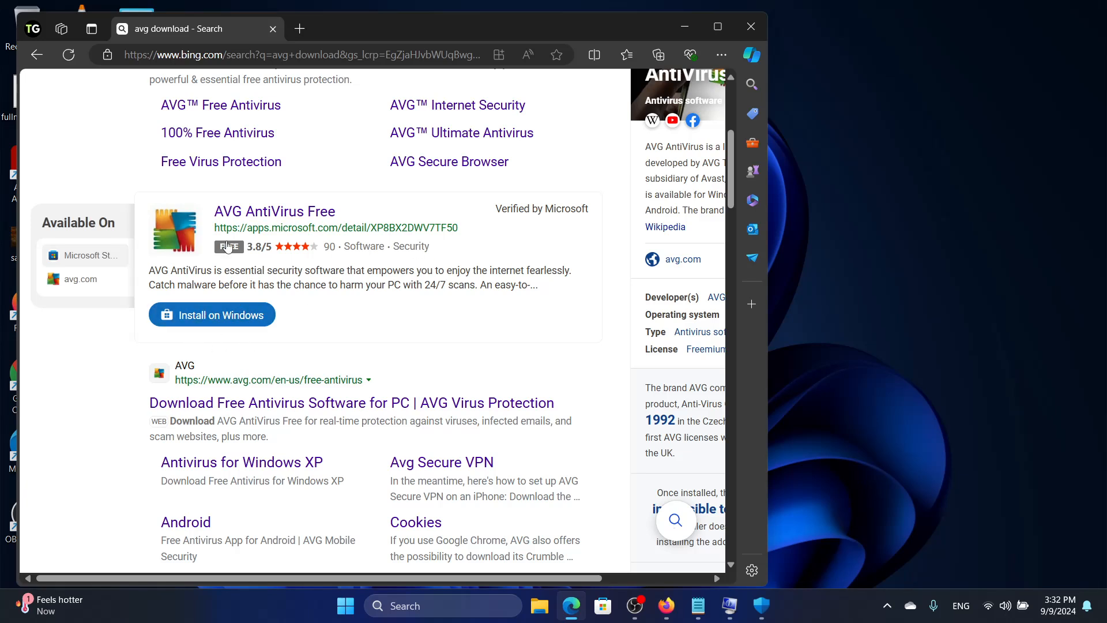
{"action": "mouse_move", "coordinate": [315, 215]}
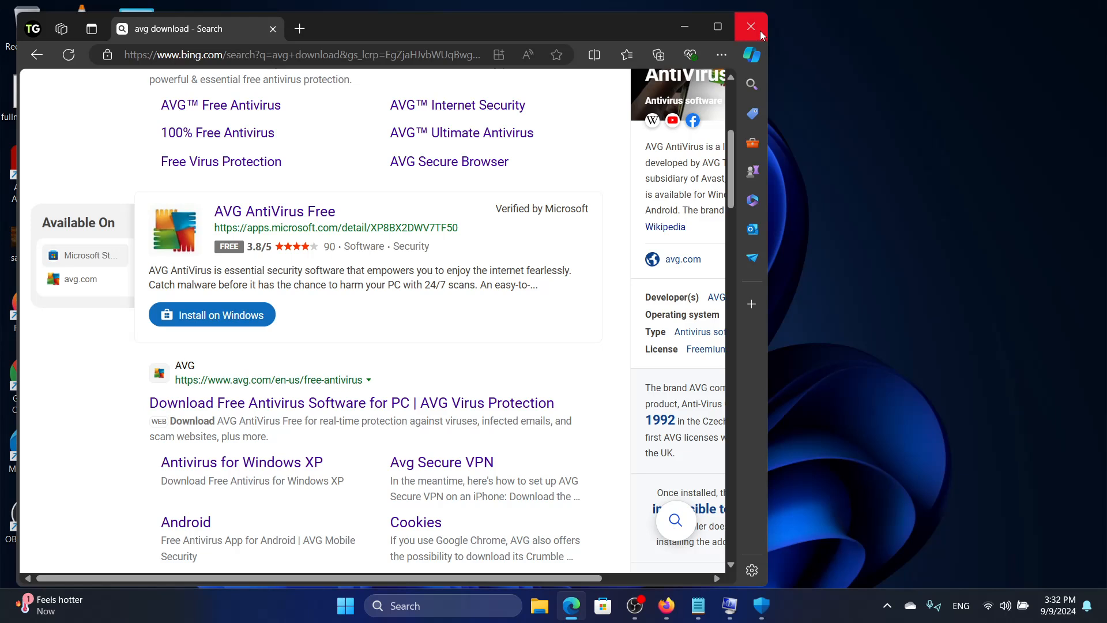
{"action": "left_click", "coordinate": [751, 26]}
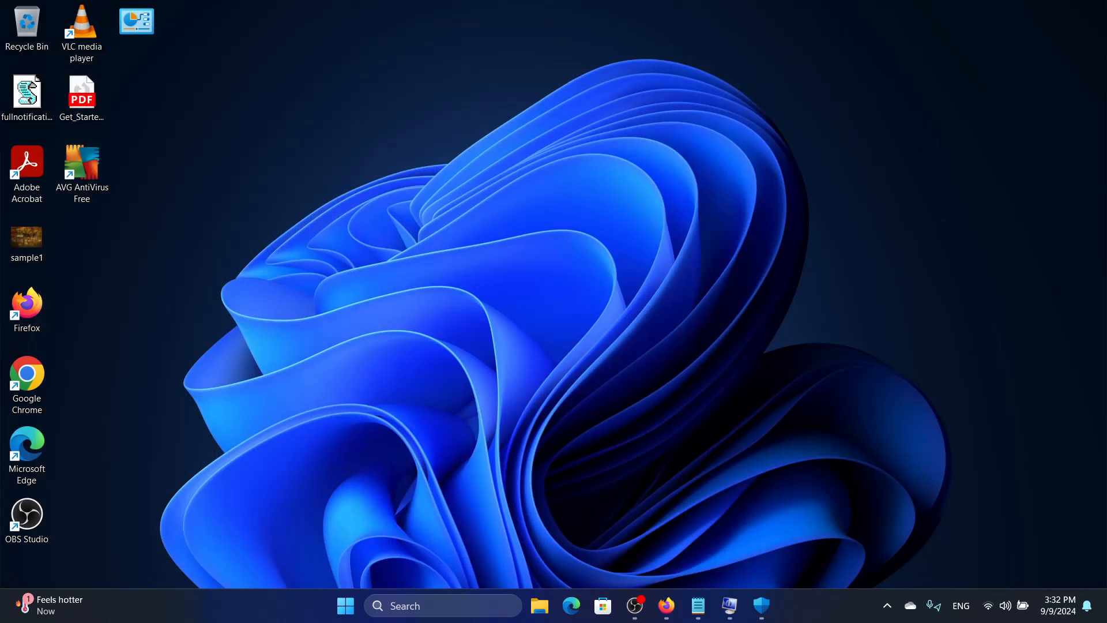